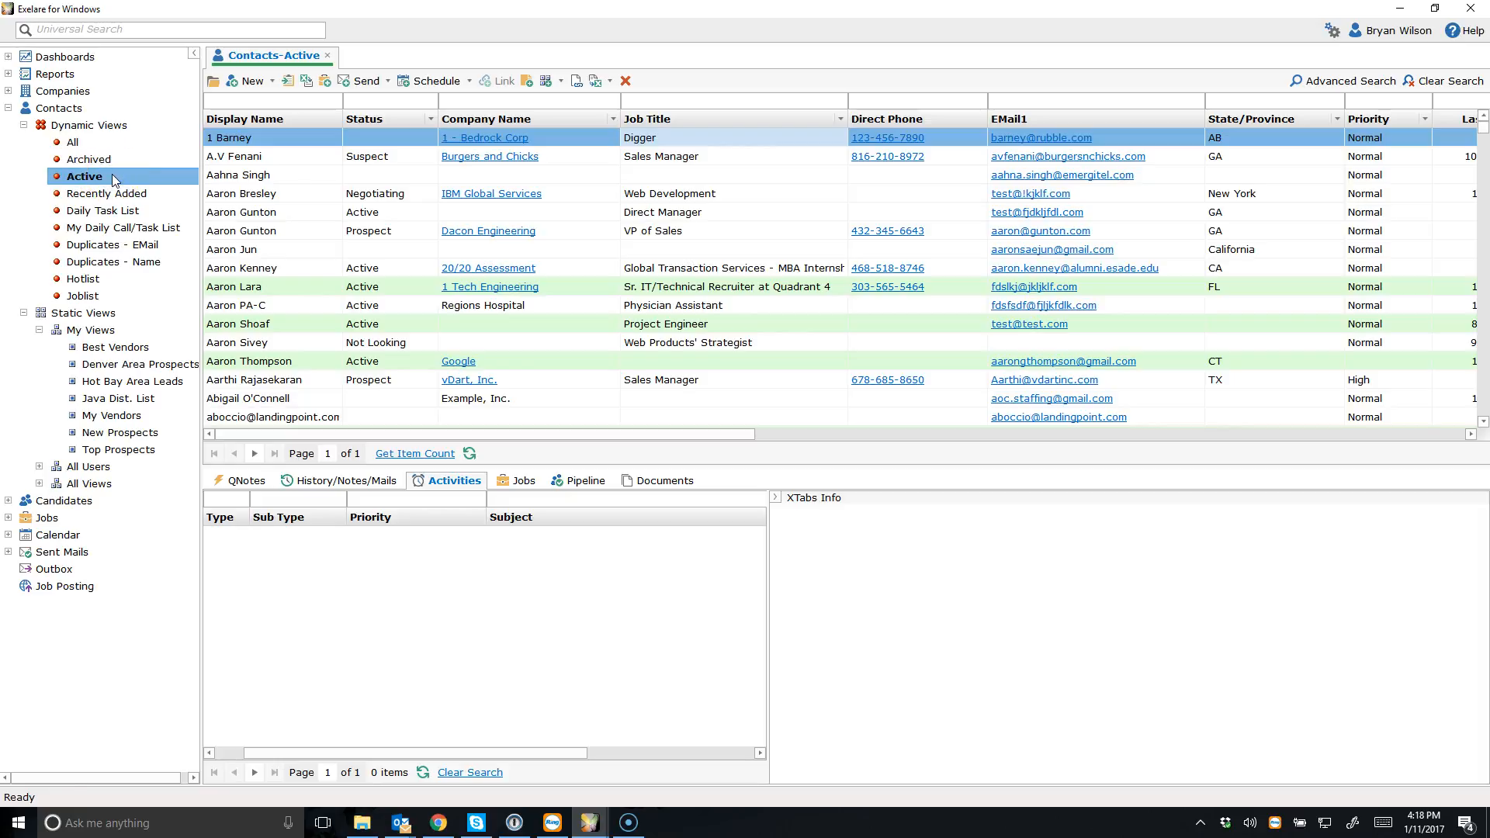
mouse_move(135, 163)
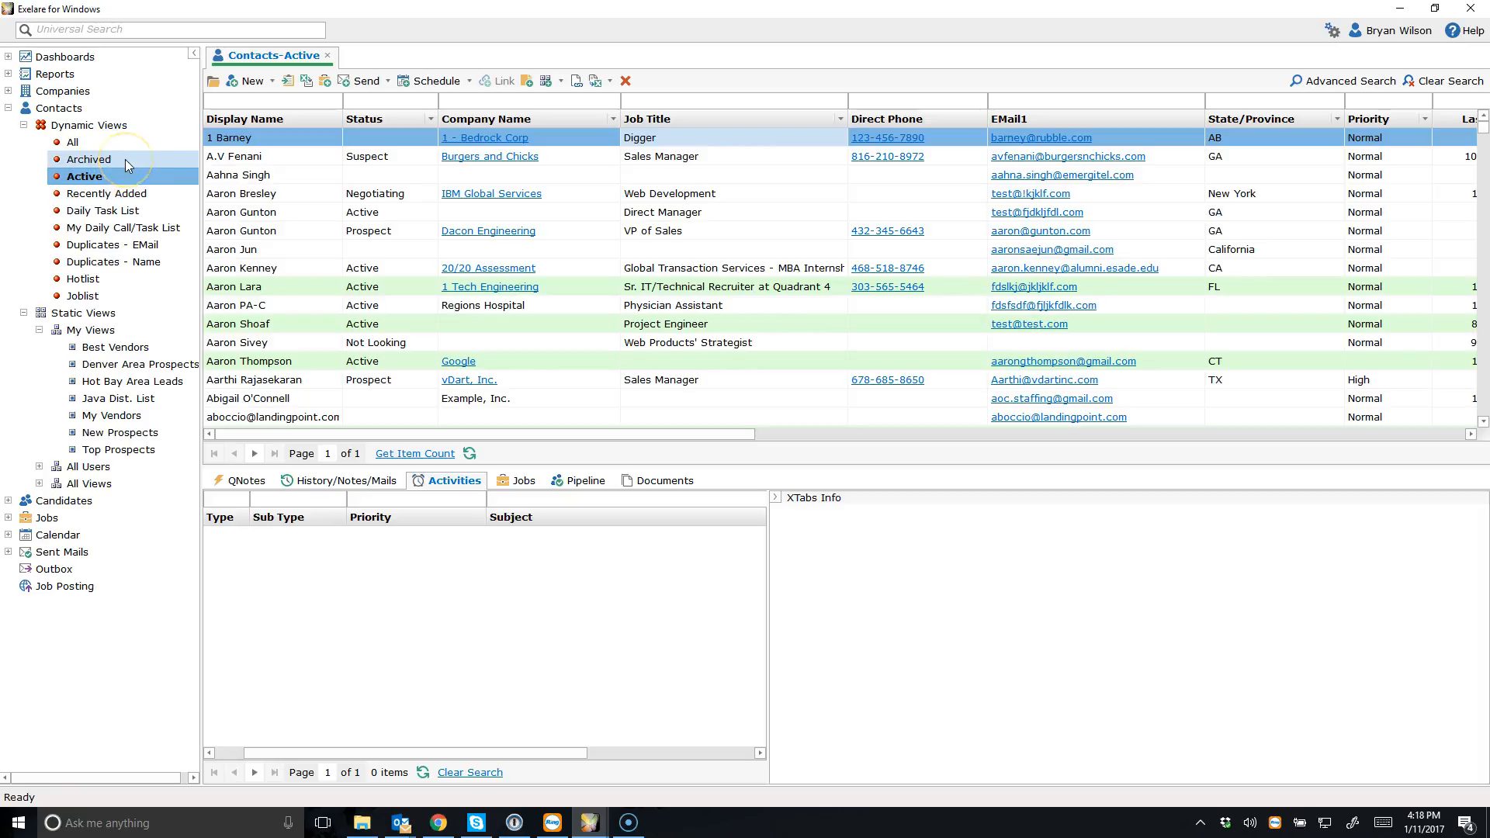
mouse_move(337, 197)
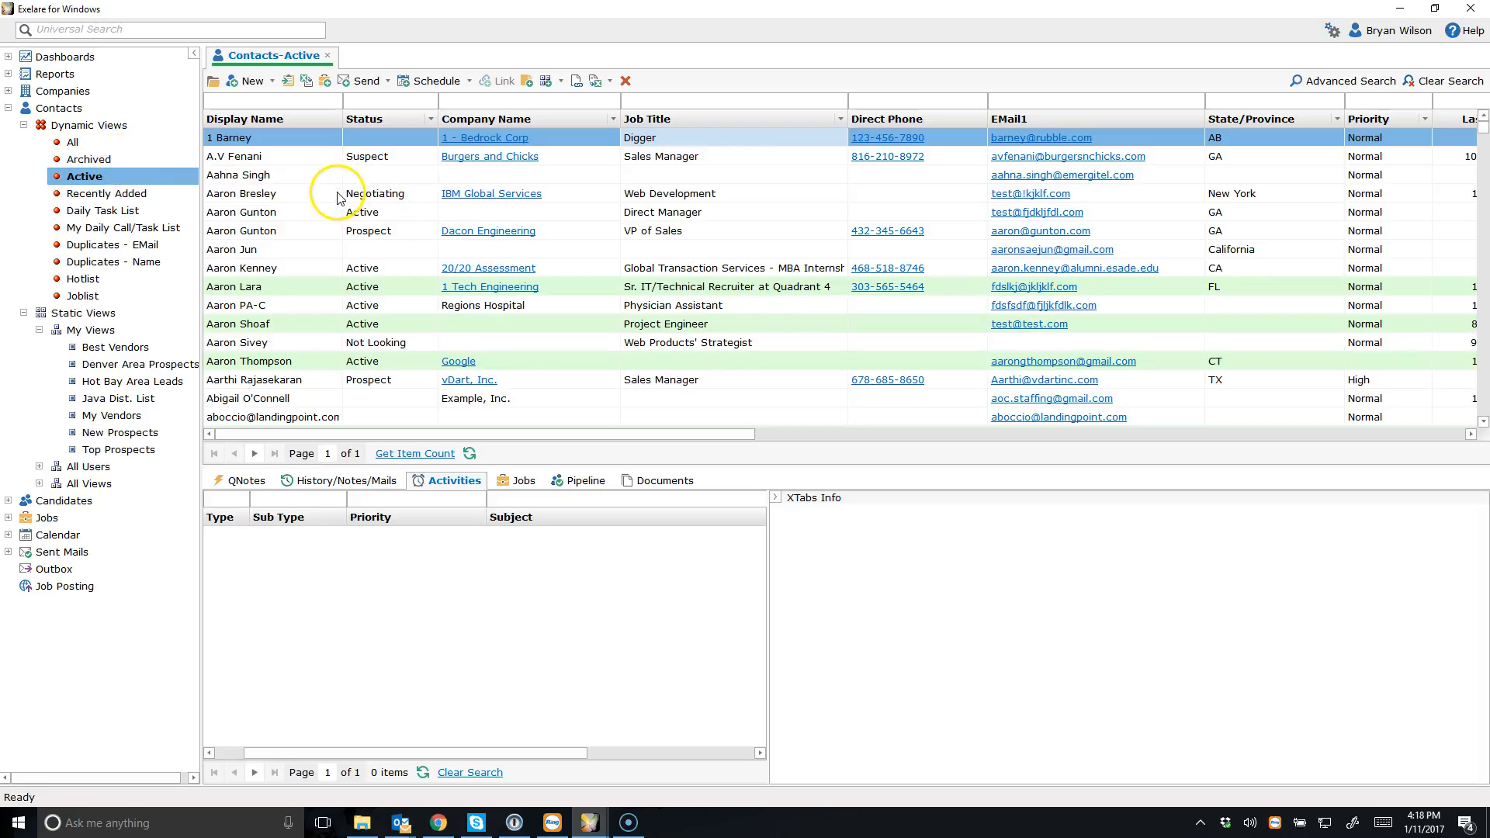
double_click(241, 192)
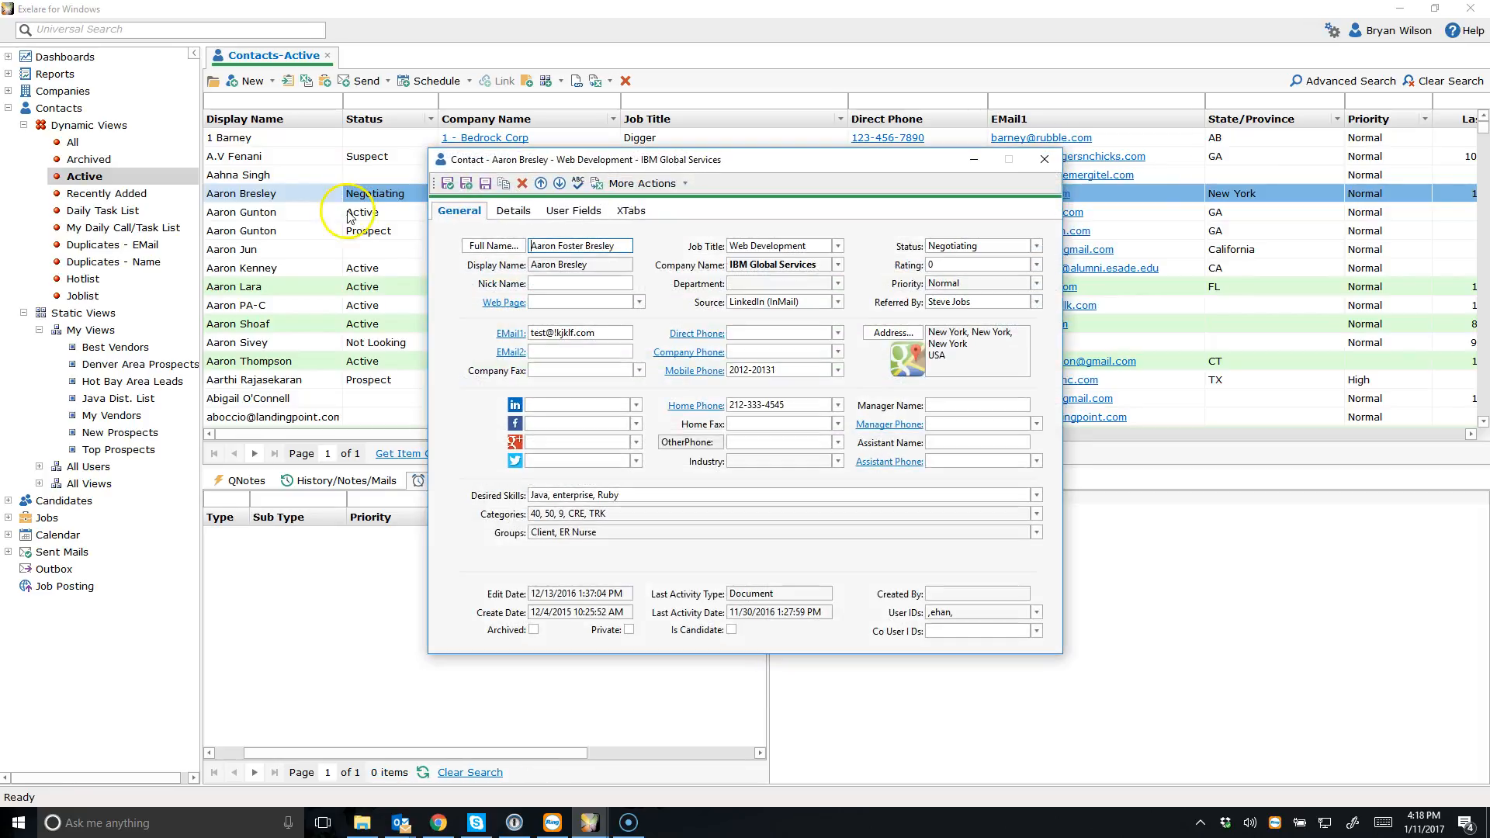
left_click(534, 631)
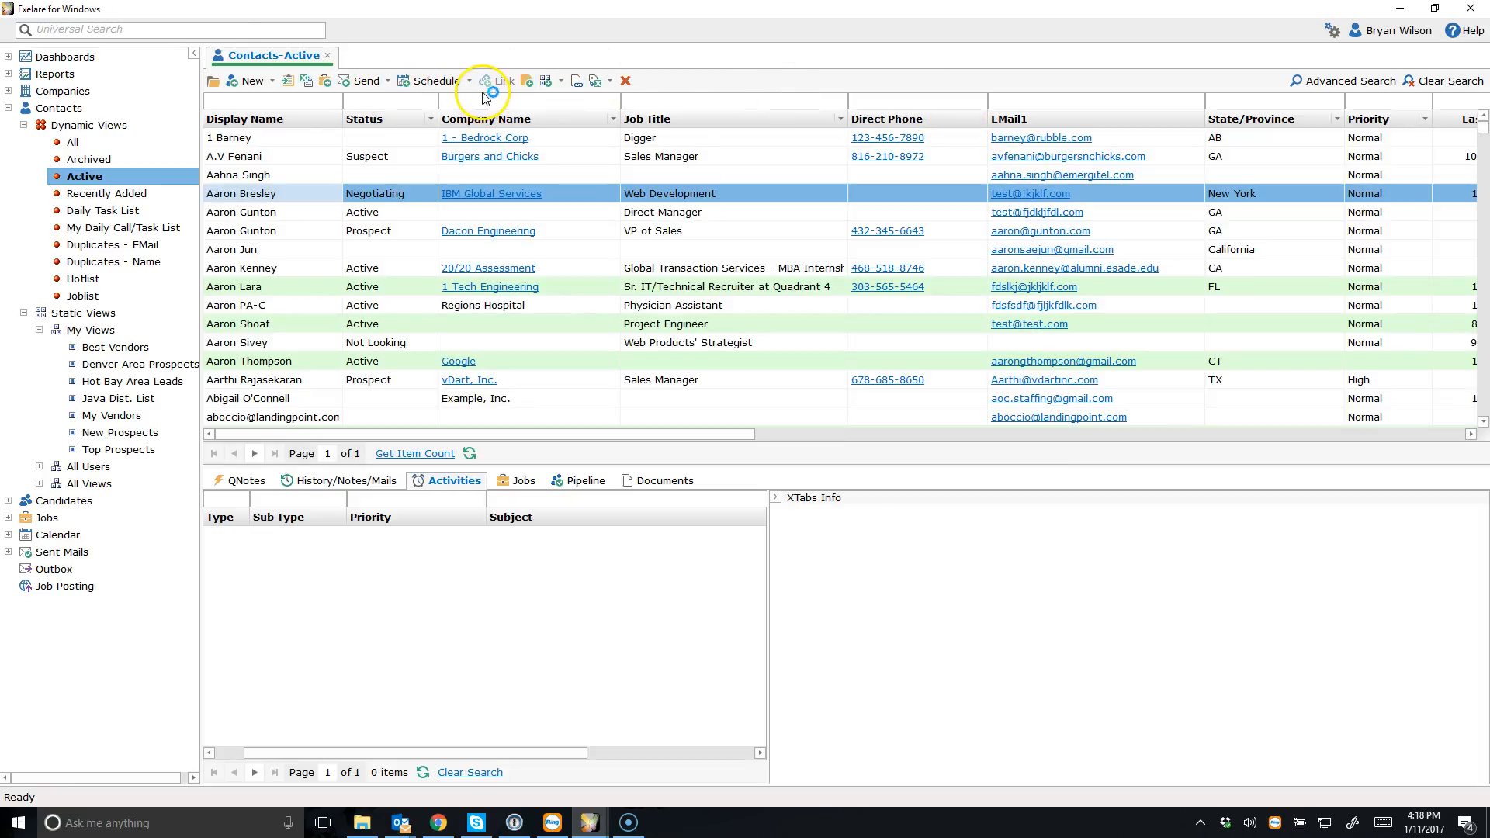
mouse_move(500, 68)
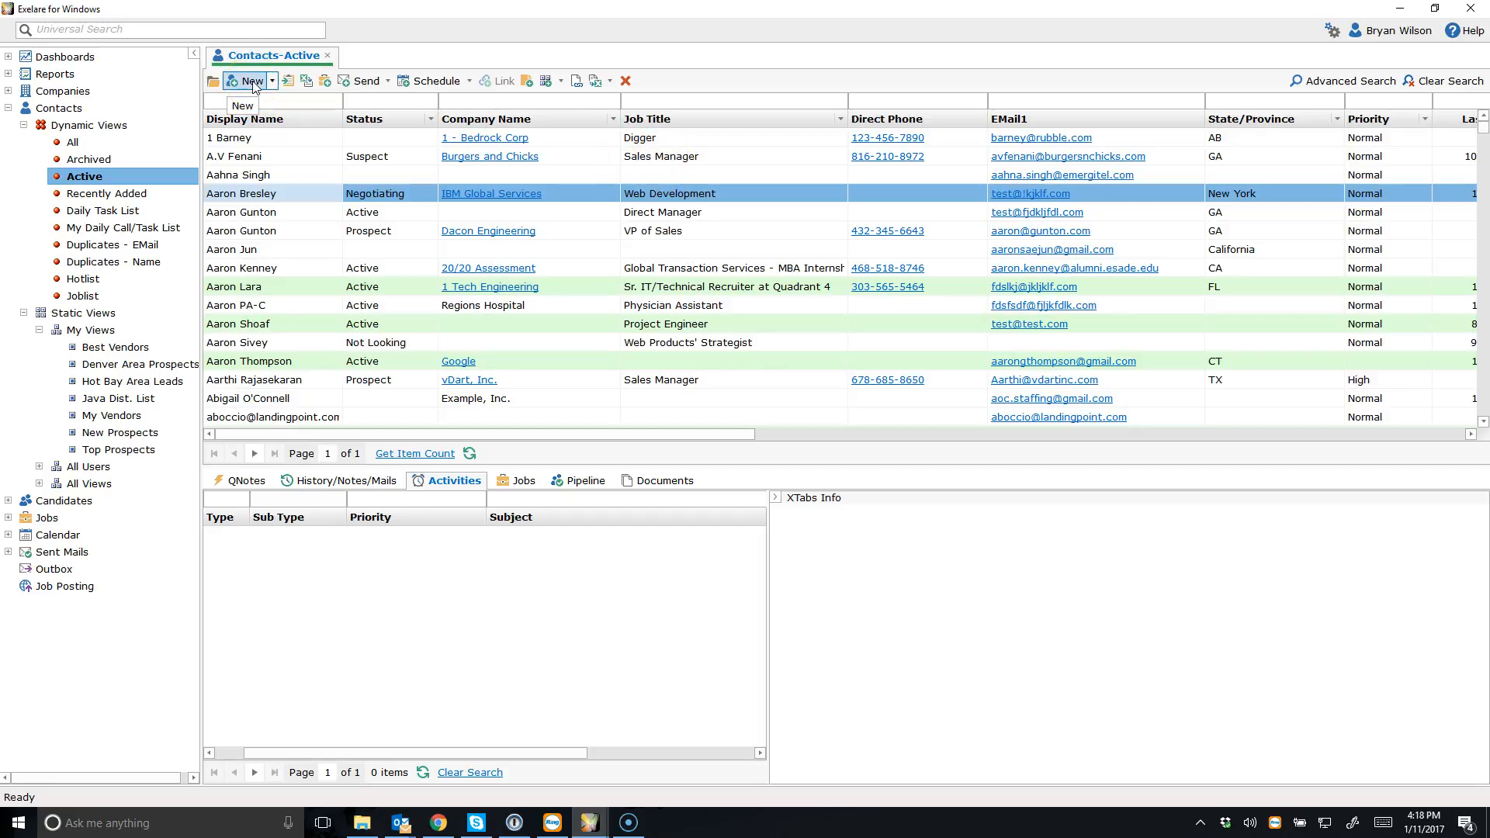
left_click(243, 80)
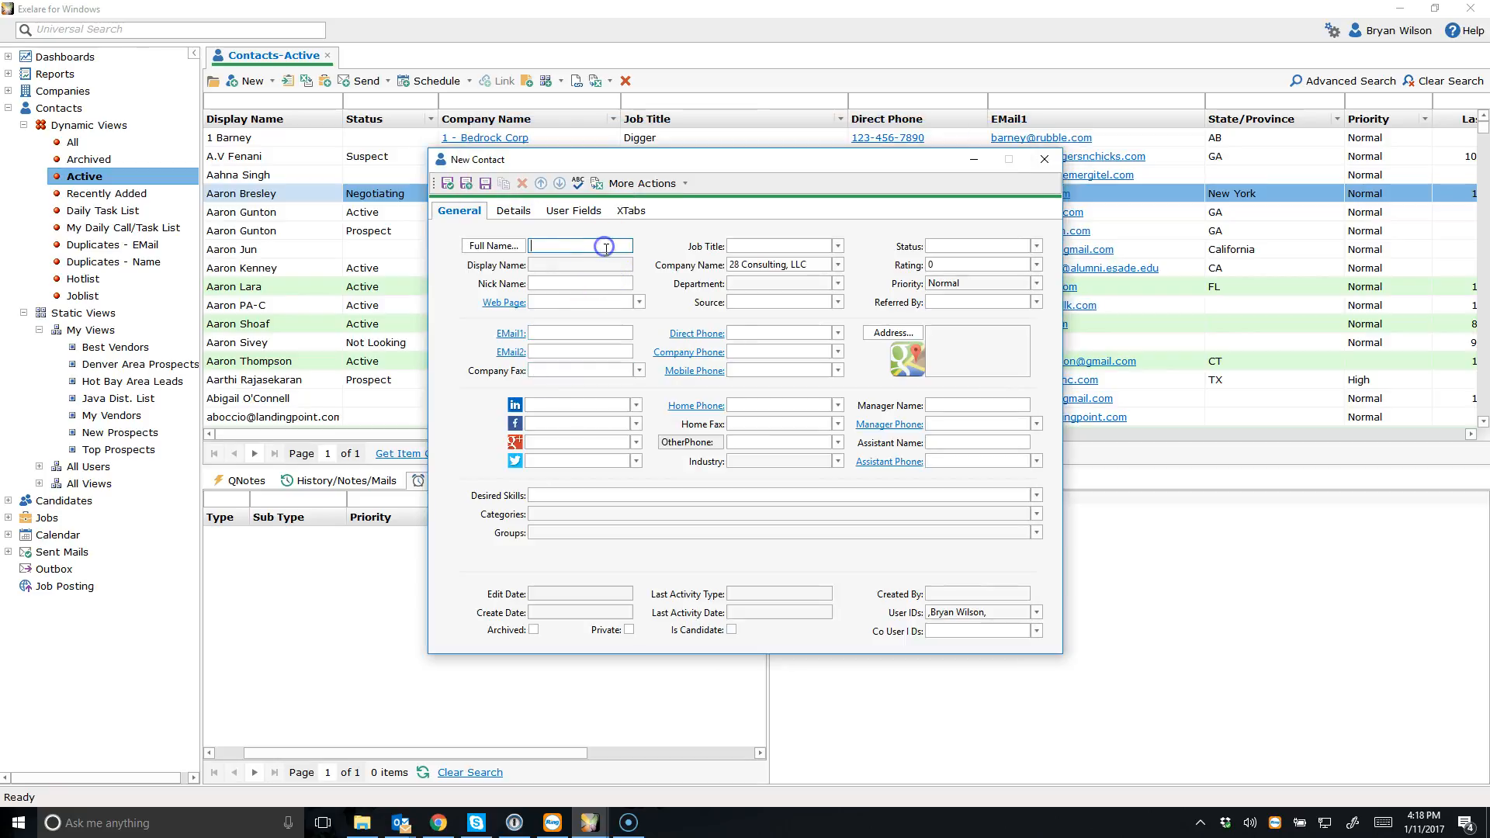
type("Sall")
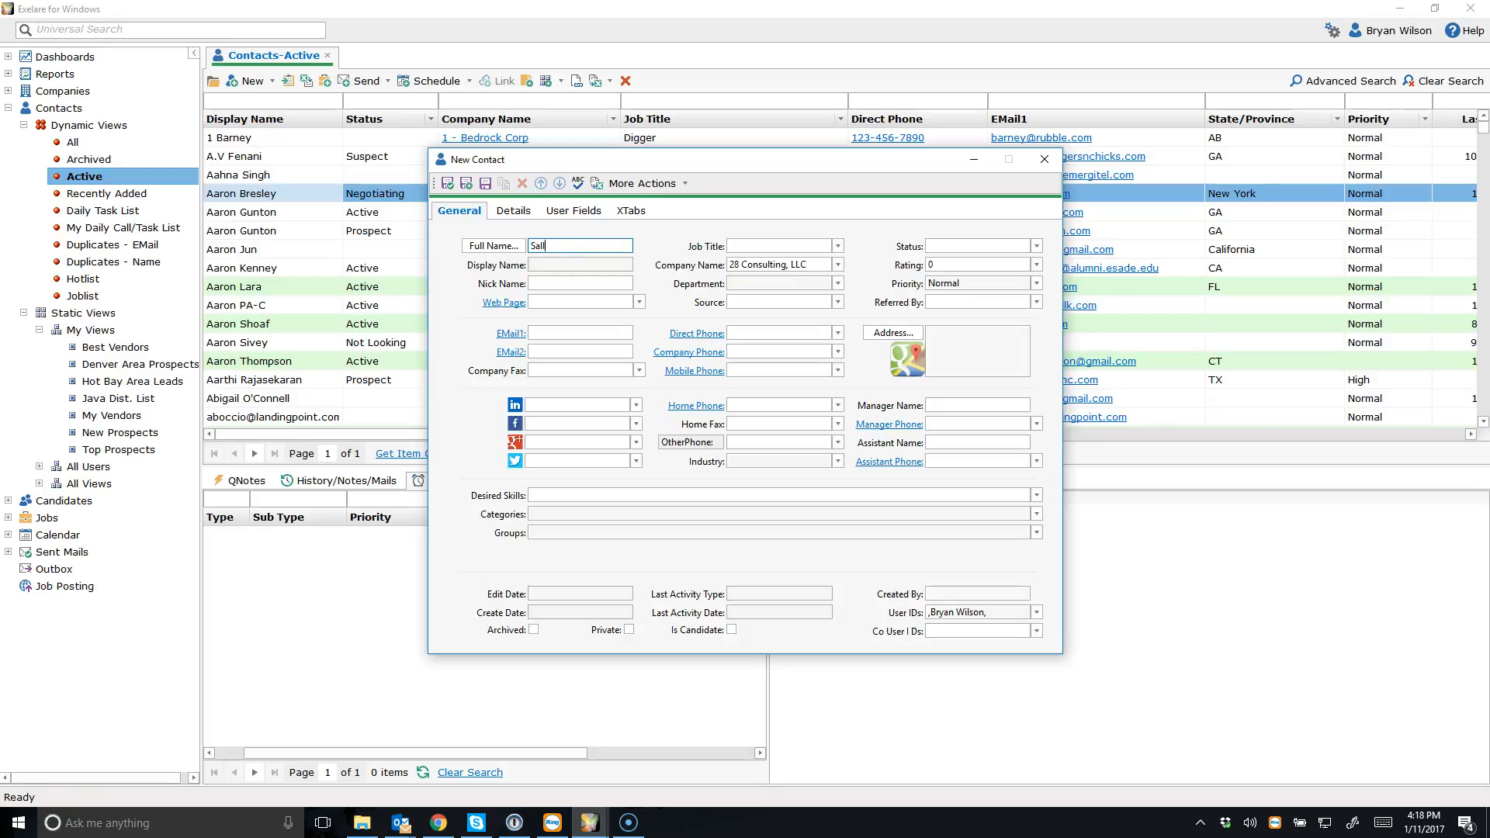
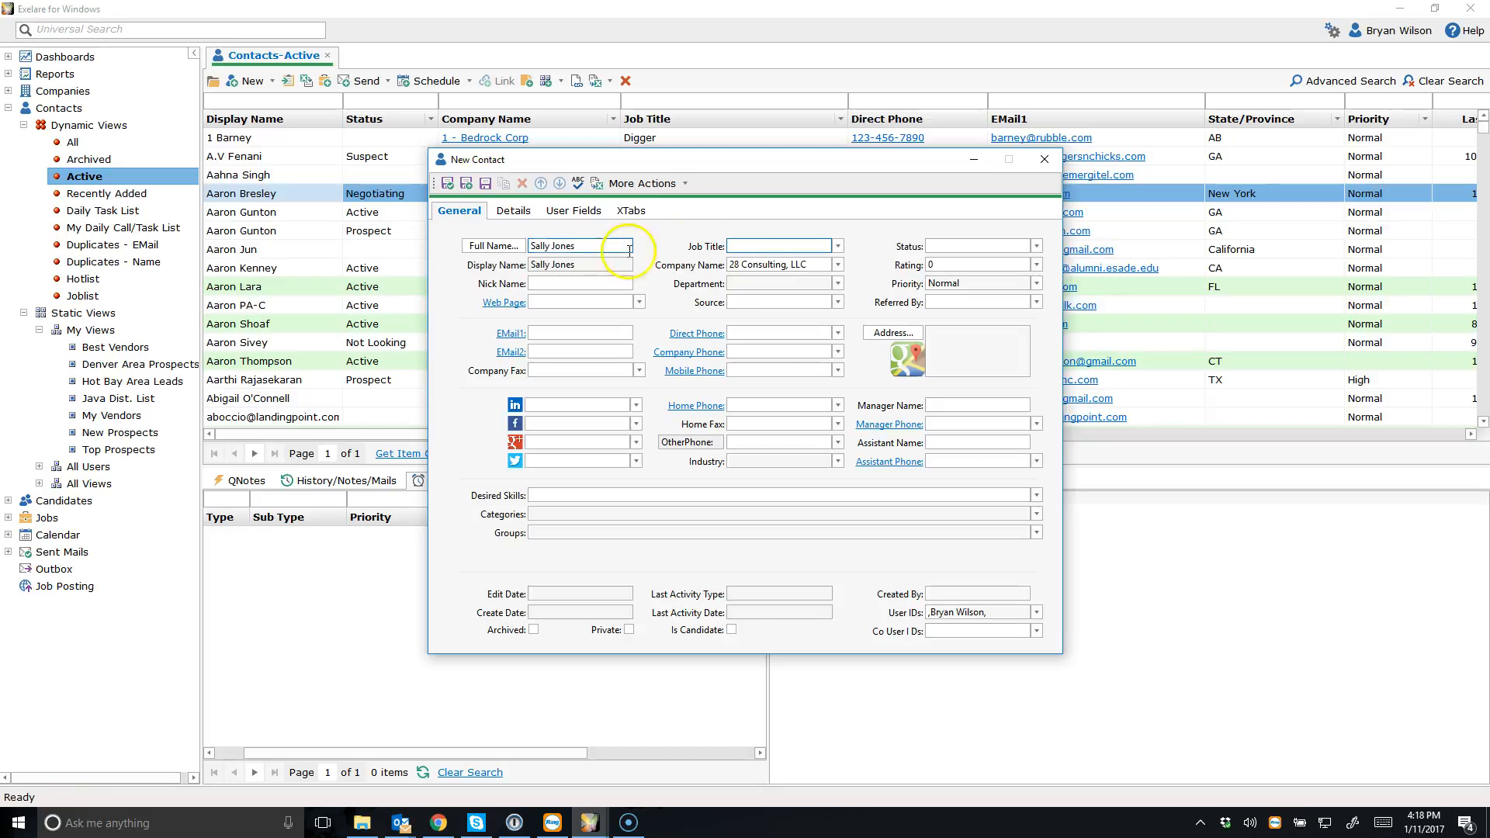
type("Sa;e")
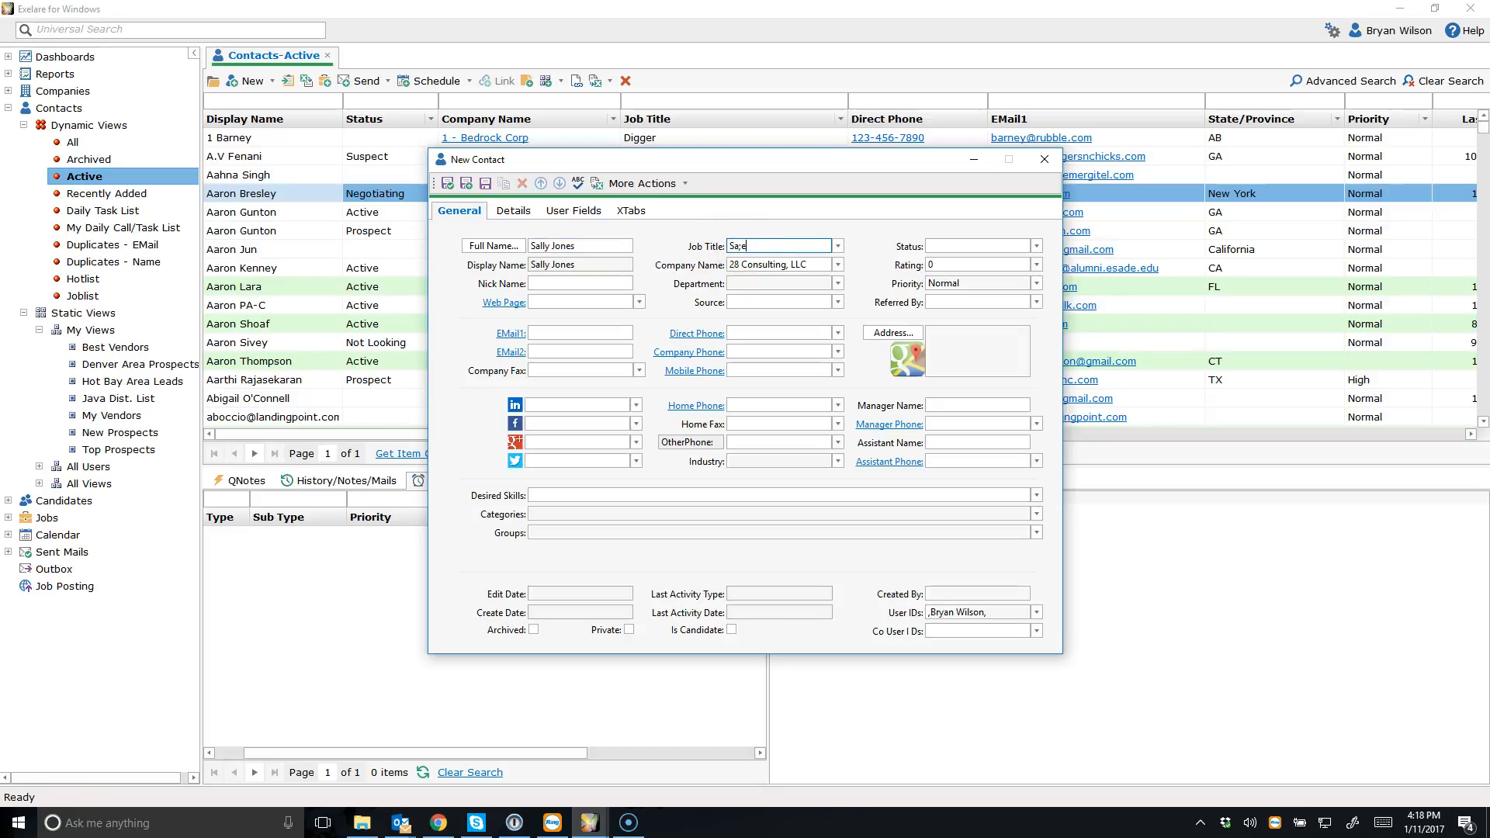
type("Sales Manage")
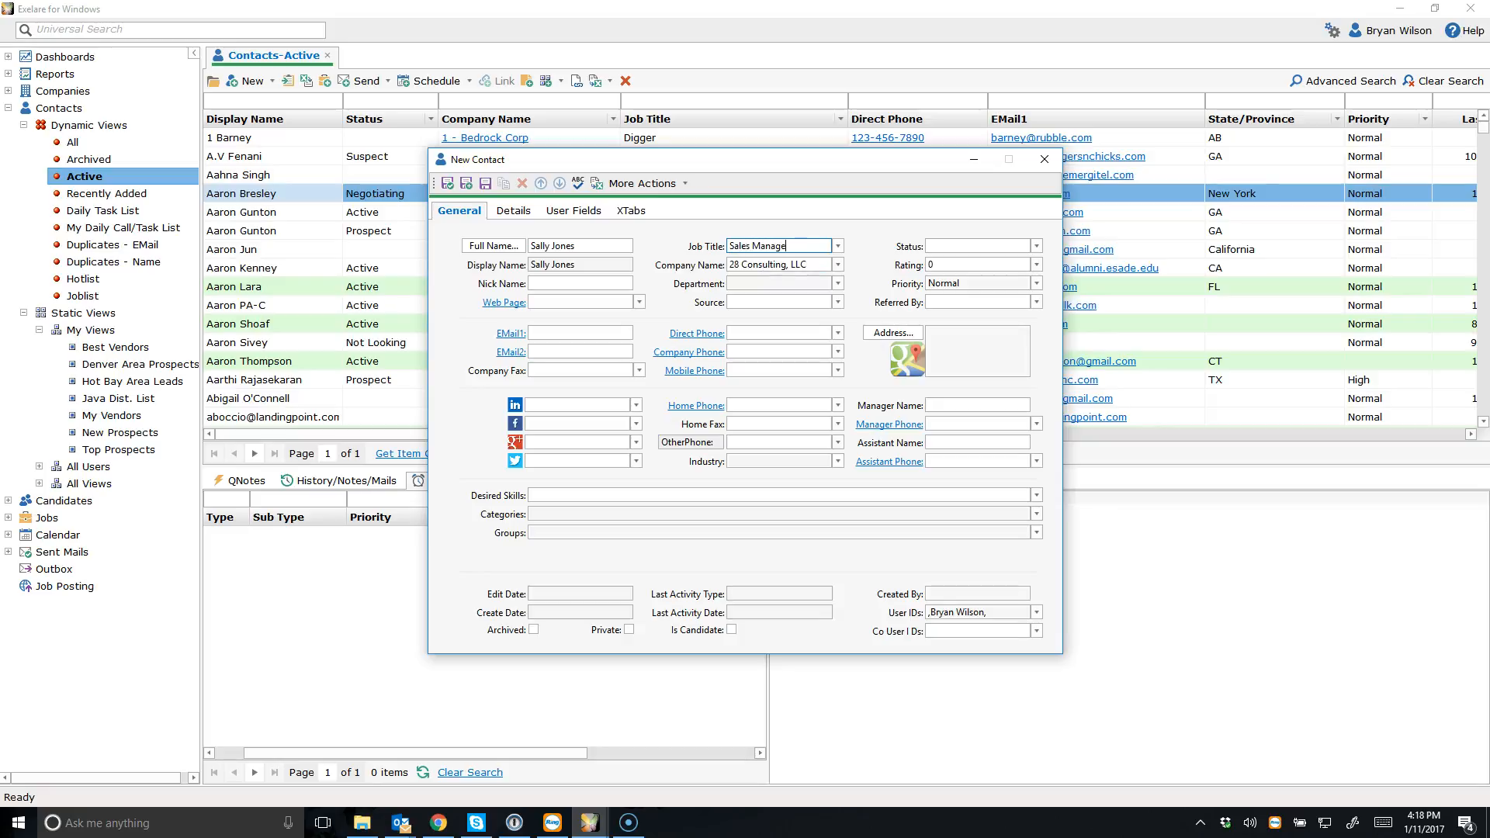
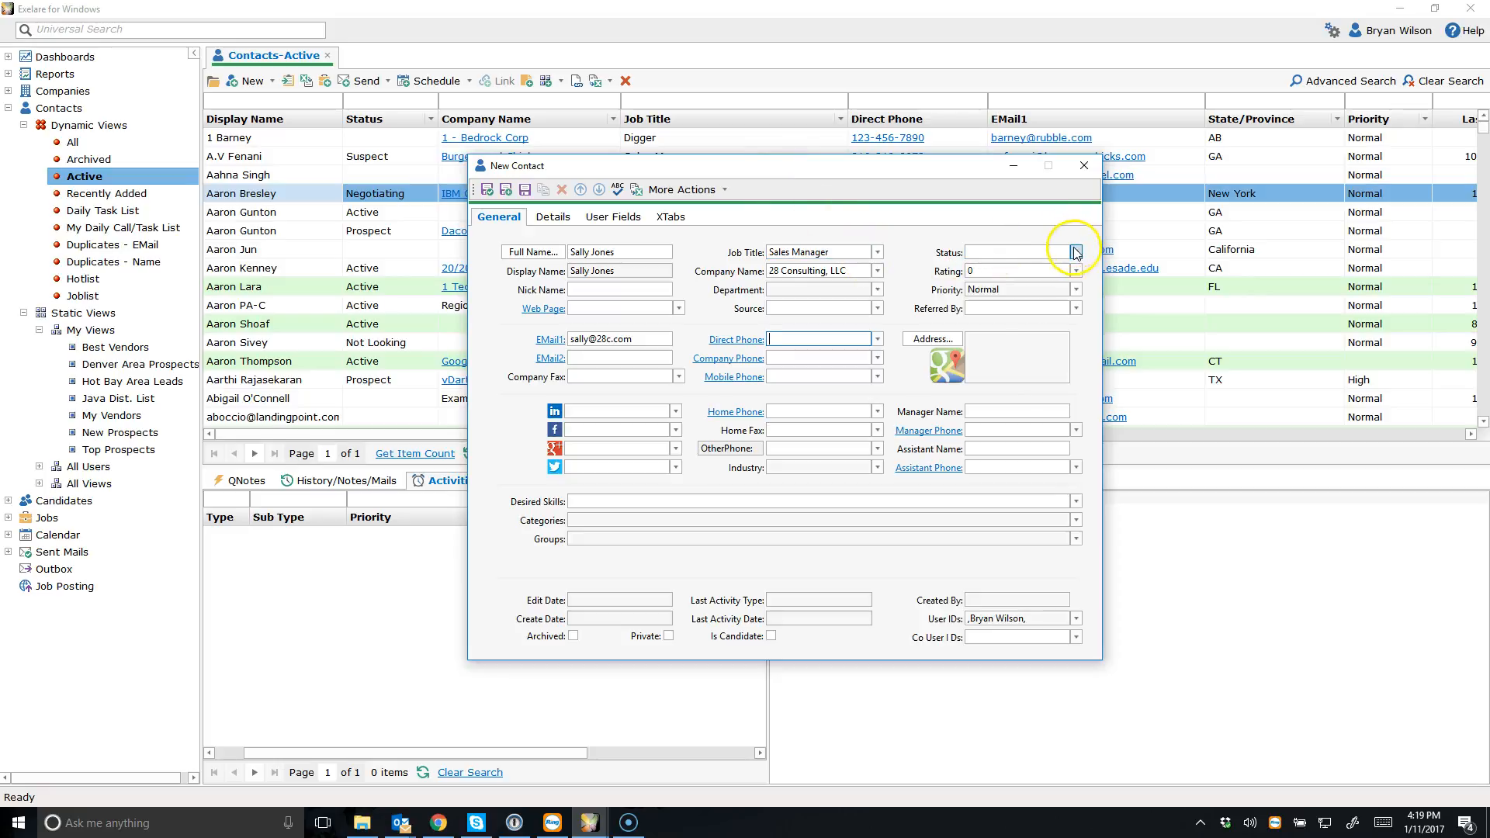
left_click(1074, 252)
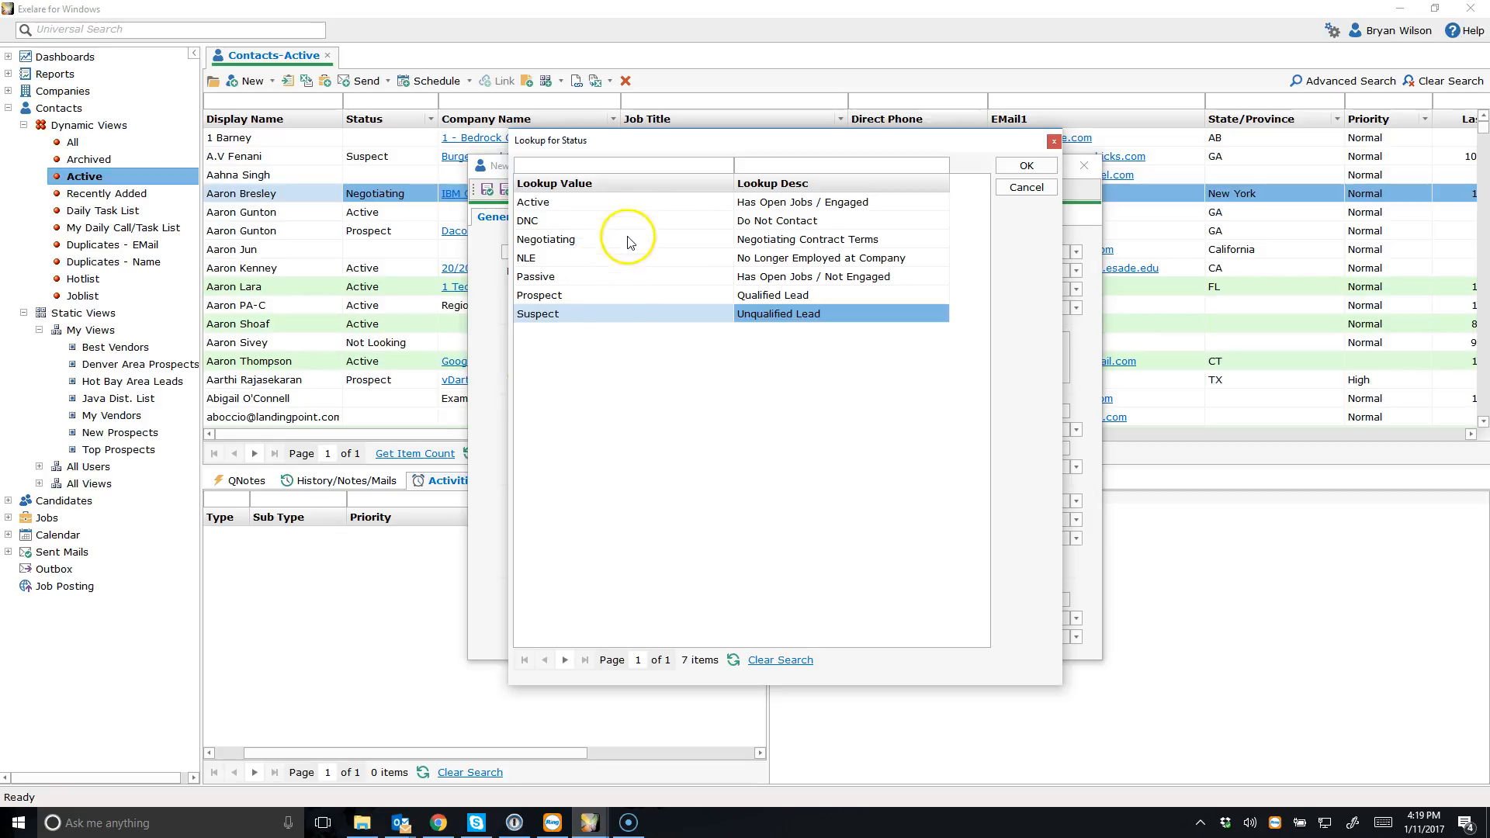
mouse_move(756, 145)
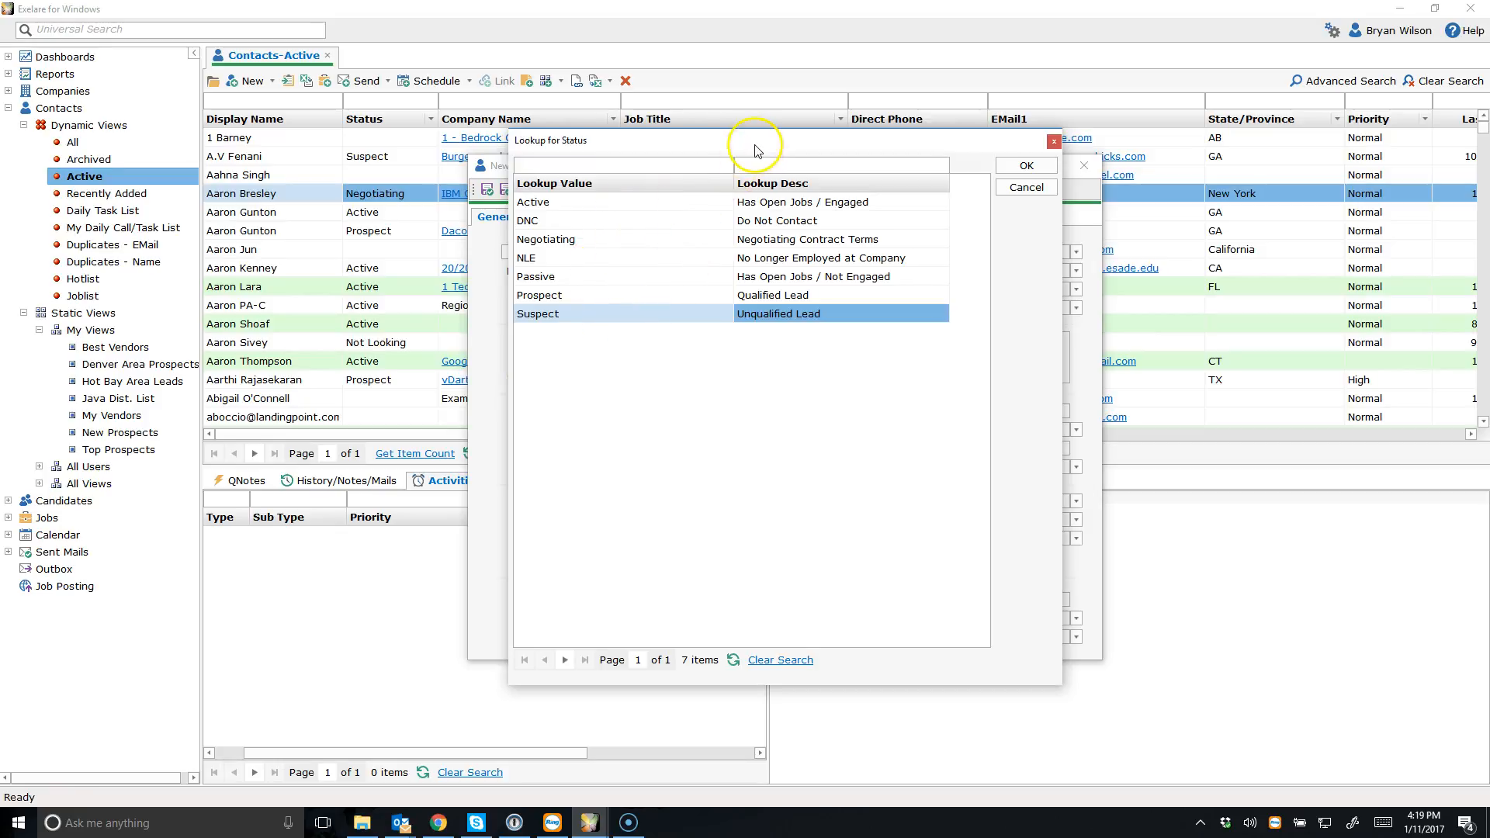
left_click_drag(756, 151, 775, 160)
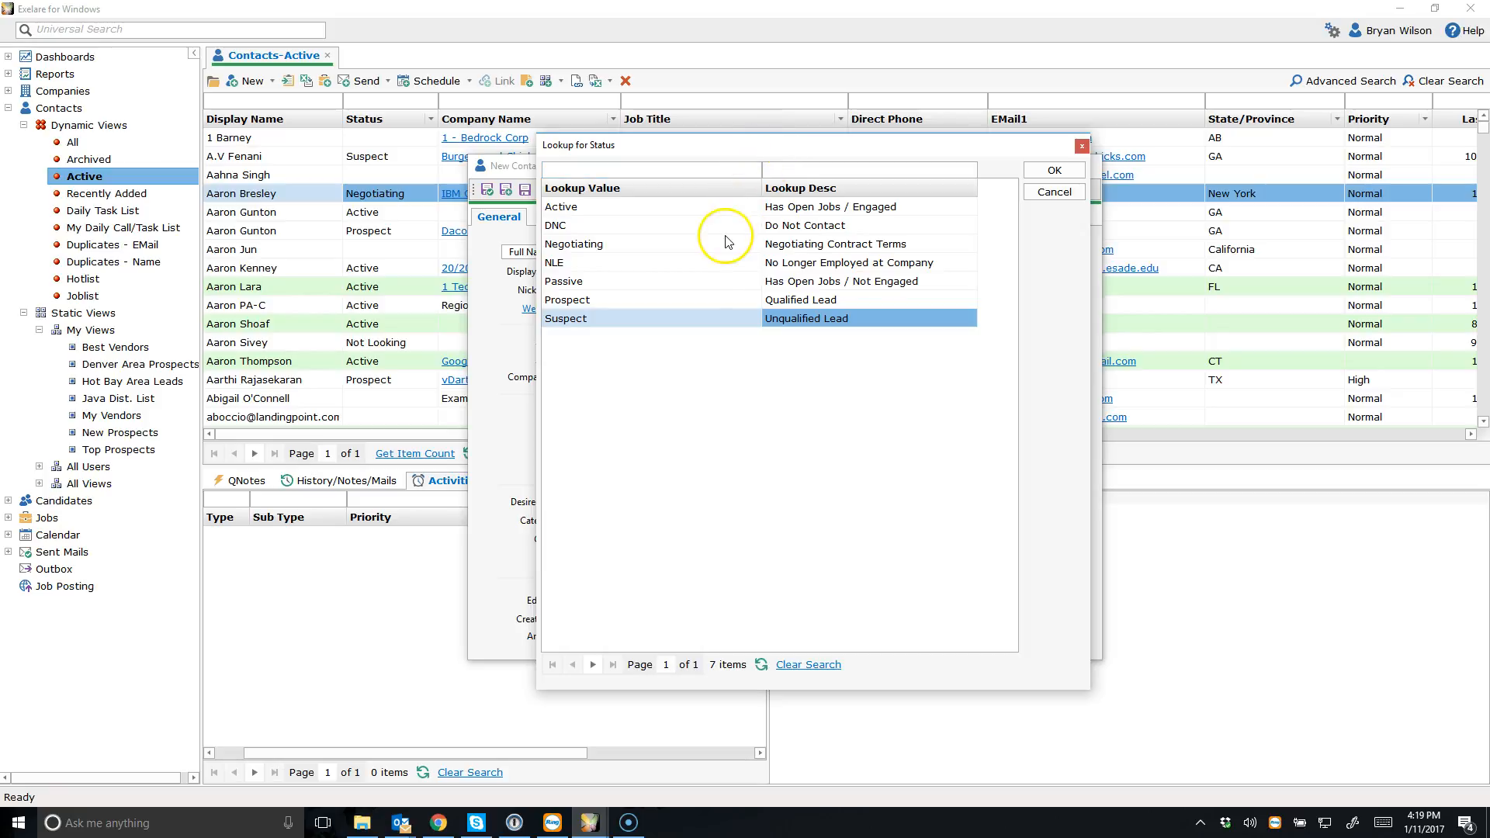
mouse_move(615, 309)
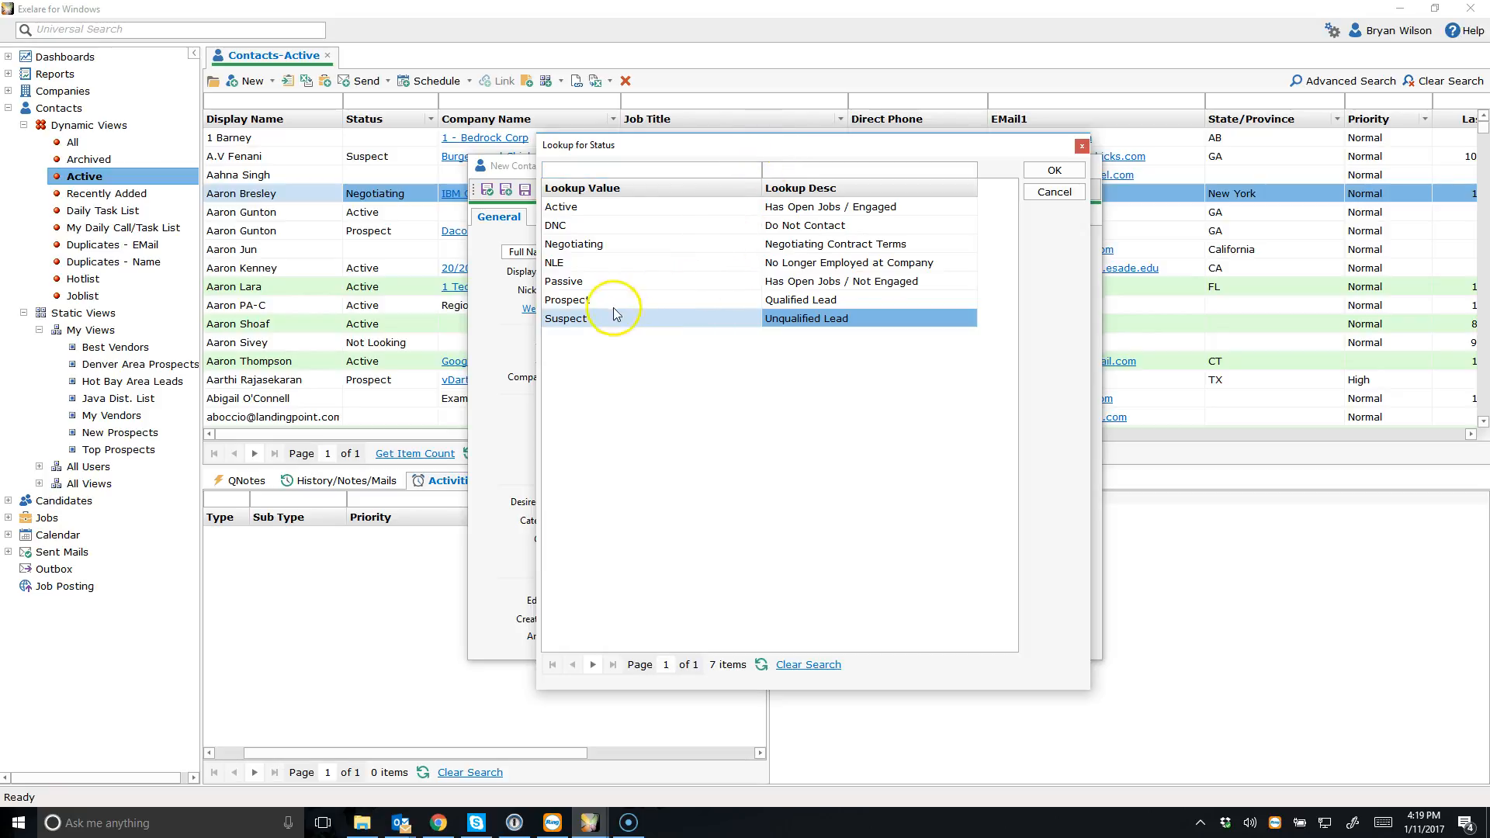
left_click(1052, 171)
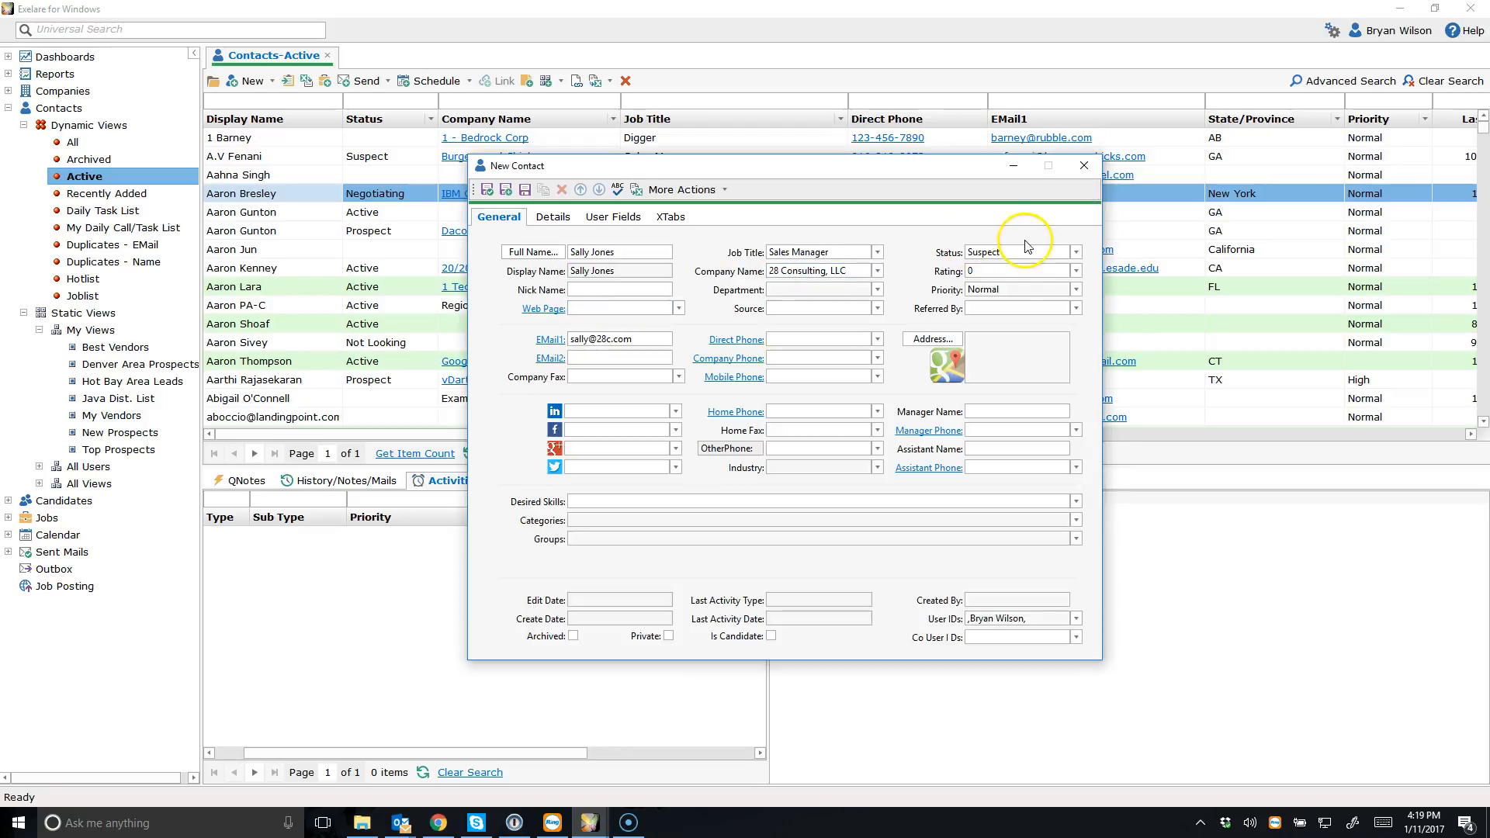
left_click(1016, 252)
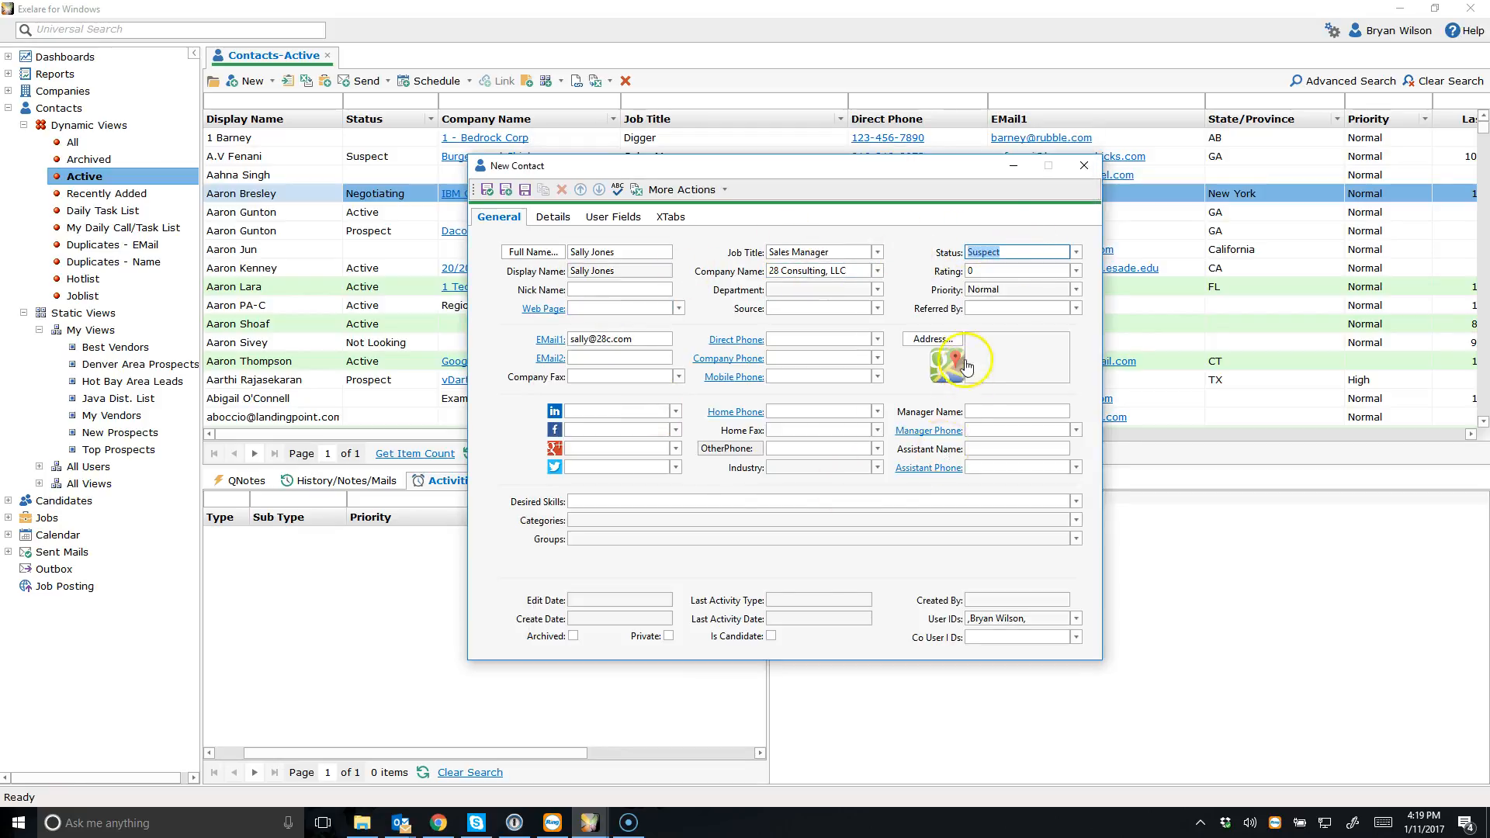
mouse_move(889, 325)
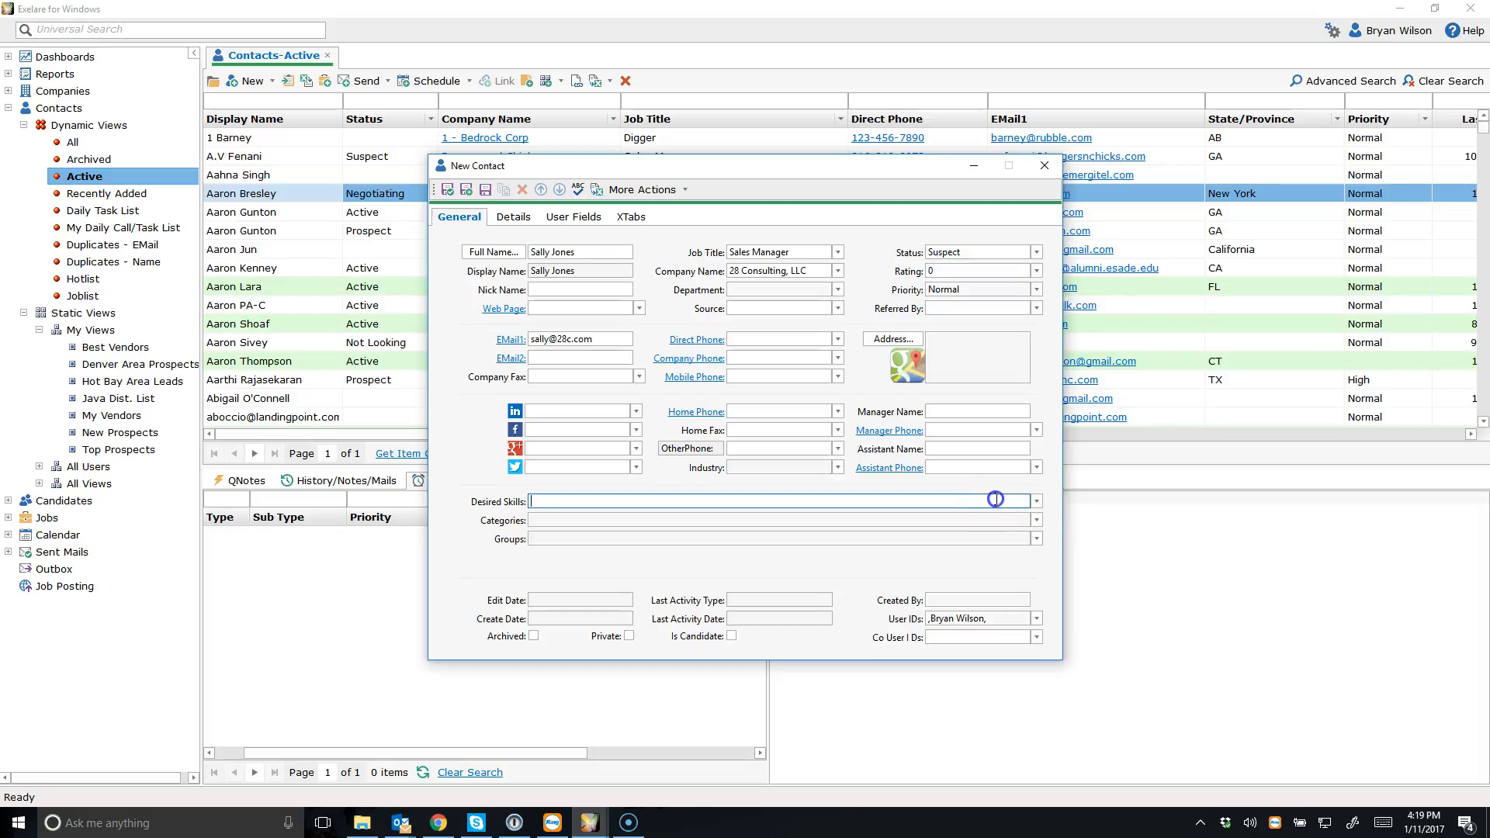
Enter desired skills Sales Engineer, Java, Enterprise, Saas and save the contact to the Active list.
type("S")
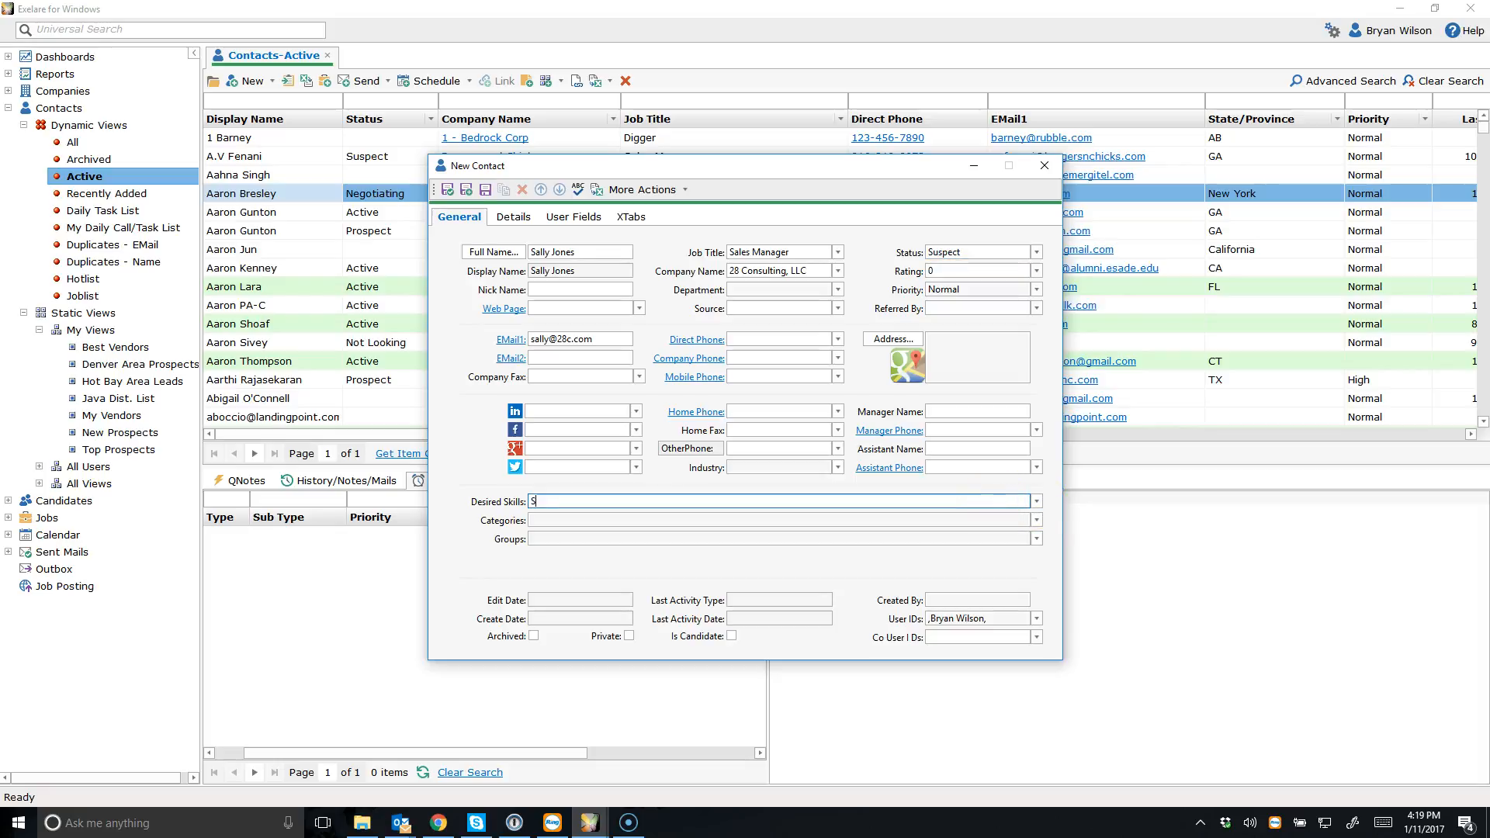
type("ales Engineer, Java, Enterprise,")
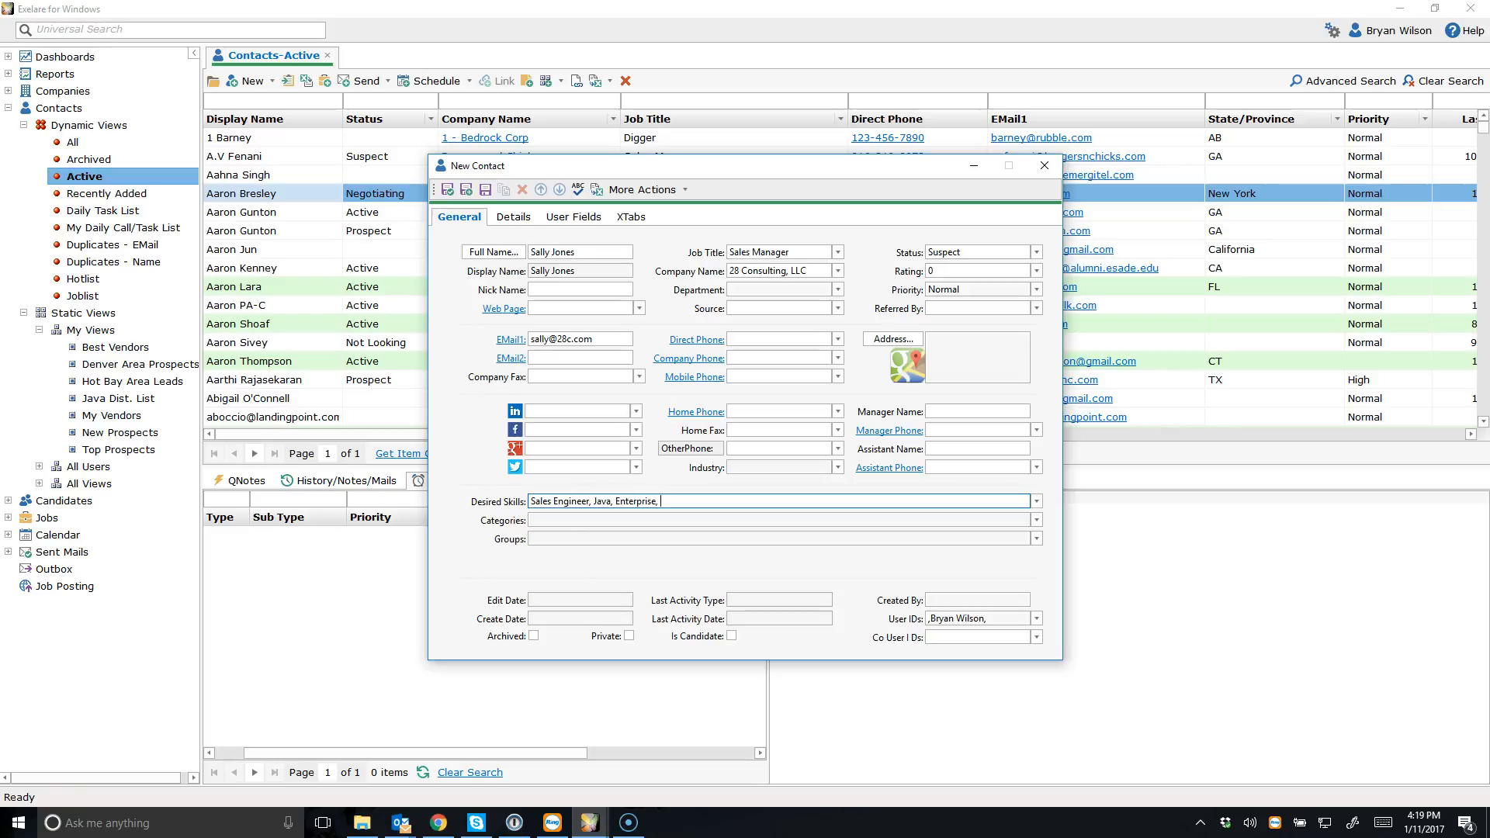
type("Saas")
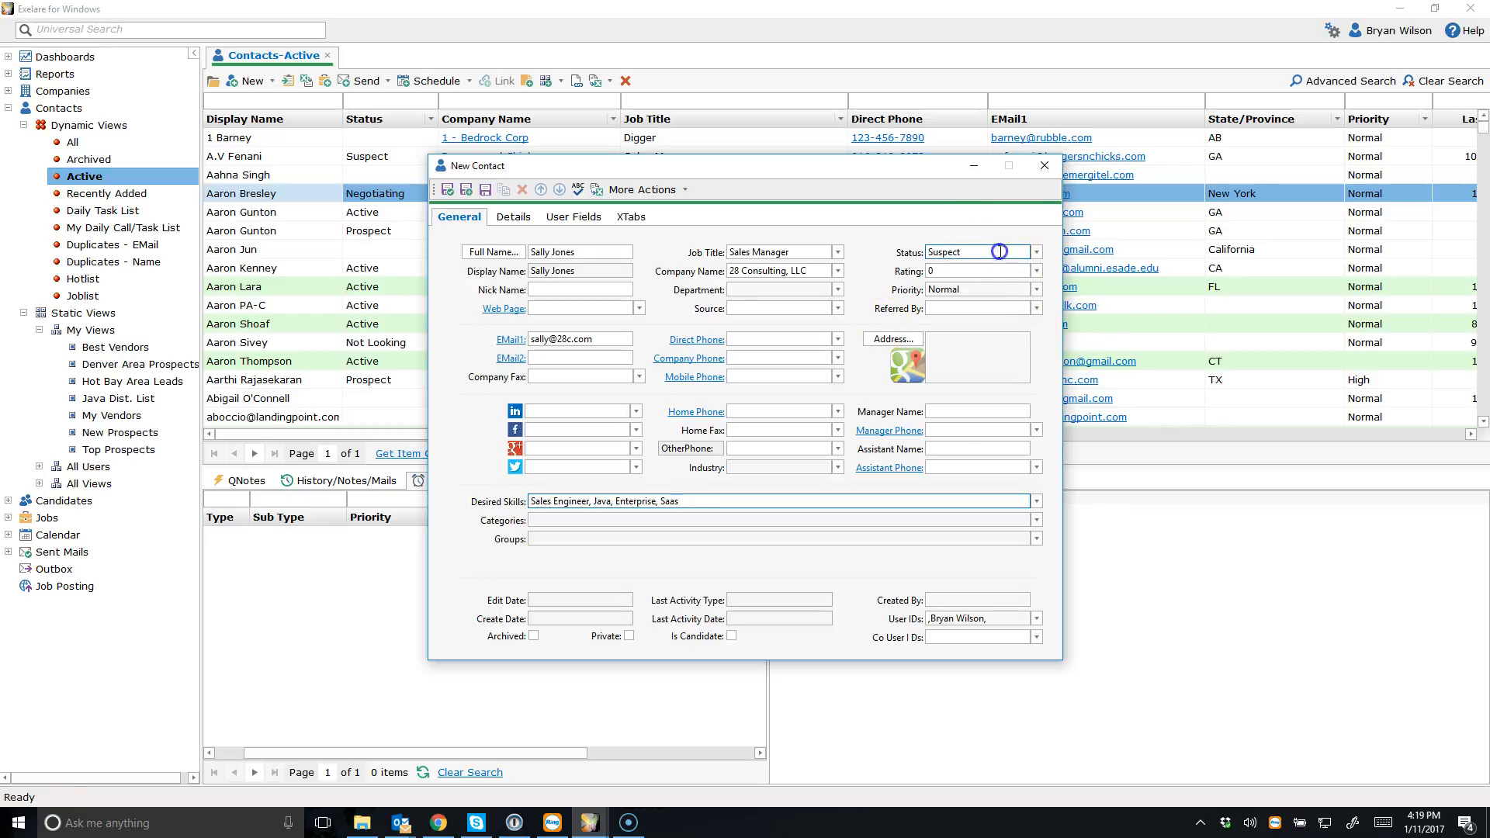
left_click(447, 188)
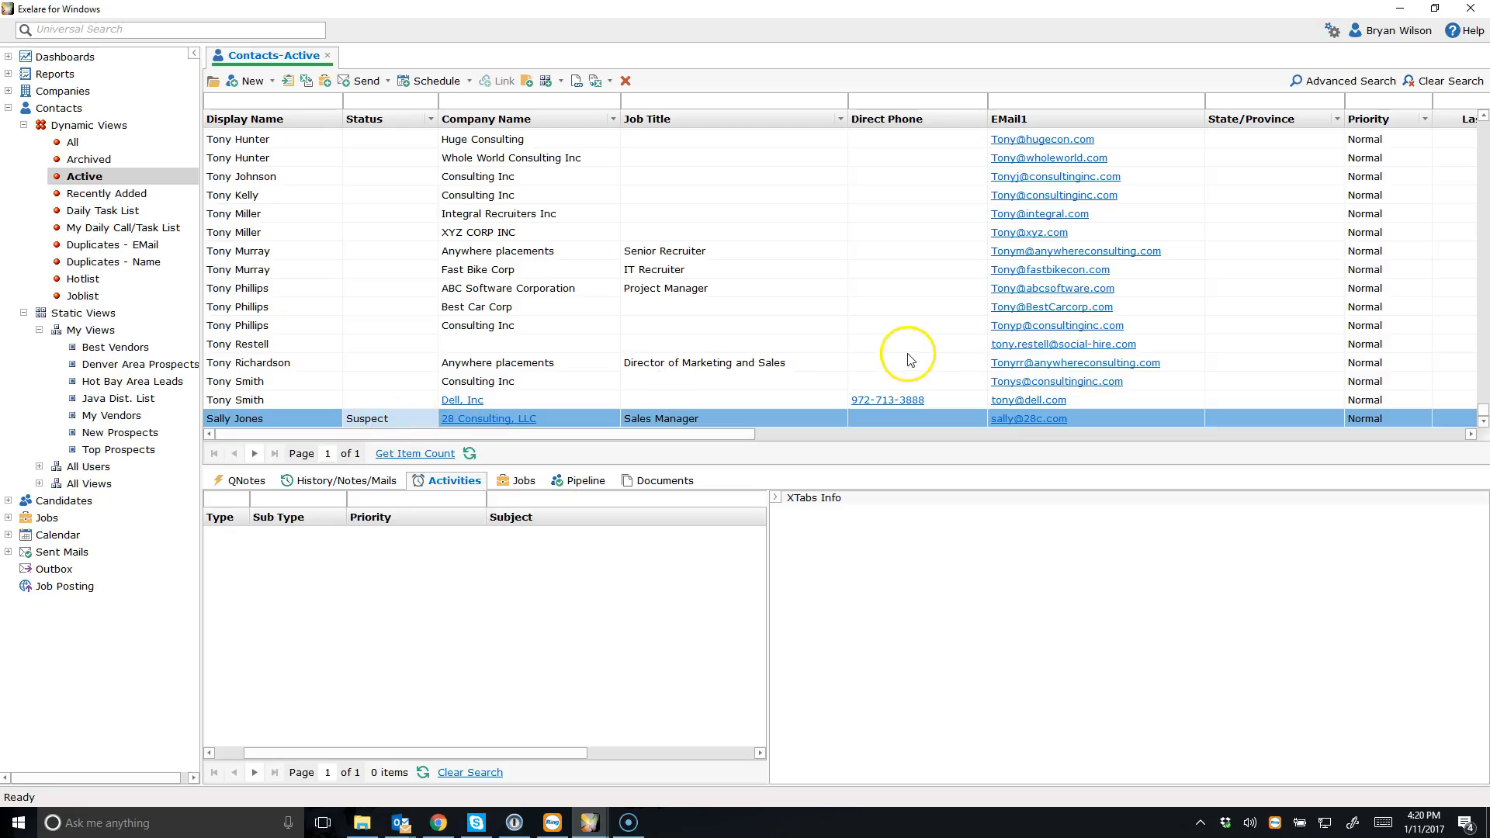
Filter Active contacts to Status 'suspect' and State/Province 'tx', leaving two contacts.
left_click(390, 99)
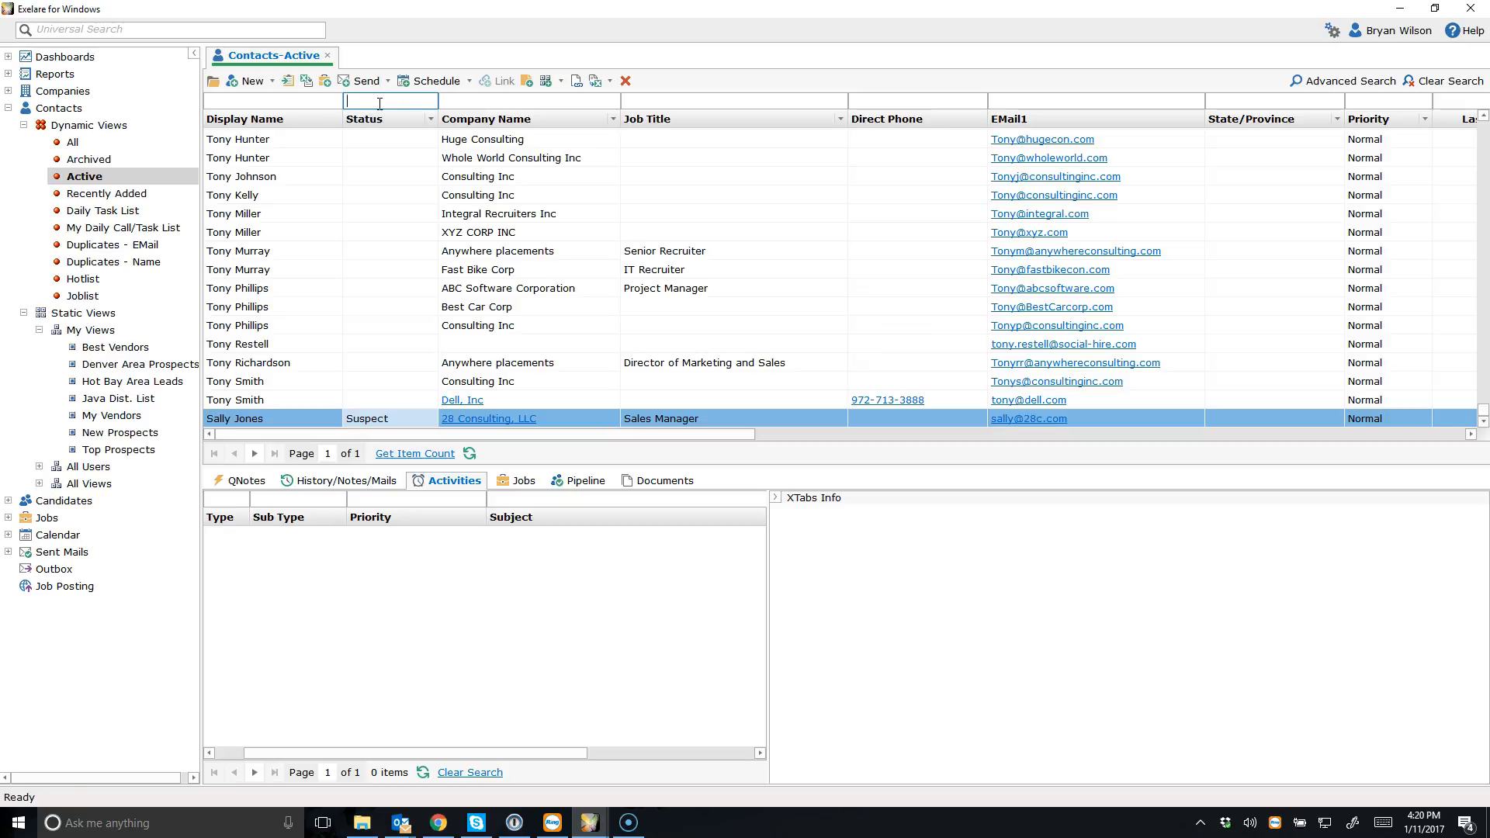
type("s")
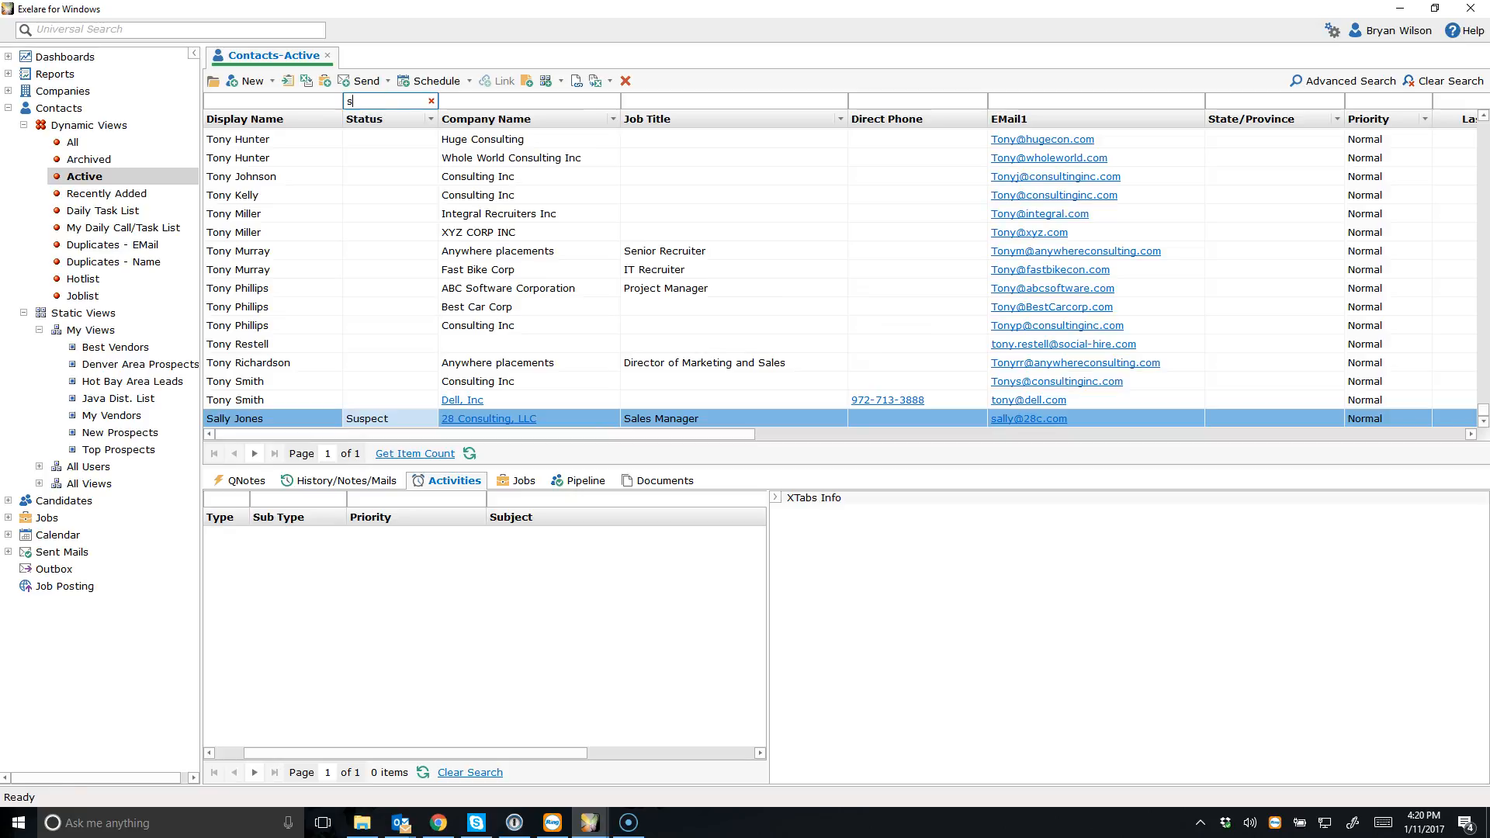
type("uspect")
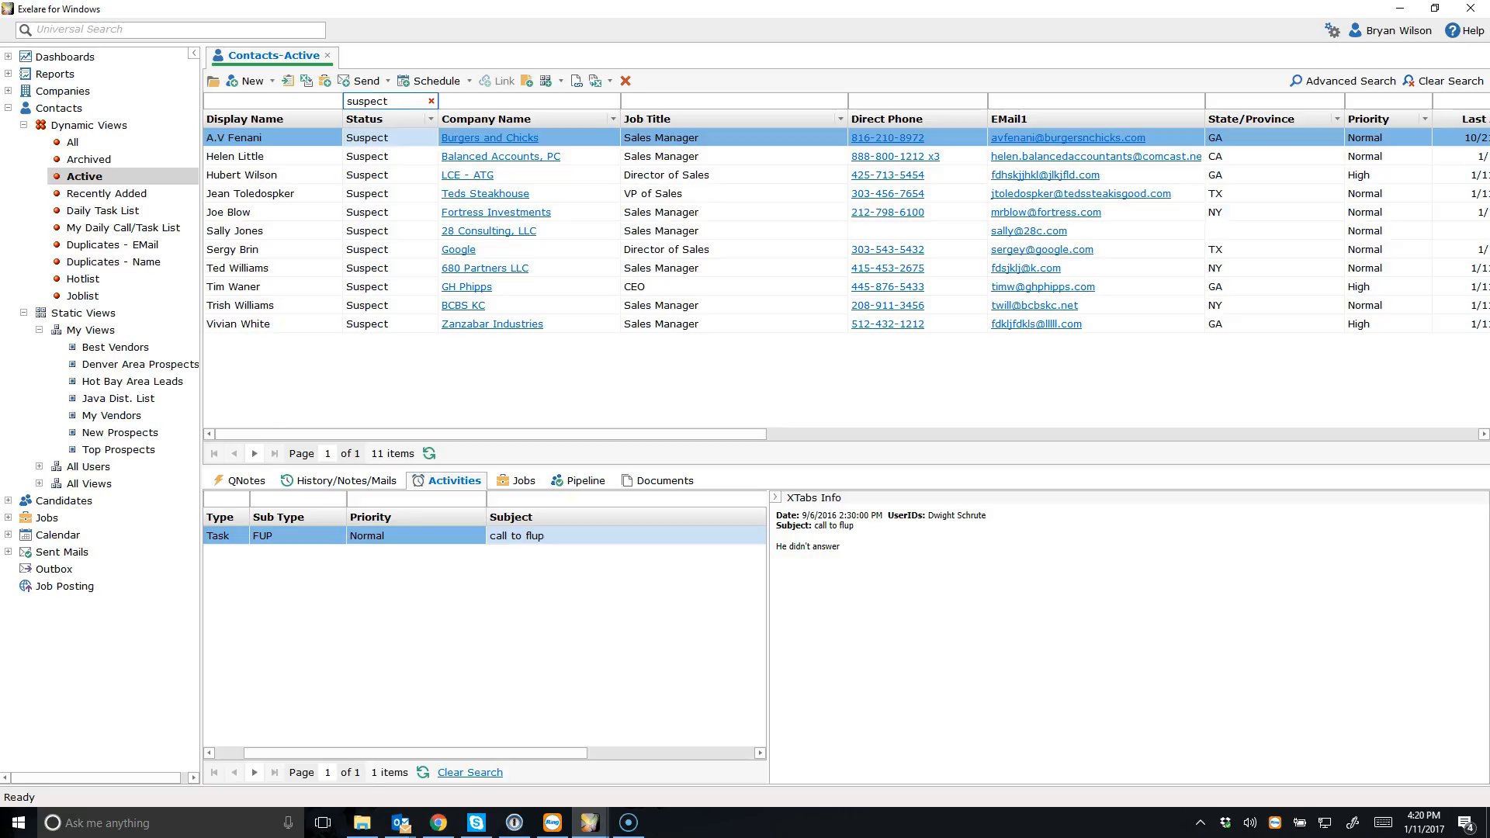
mouse_move(1286, 98)
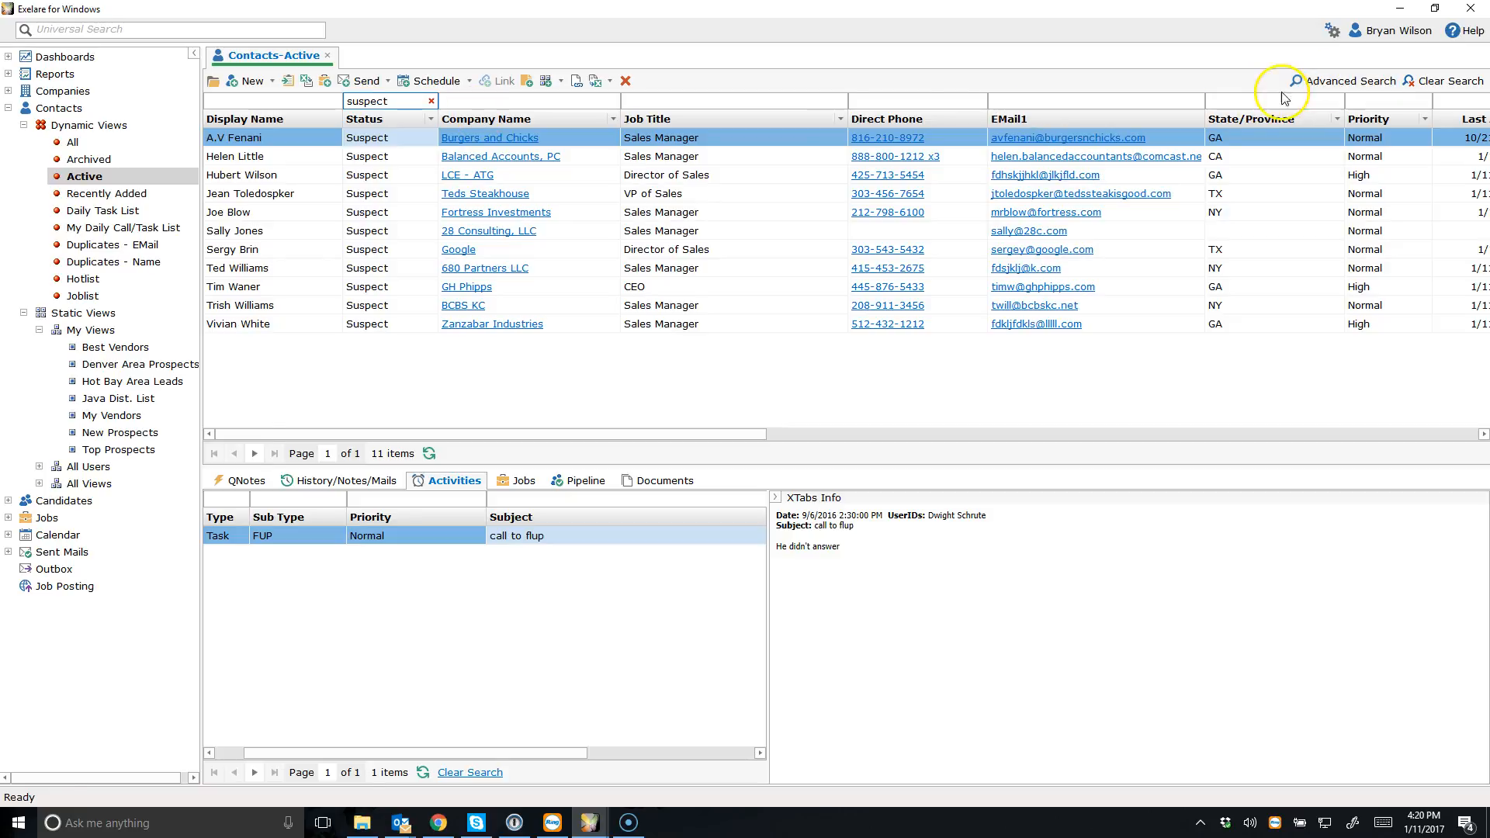
left_click(1274, 99)
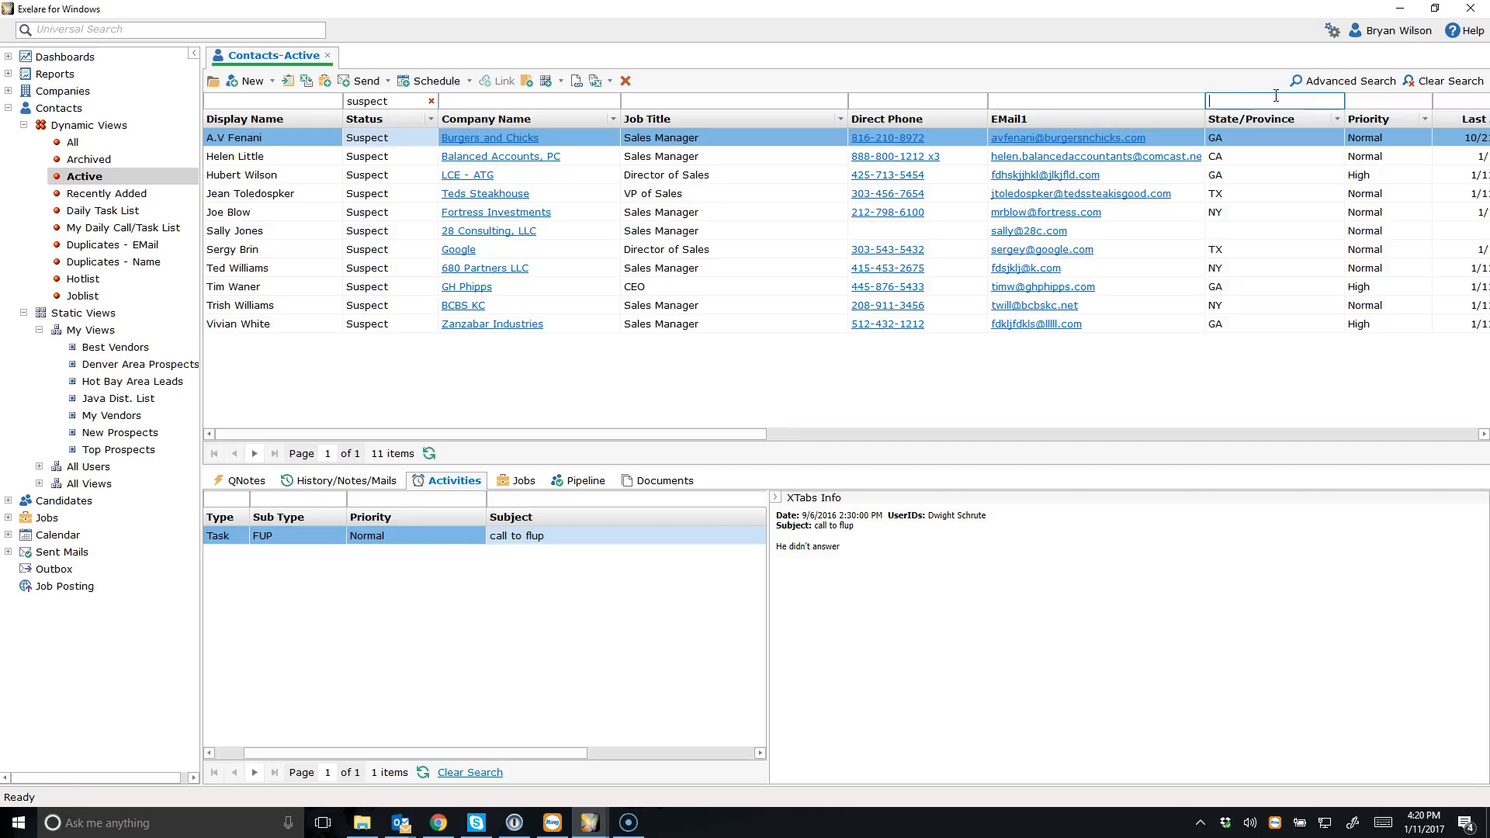
type("tx")
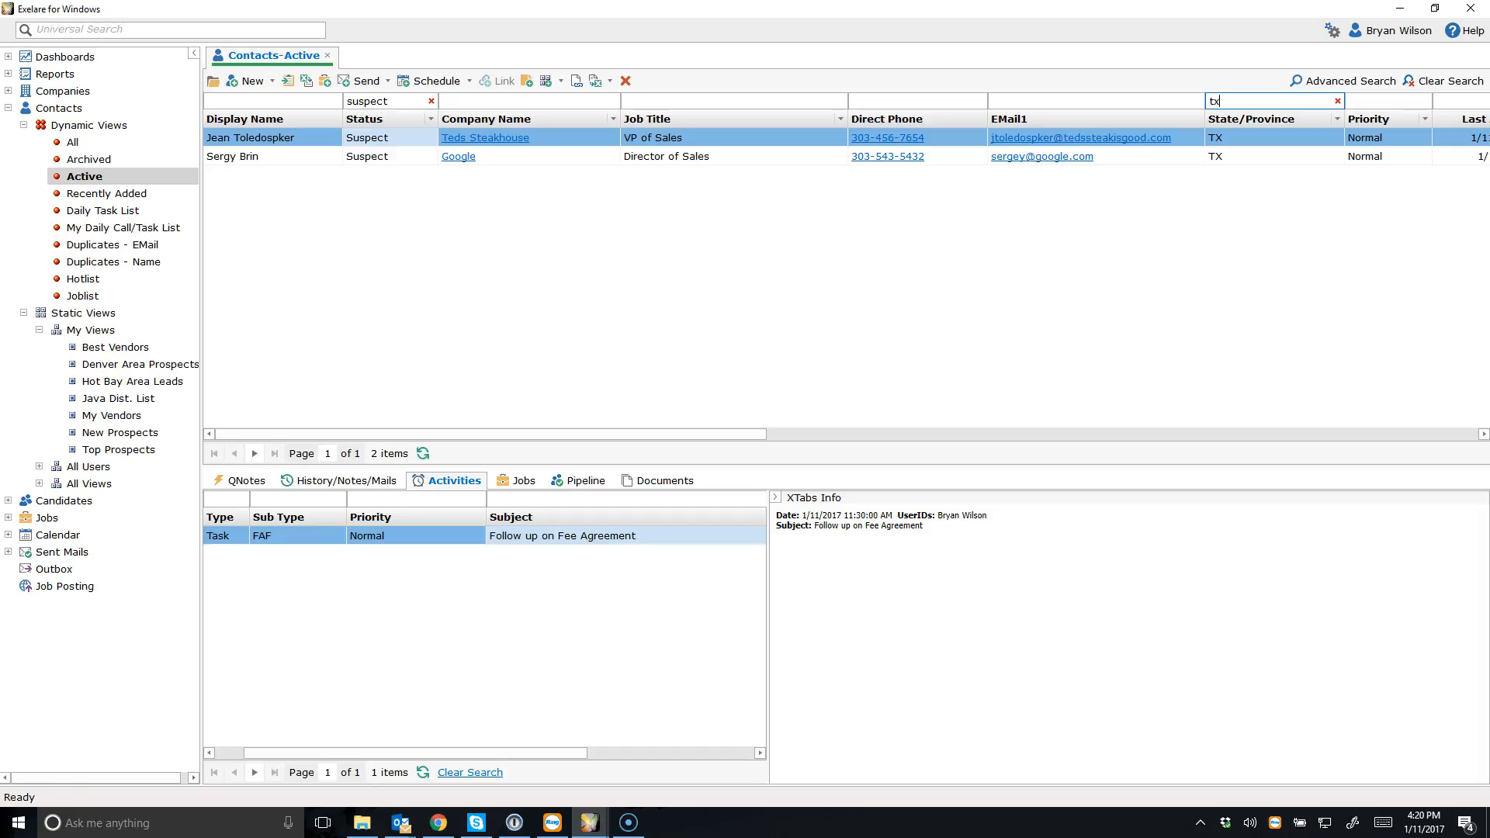
mouse_move(800, 179)
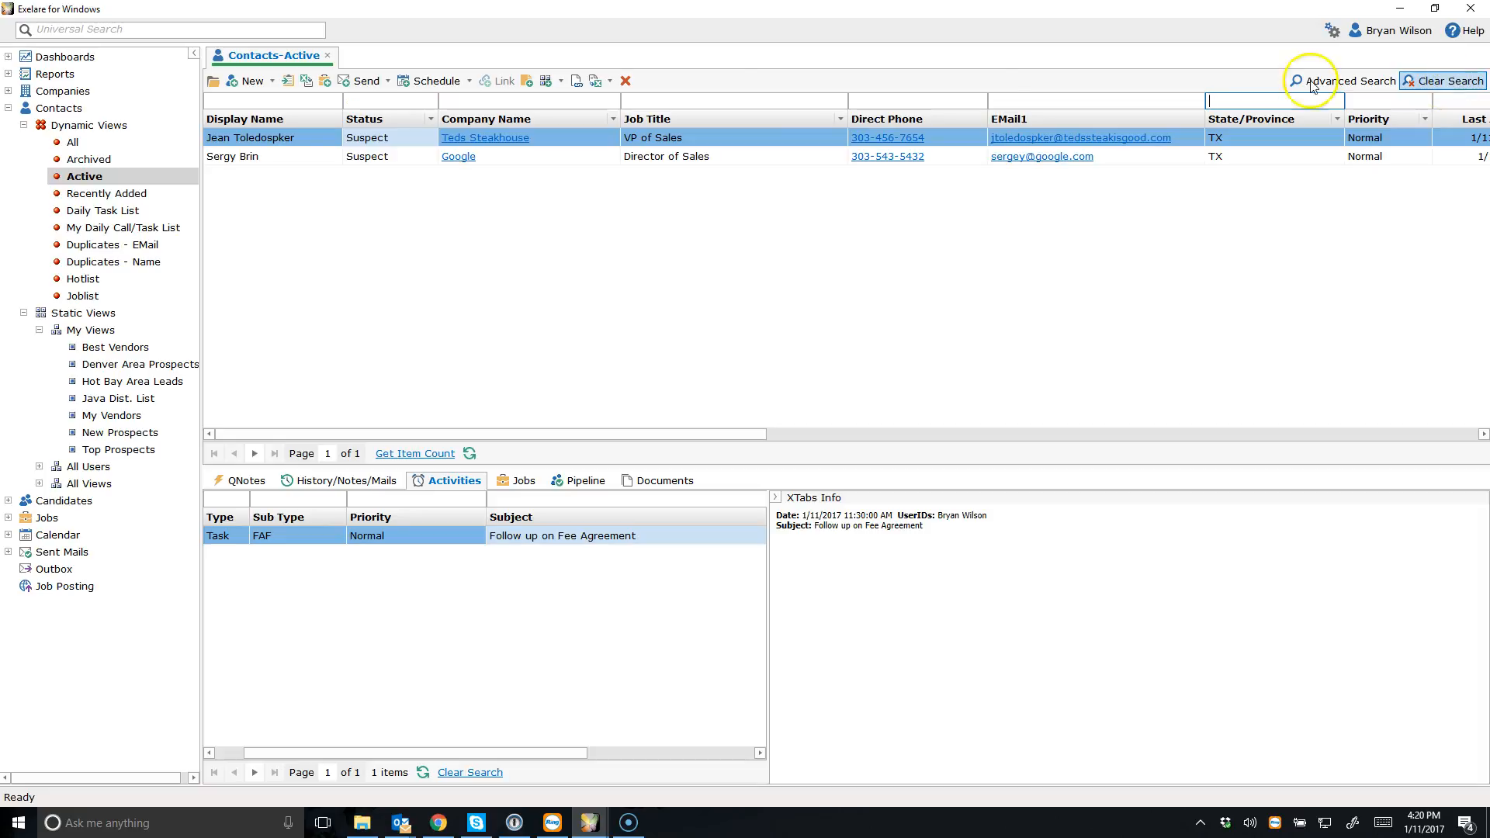
left_click(1453, 81)
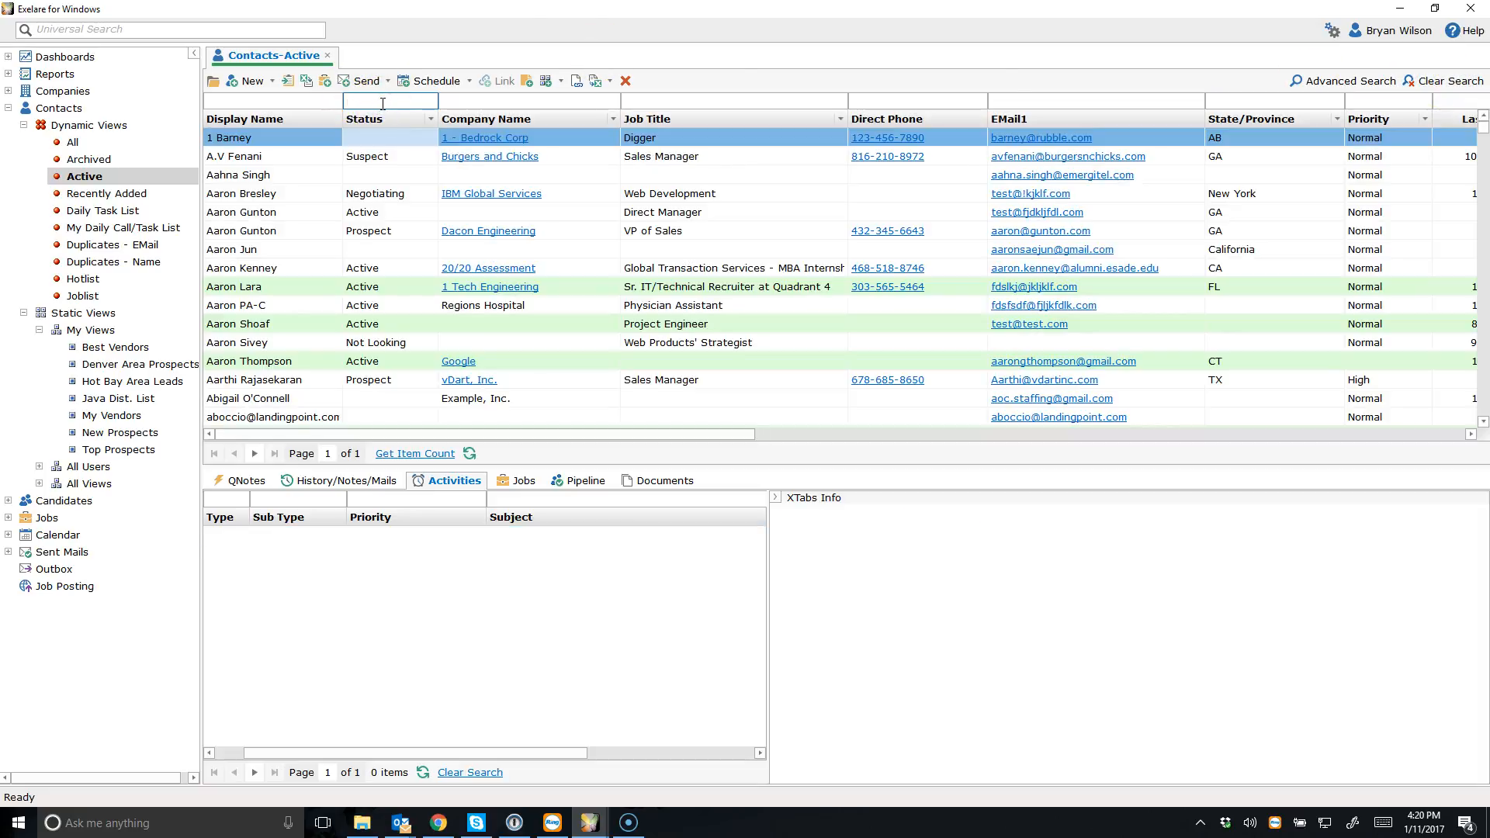
type("pros")
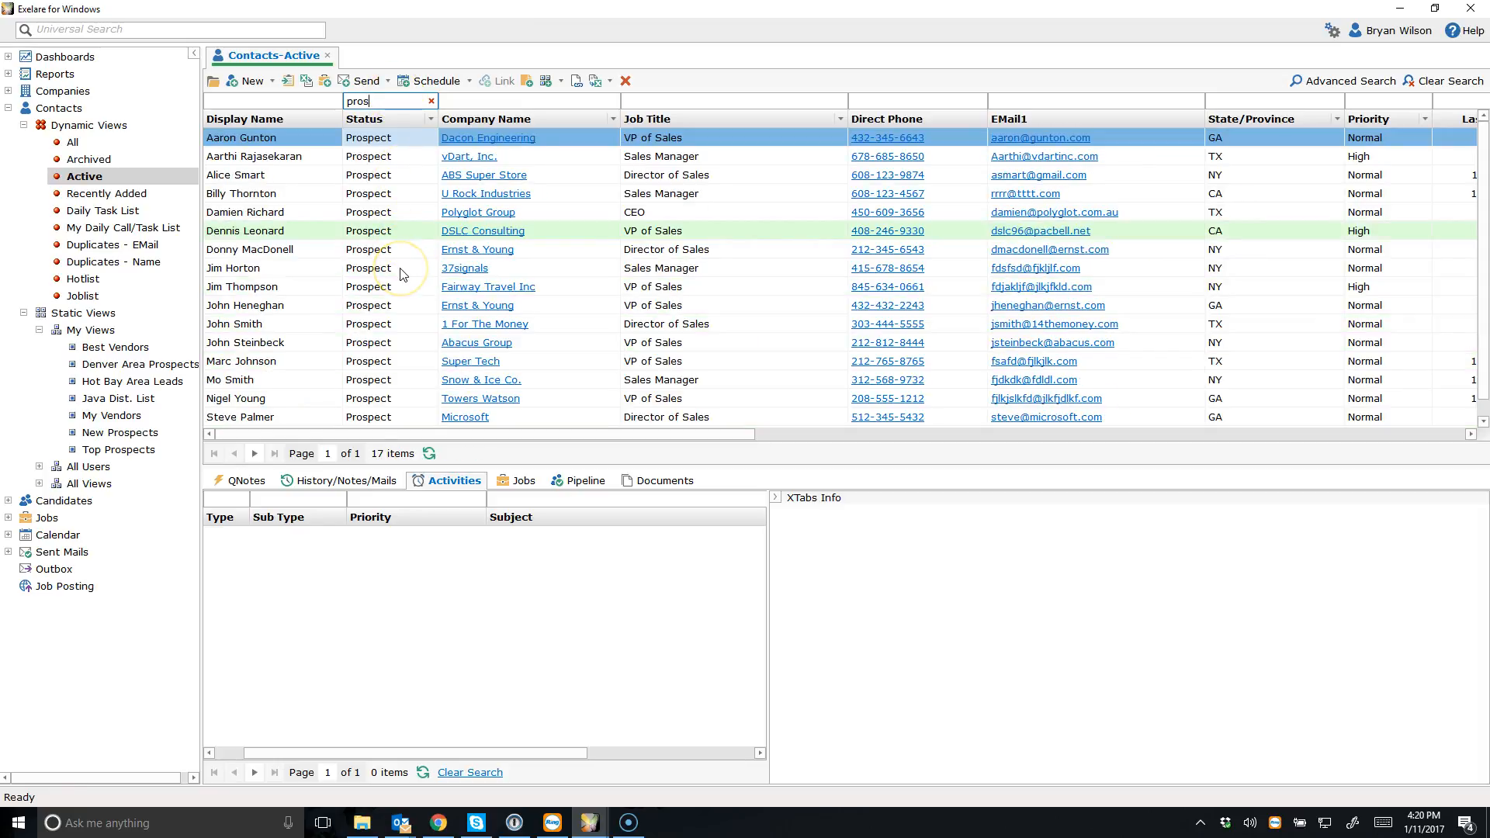
double_click(232, 267)
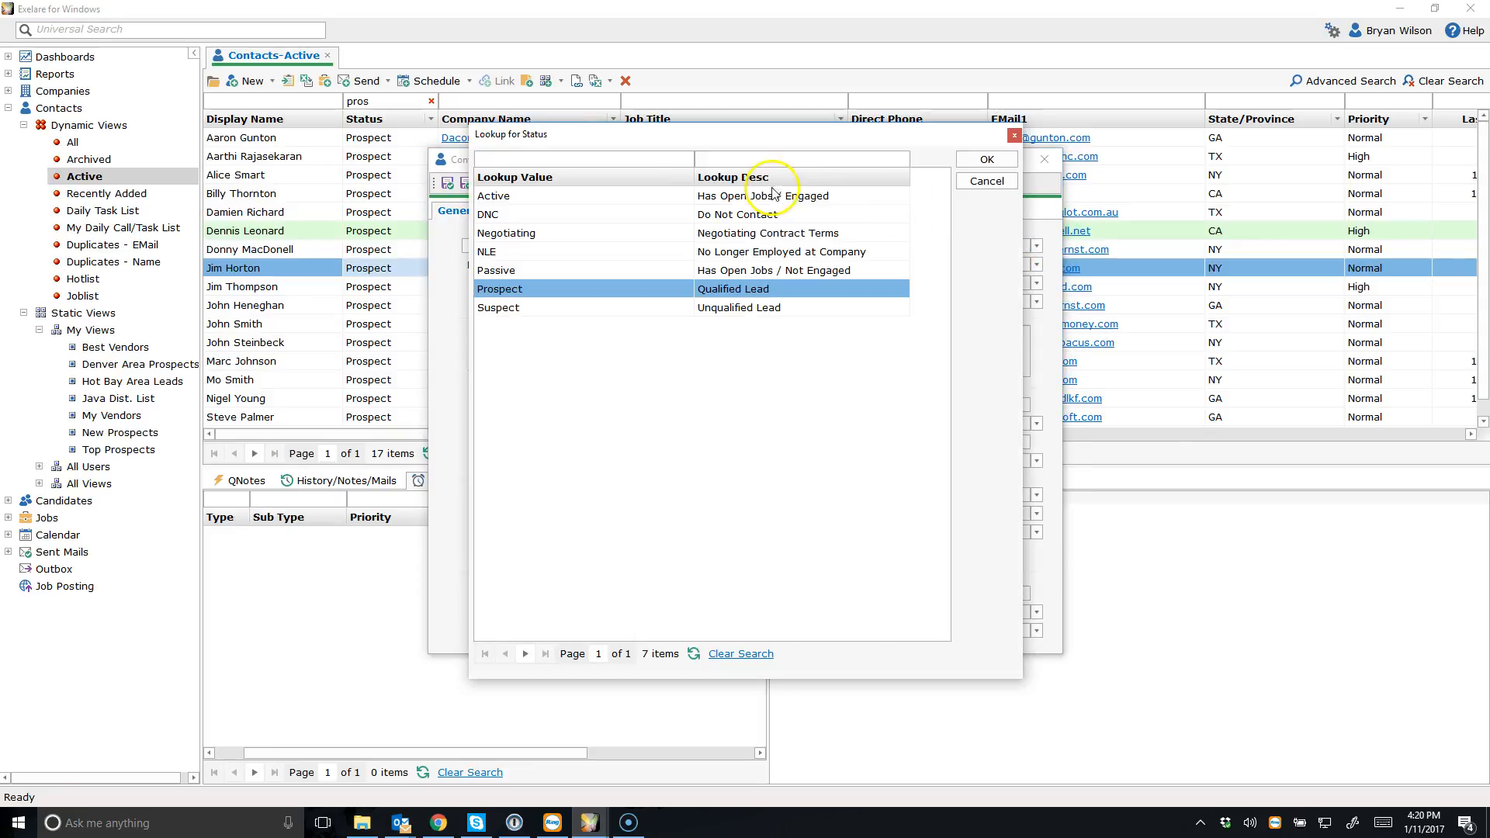
left_click(524, 196)
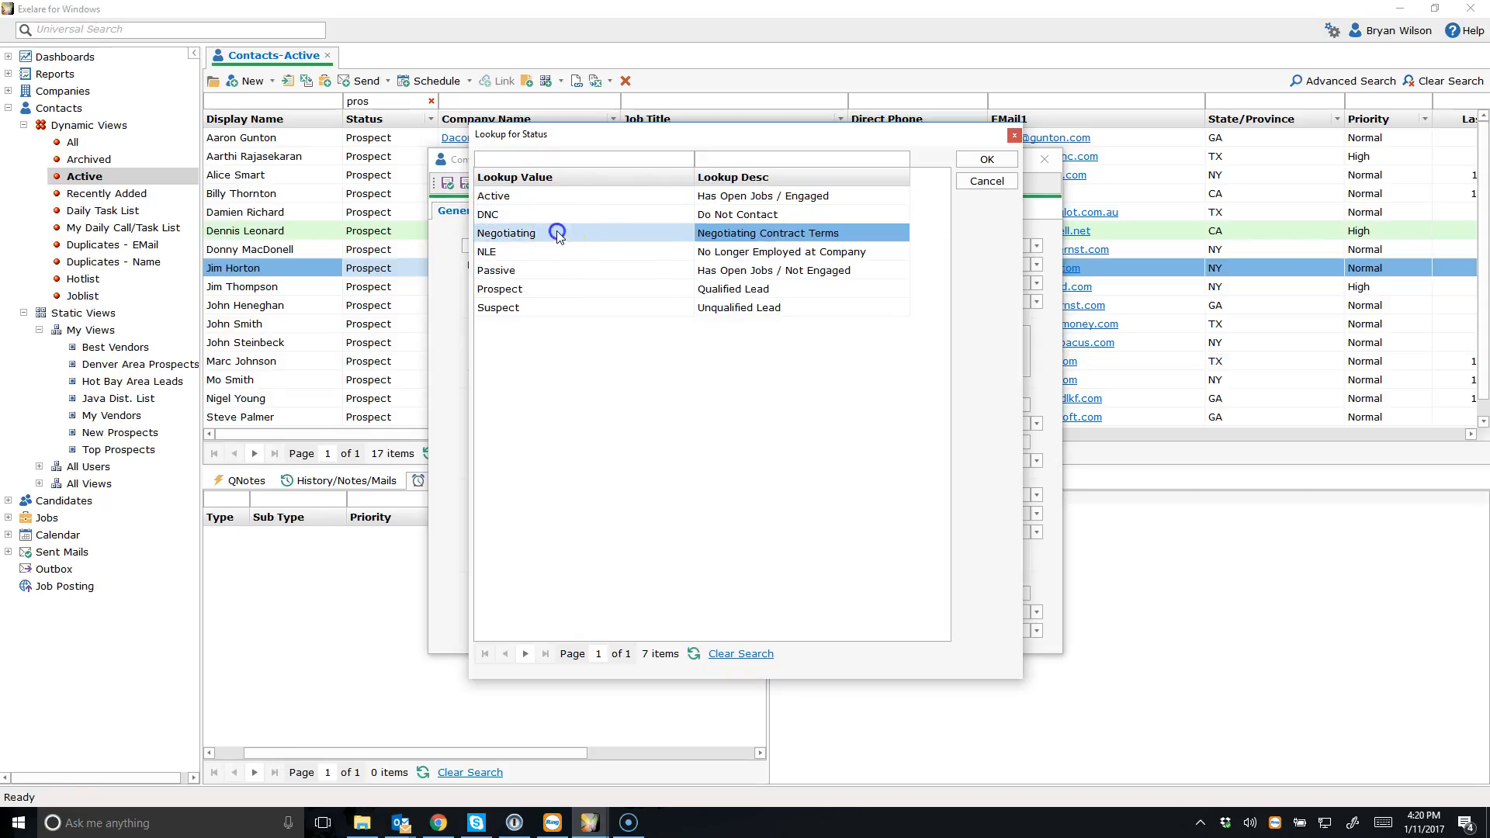
mouse_move(609, 236)
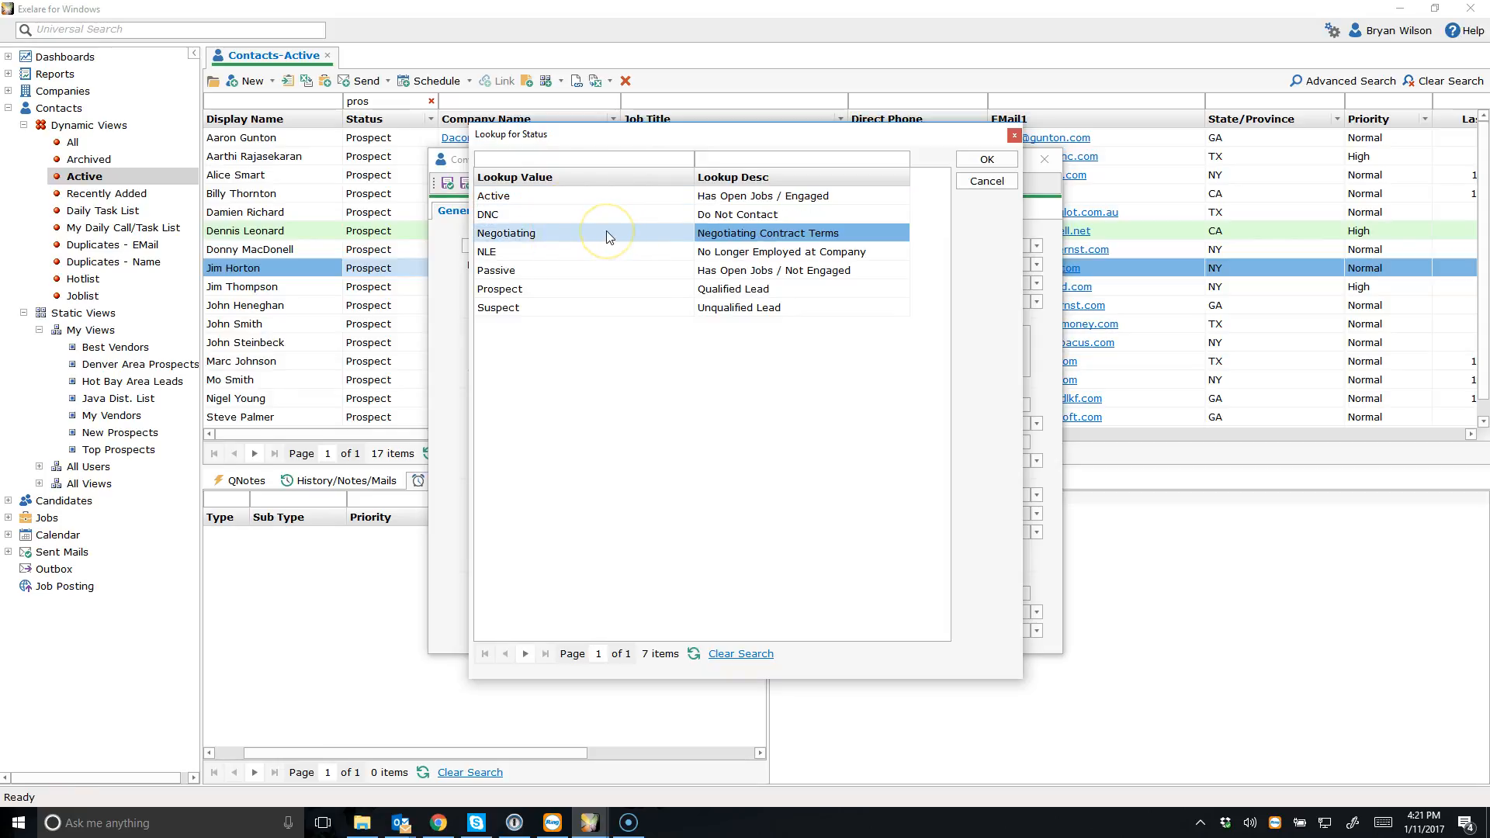
mouse_move(590, 233)
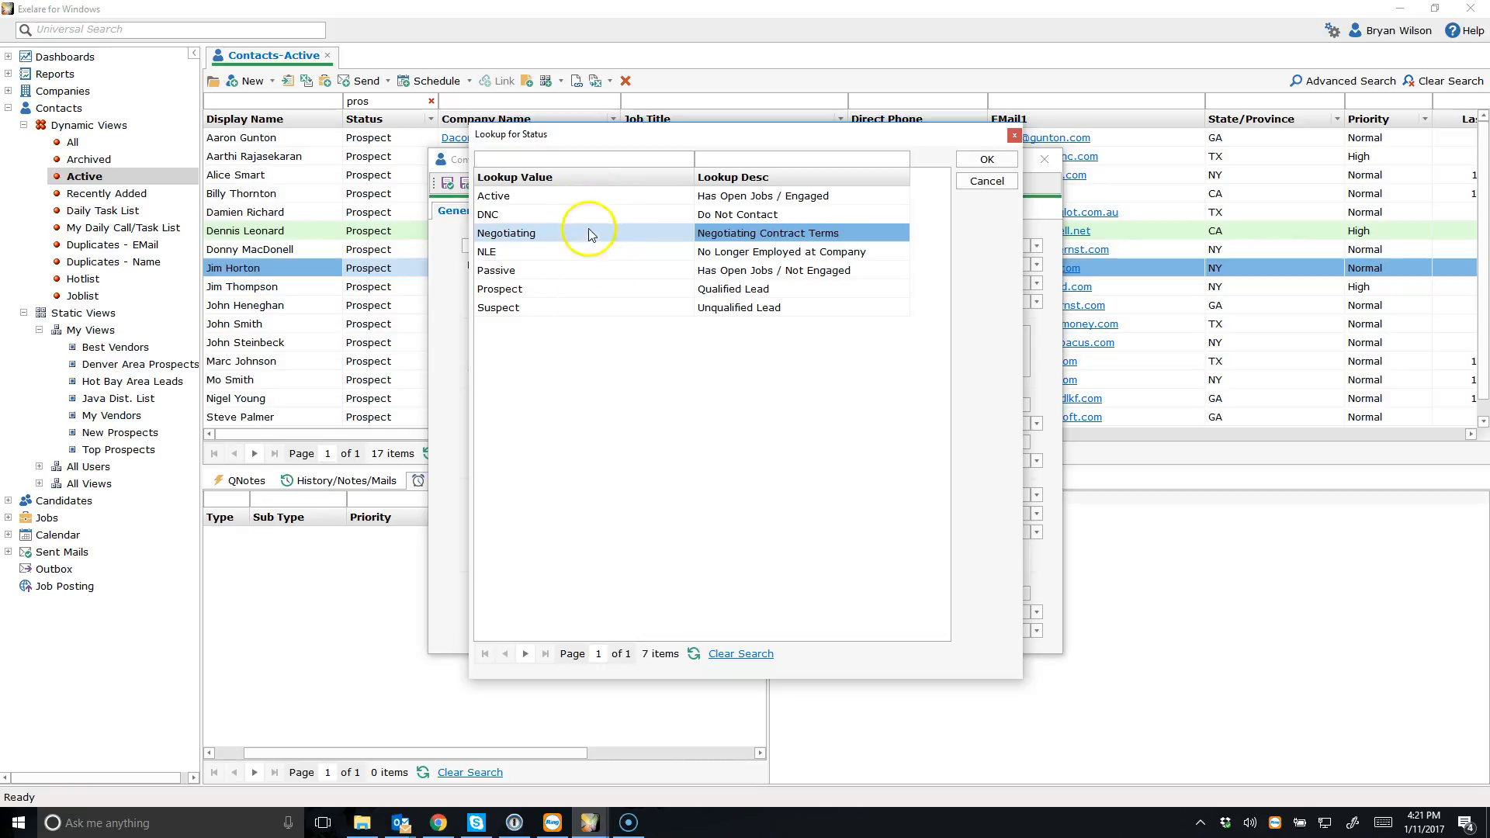
mouse_move(586, 222)
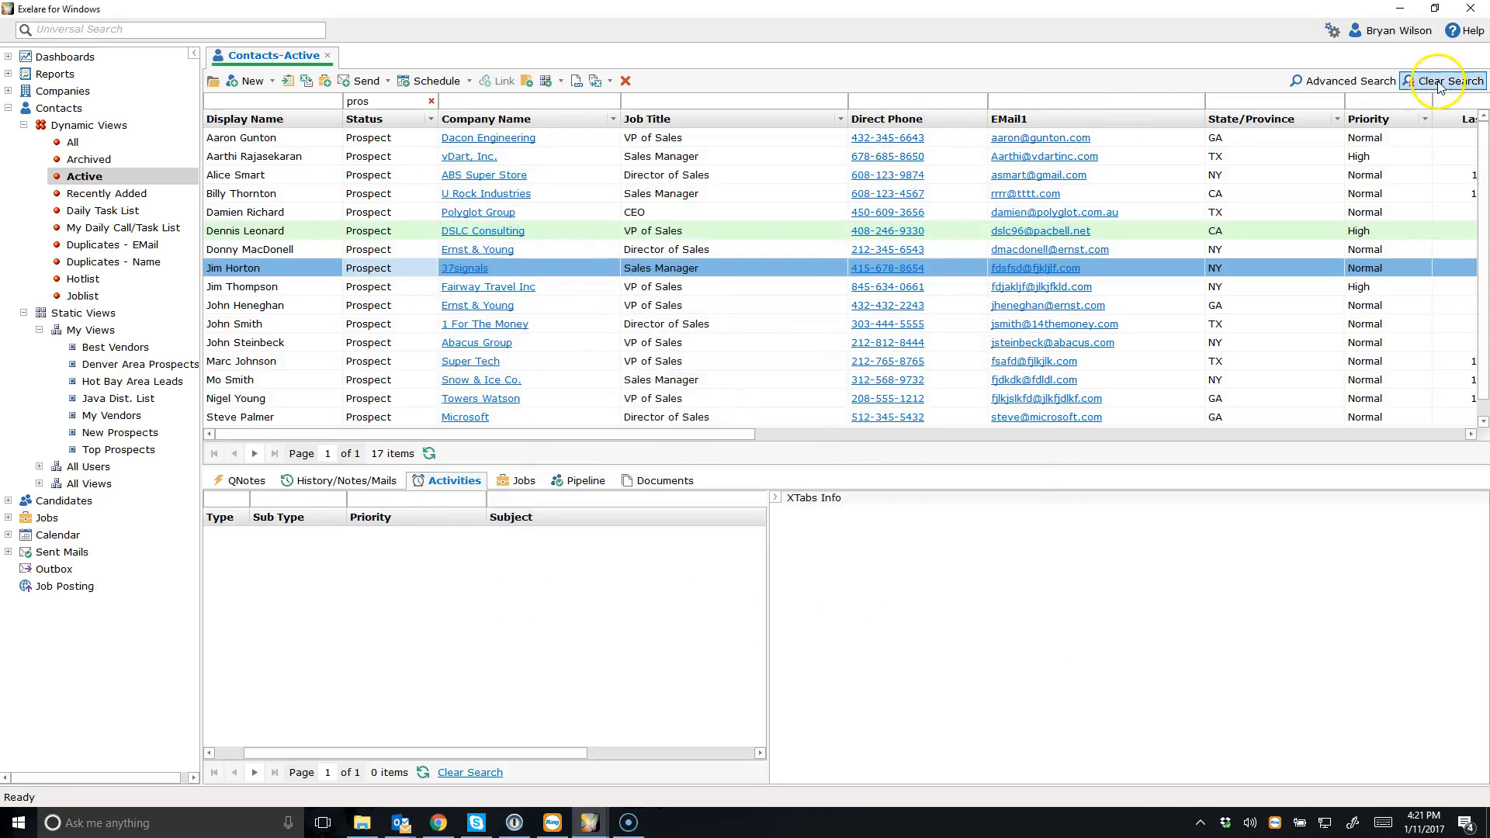
Clear the search and filter Status to Prospect and Suspect from the dropdown.
left_click(1443, 81)
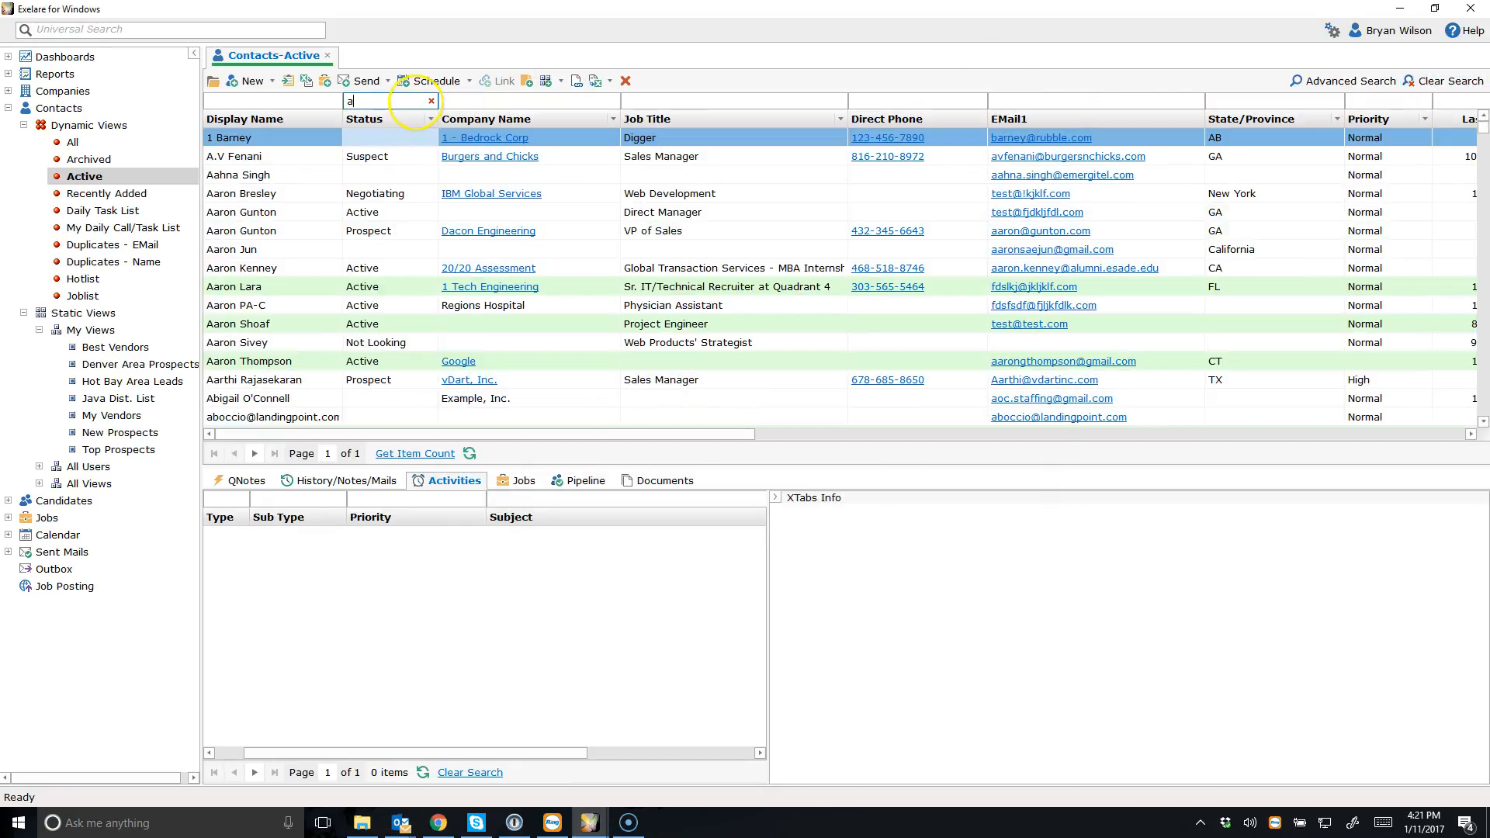
type("ctive")
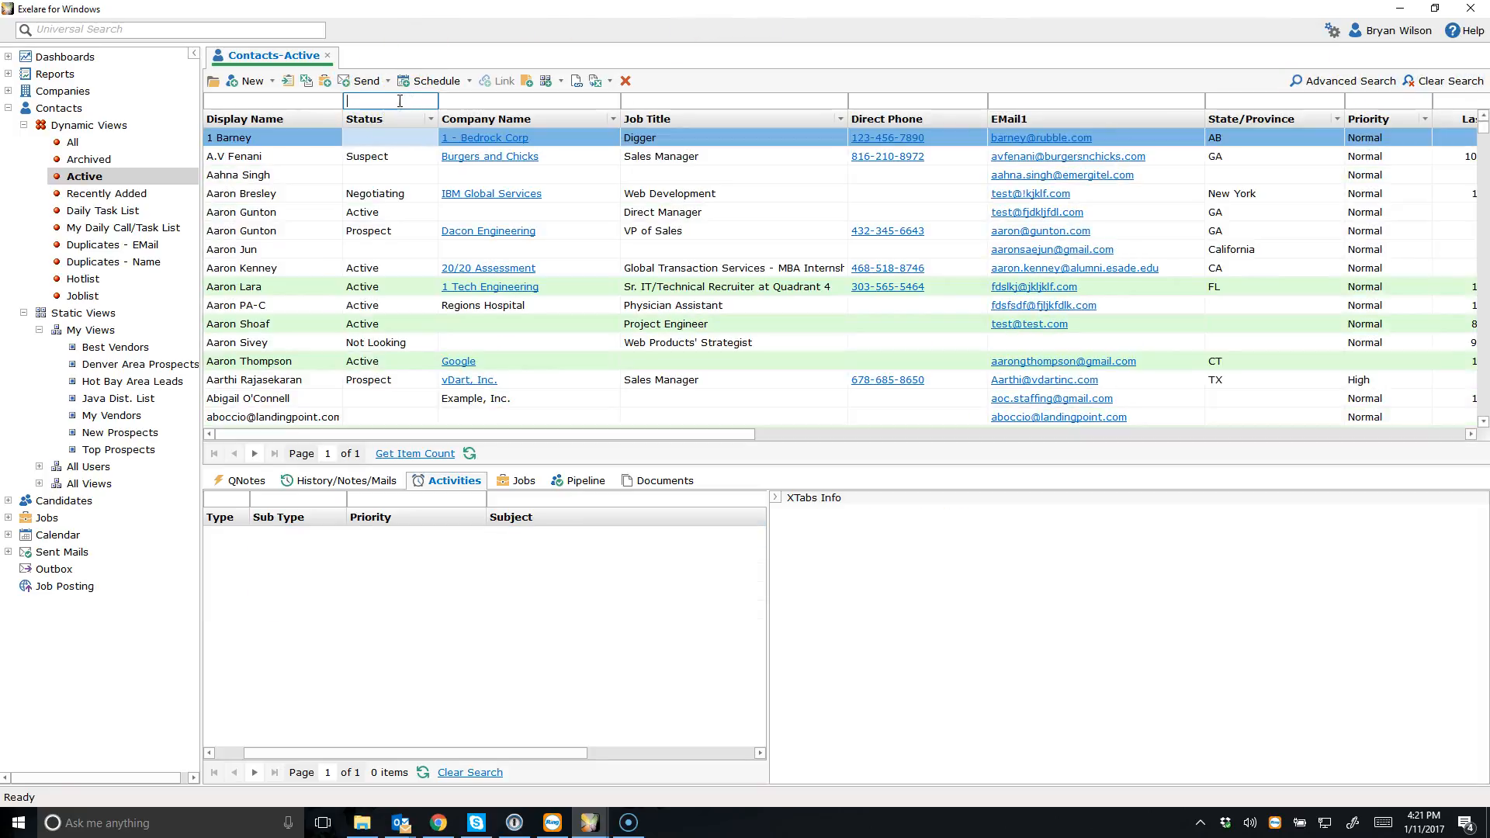
mouse_move(428, 118)
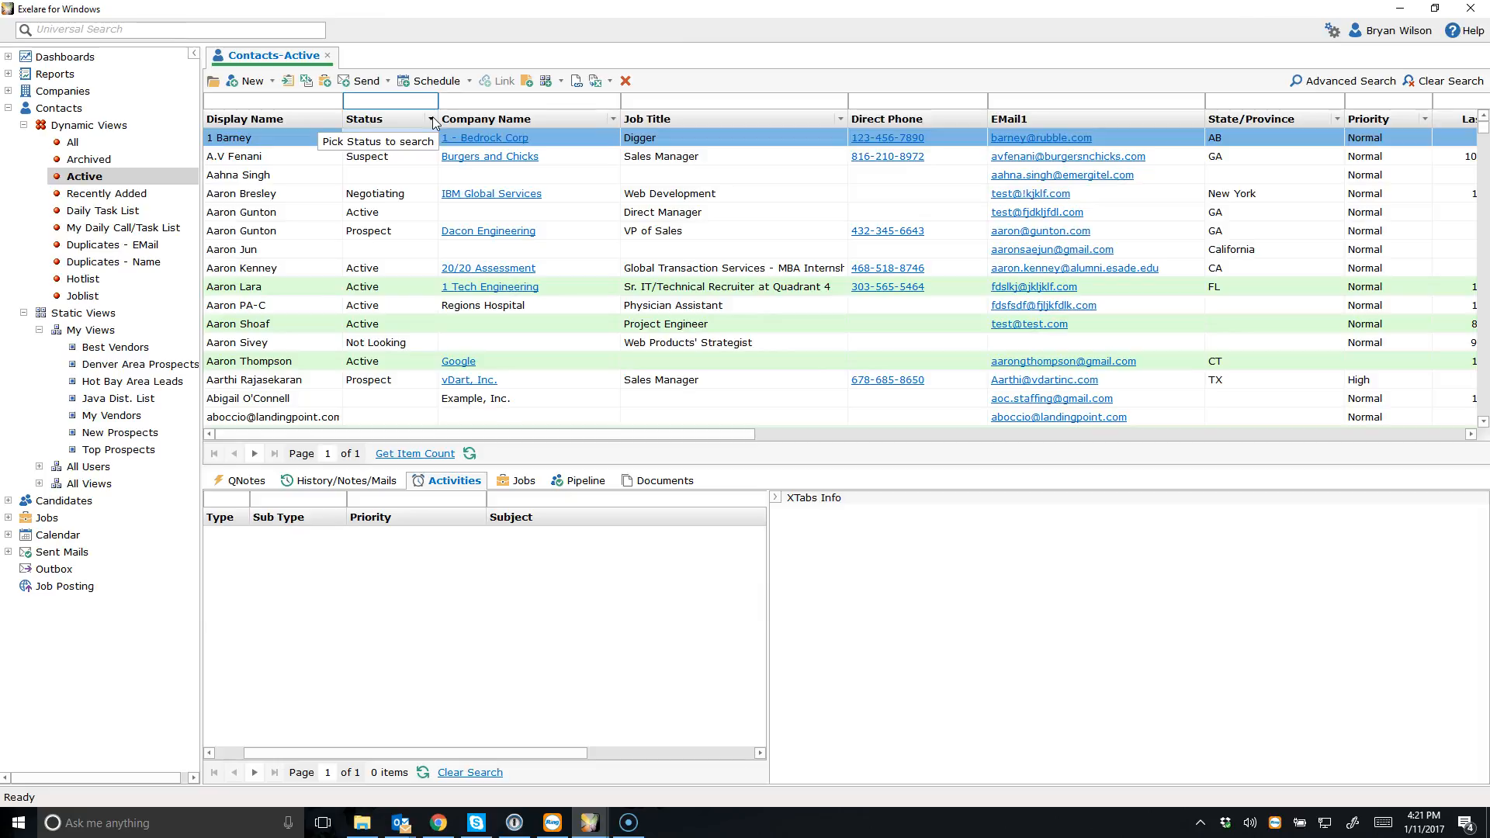
left_click(431, 119)
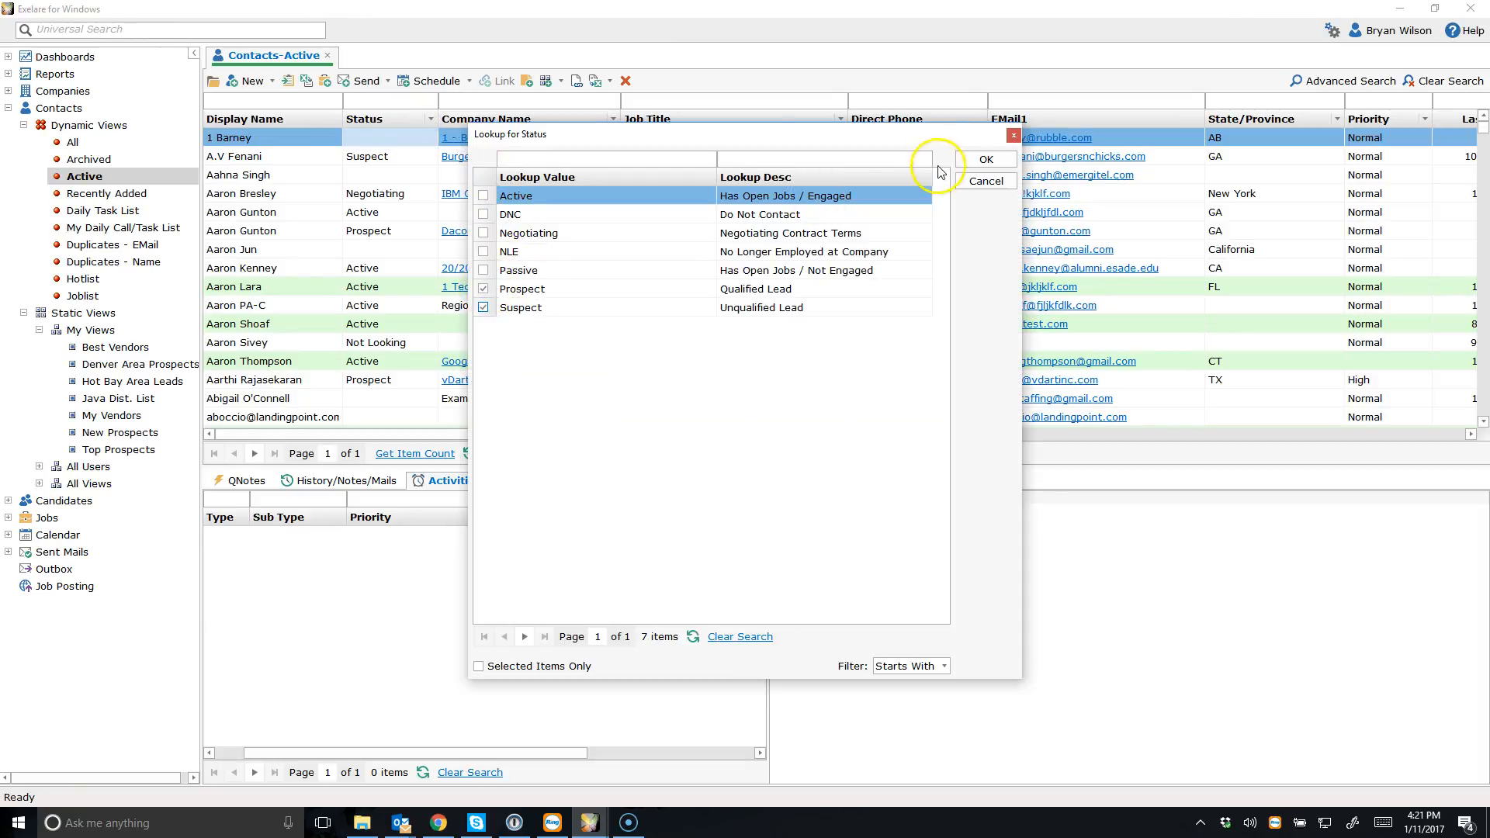
left_click(988, 158)
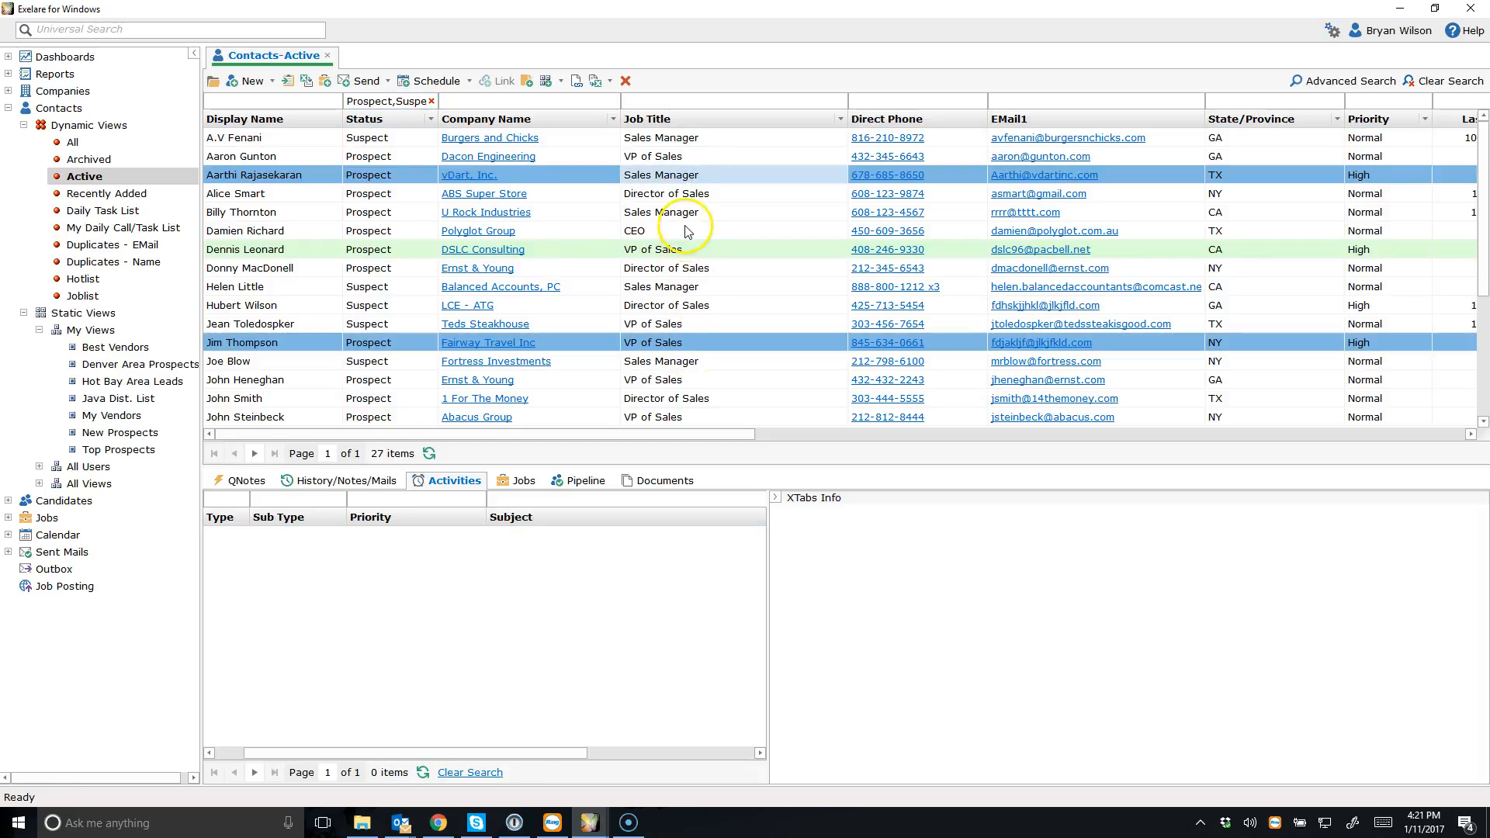
Narrow further to State/Province 'ny', leaving eight contacts.
left_click(234, 286)
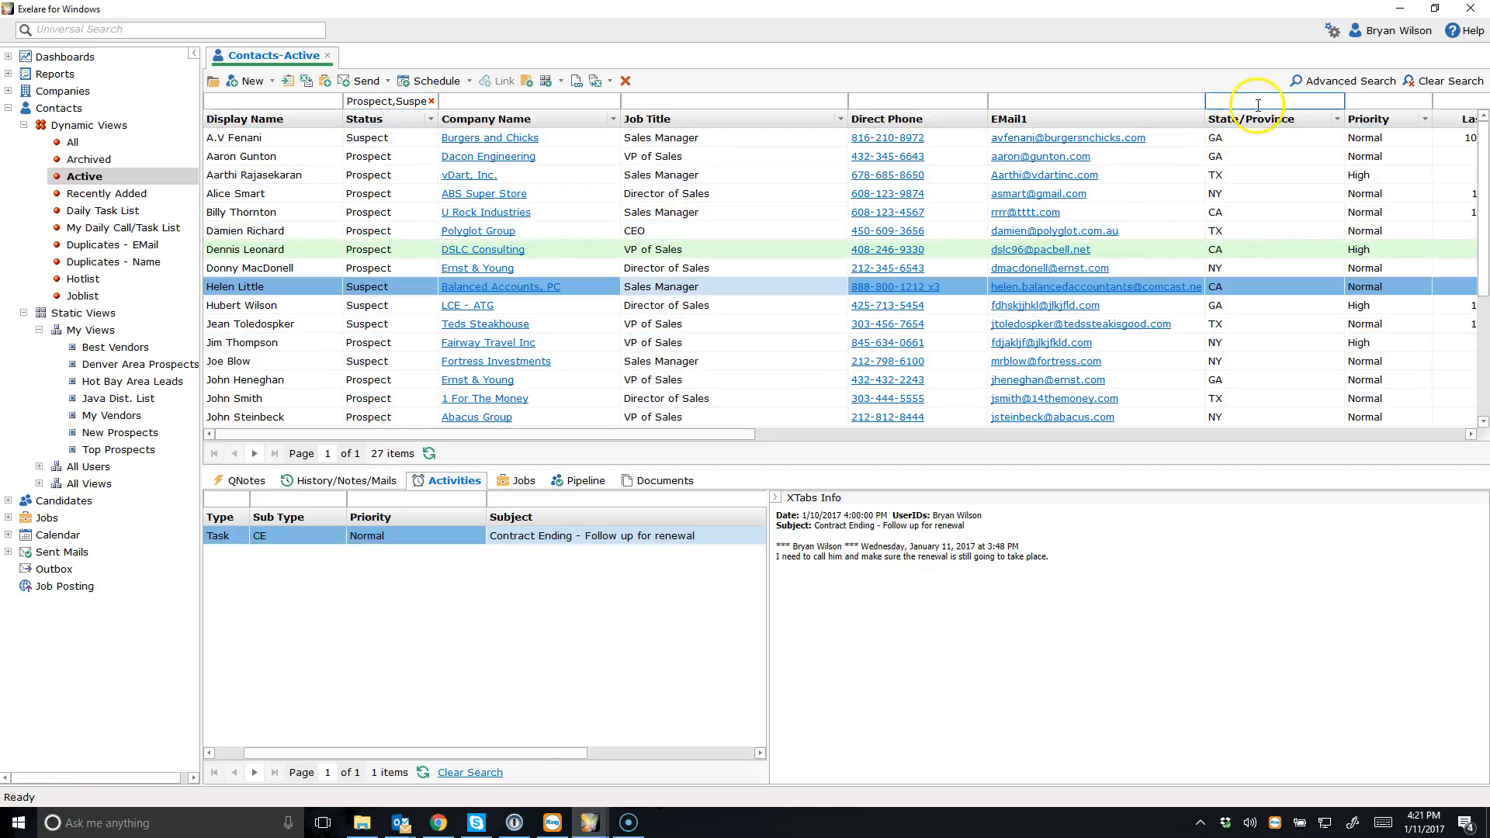
type("n")
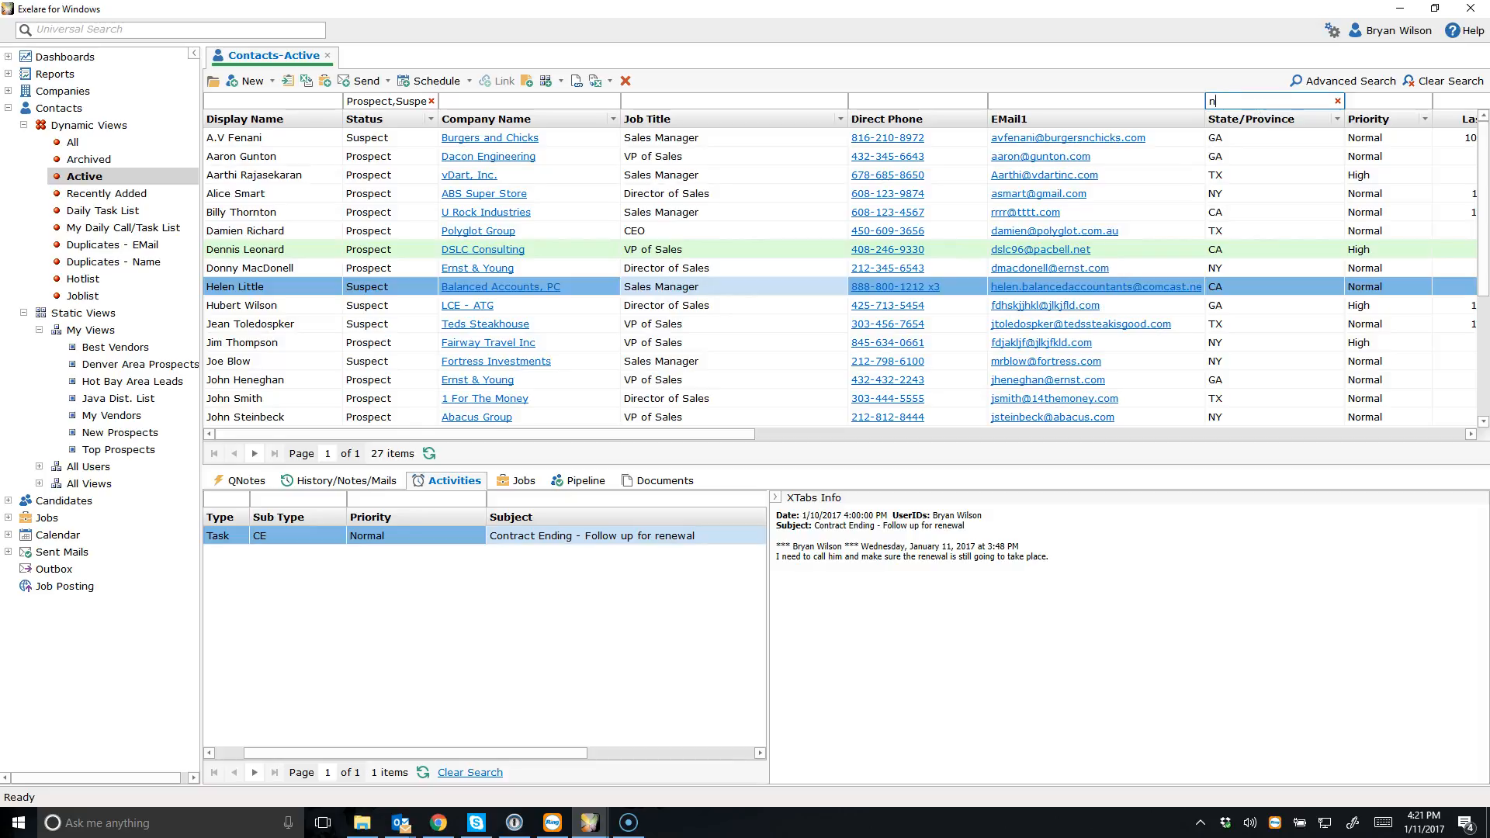
type("y")
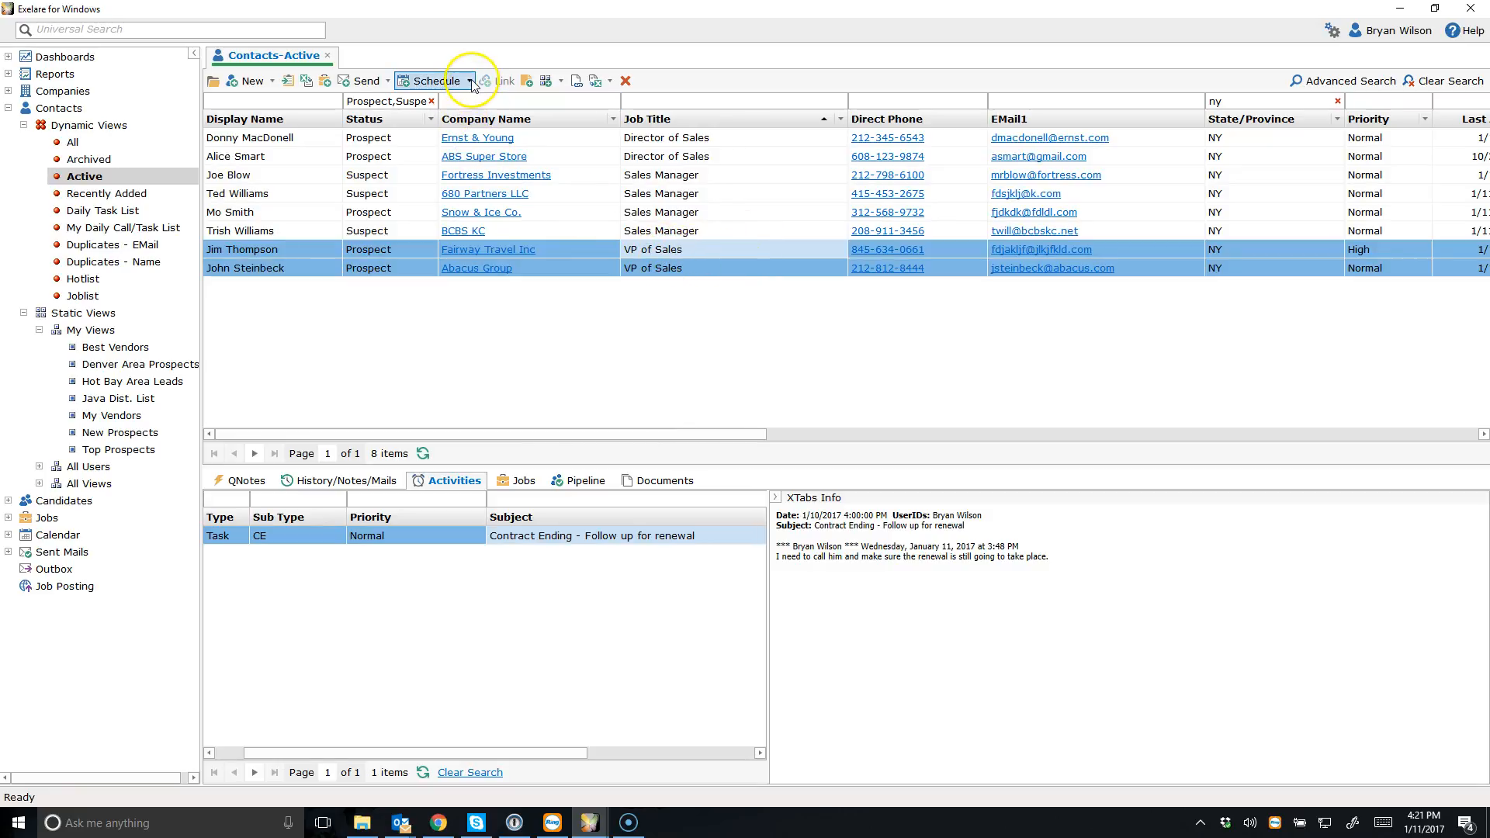
Schedule a COC task 'Client outreach - try to get fee agreement' for the selected contacts.
left_click(429, 81)
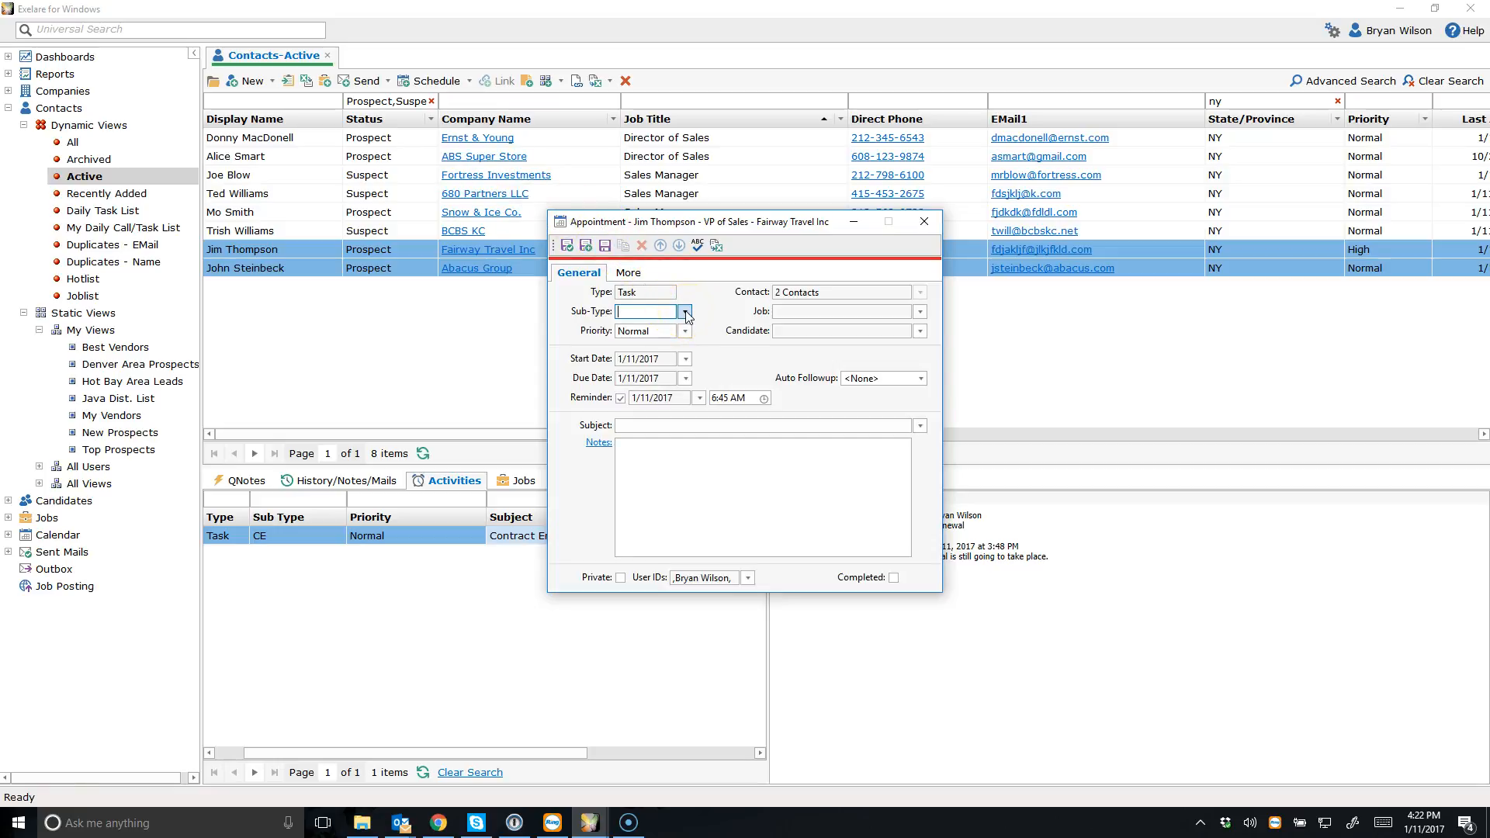
left_click(686, 311)
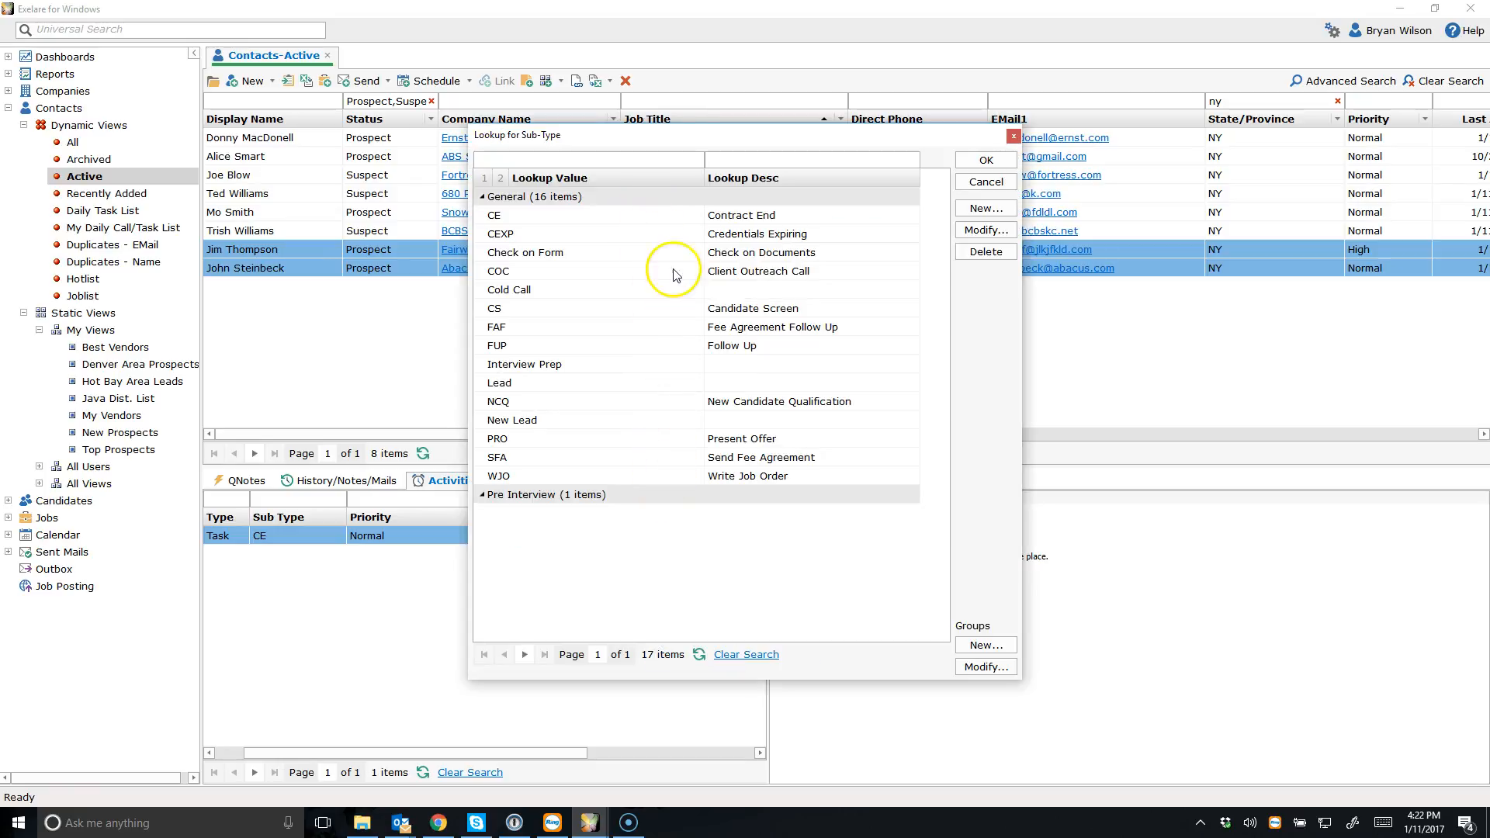
mouse_move(705, 218)
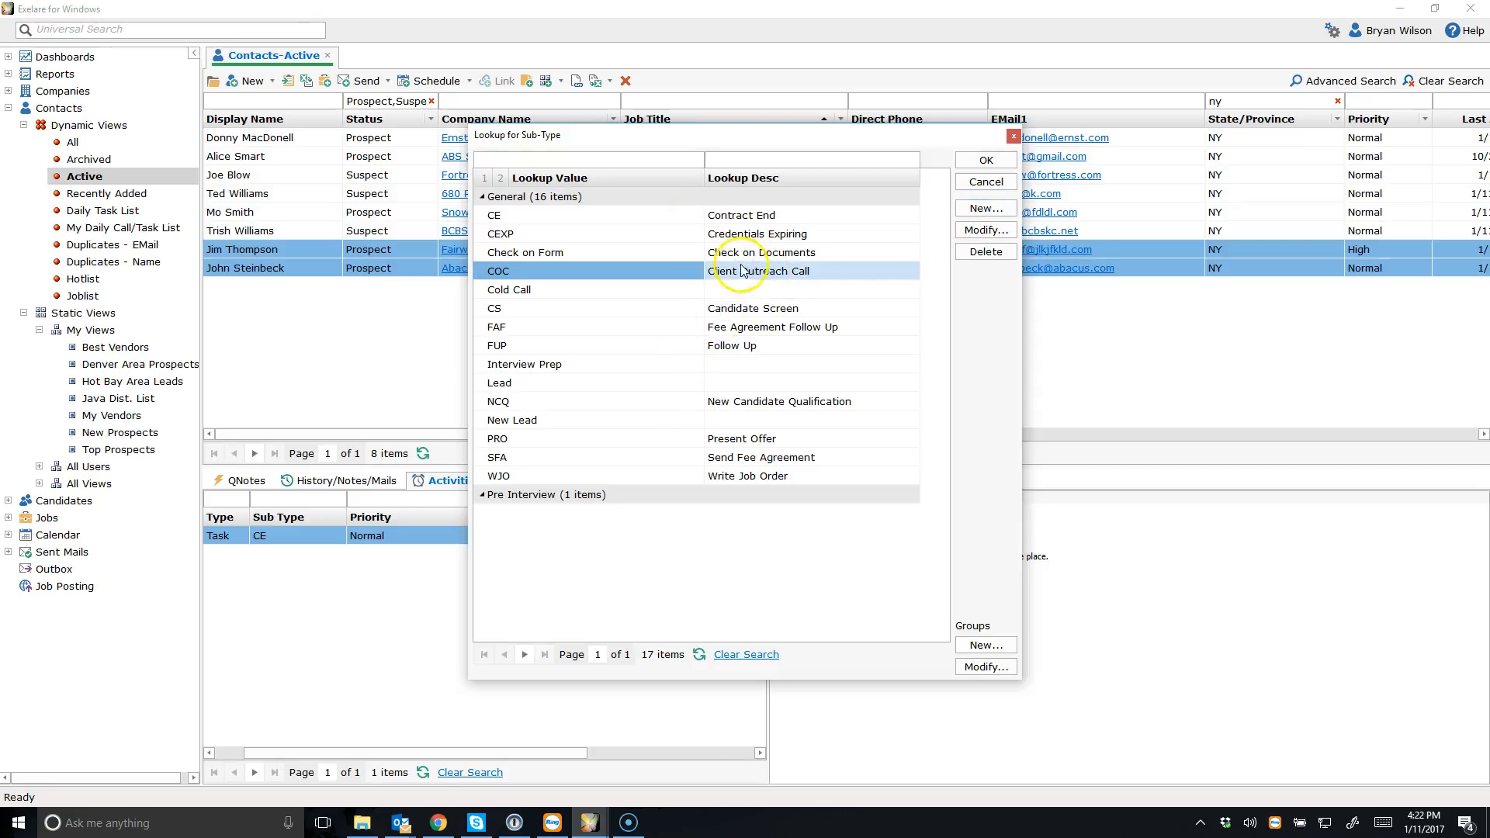
left_click(986, 160)
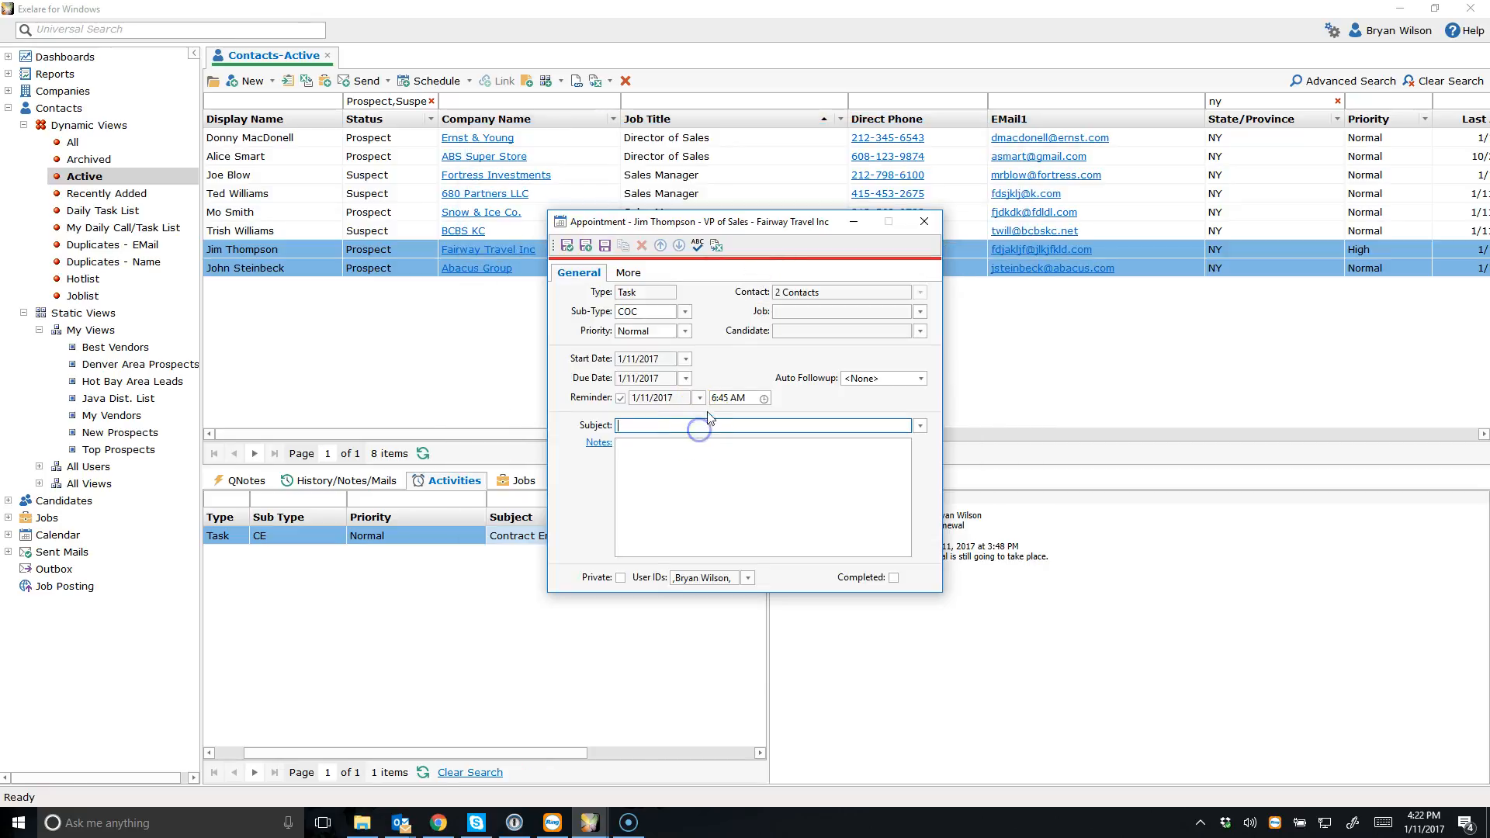
type("L")
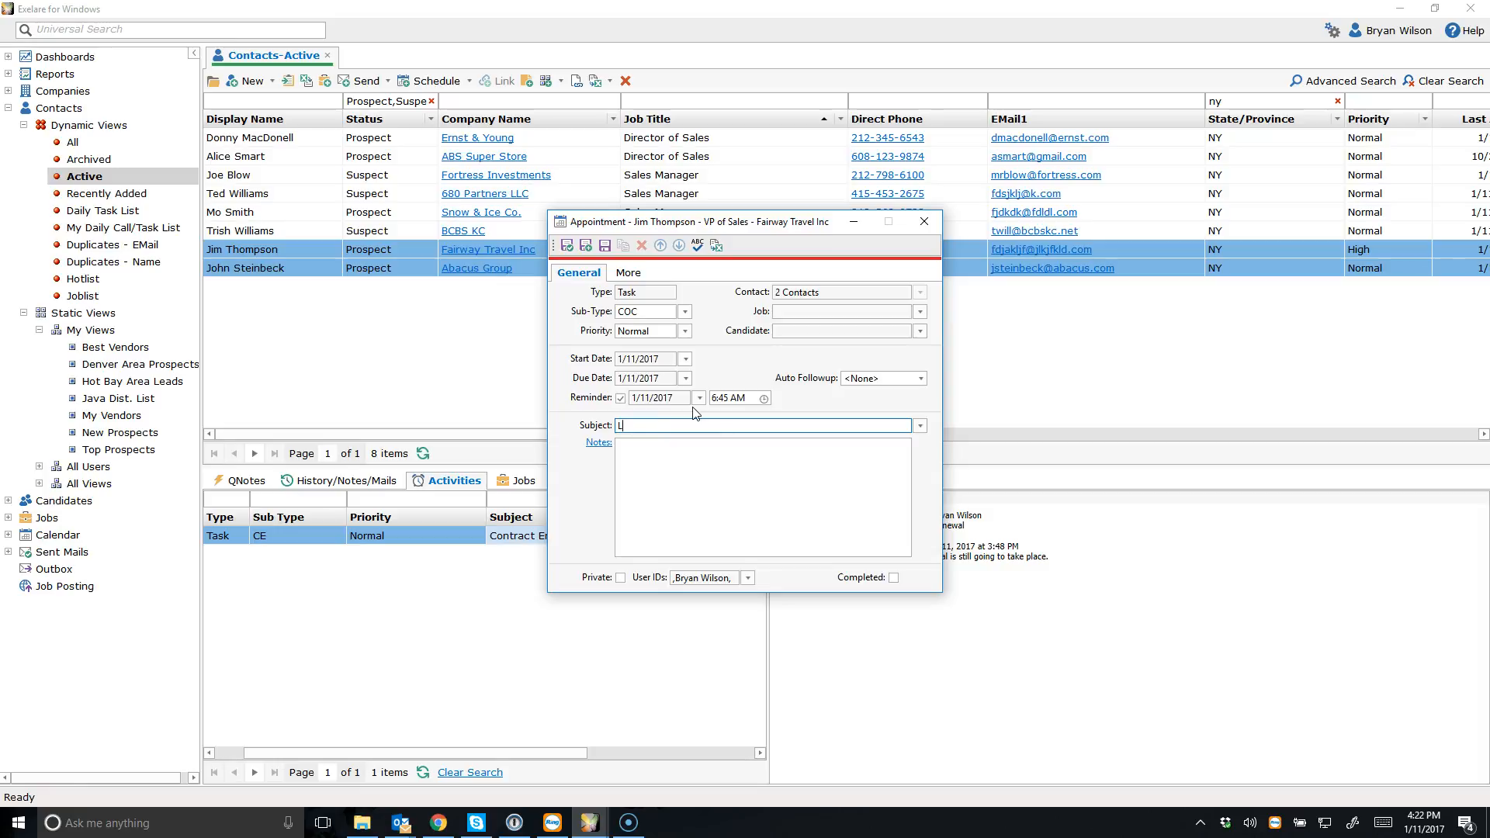
type("Client outread")
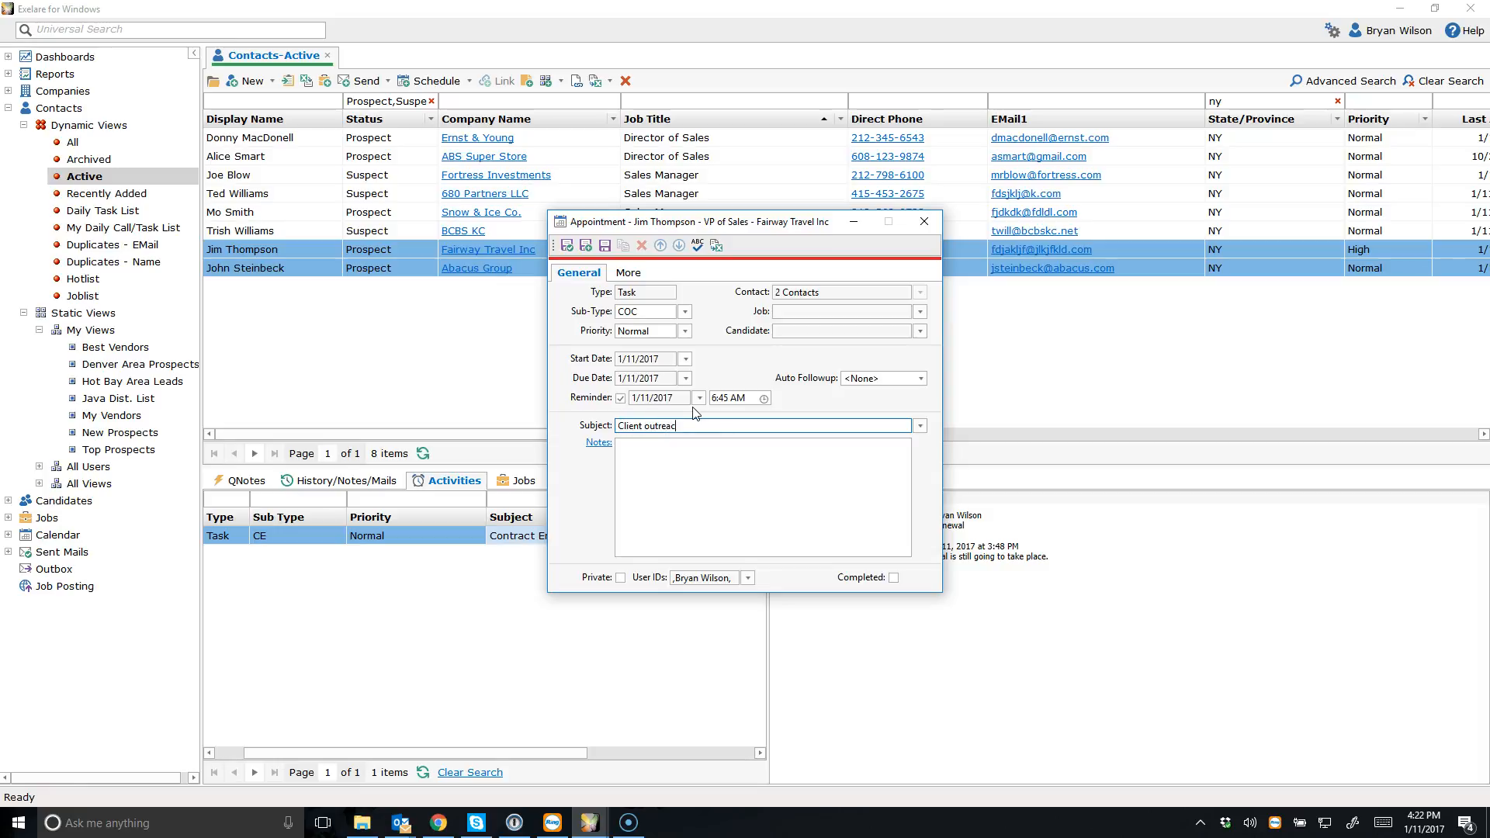
type("- try to get f")
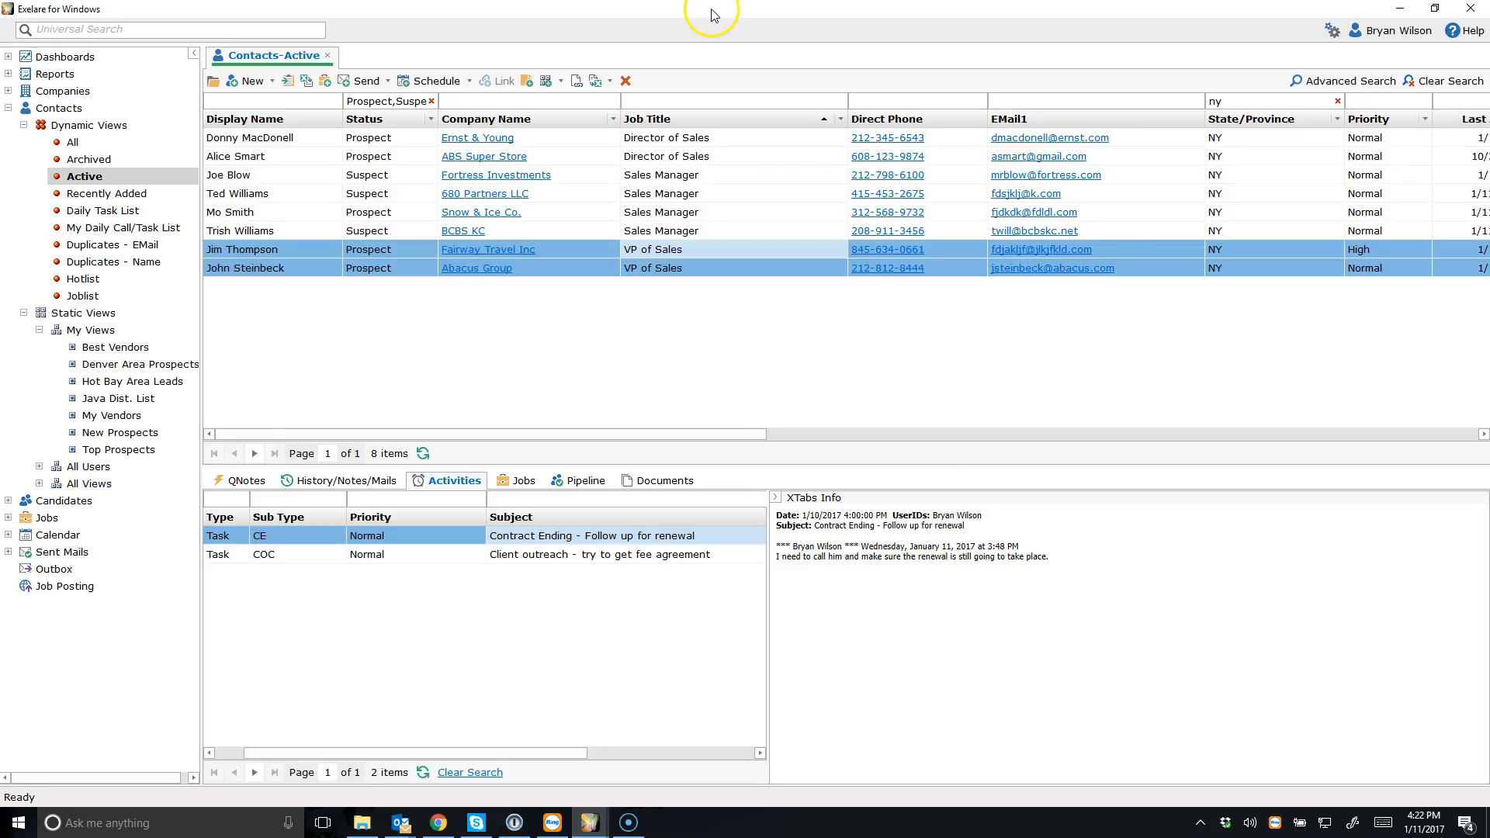
mouse_move(619, 205)
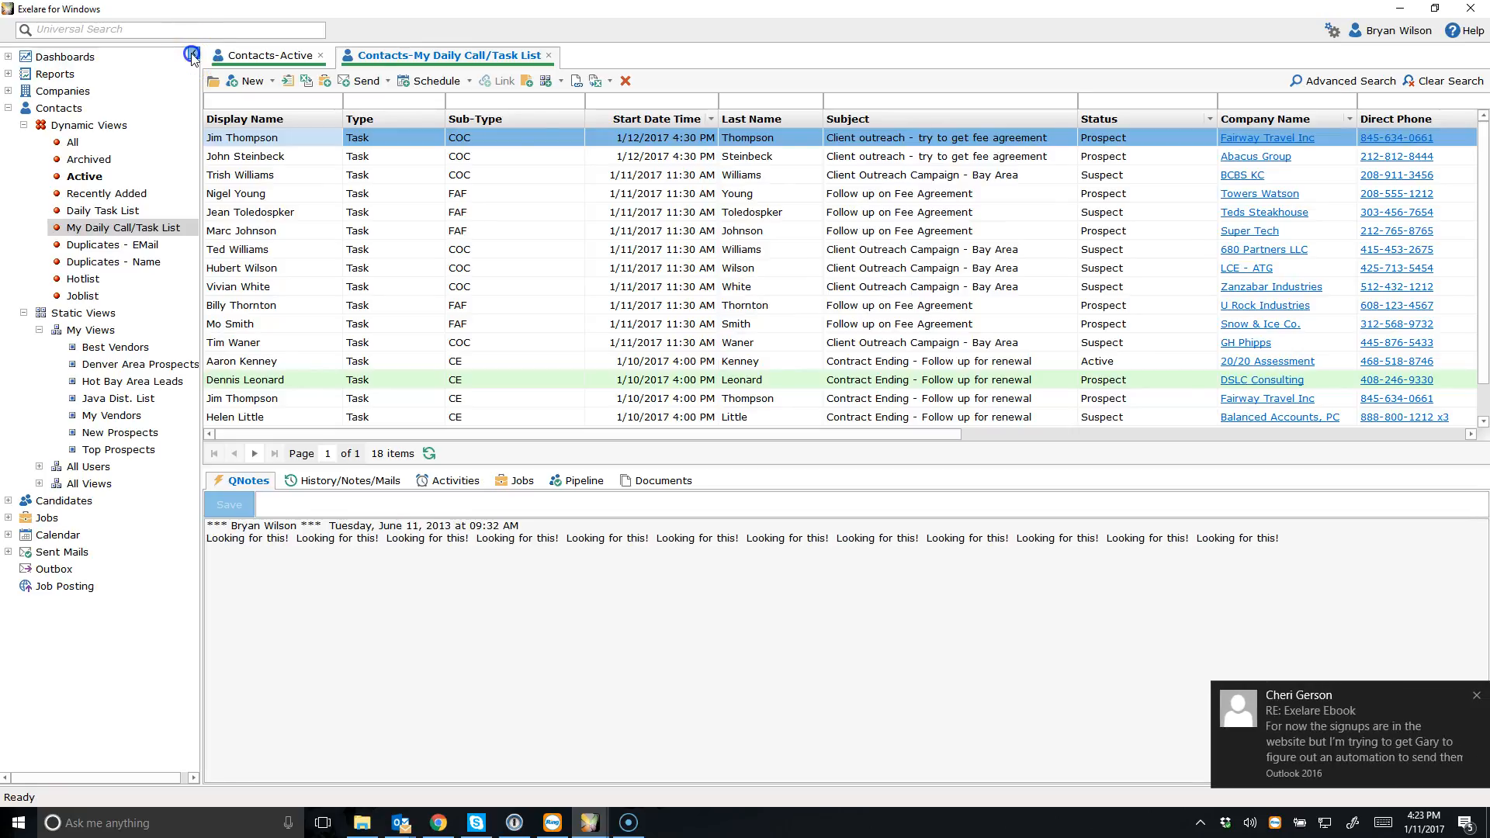
Widen the task list, try COC then faf Sub-Type filters, and clear back to all 18 tasks.
left_click(189, 53)
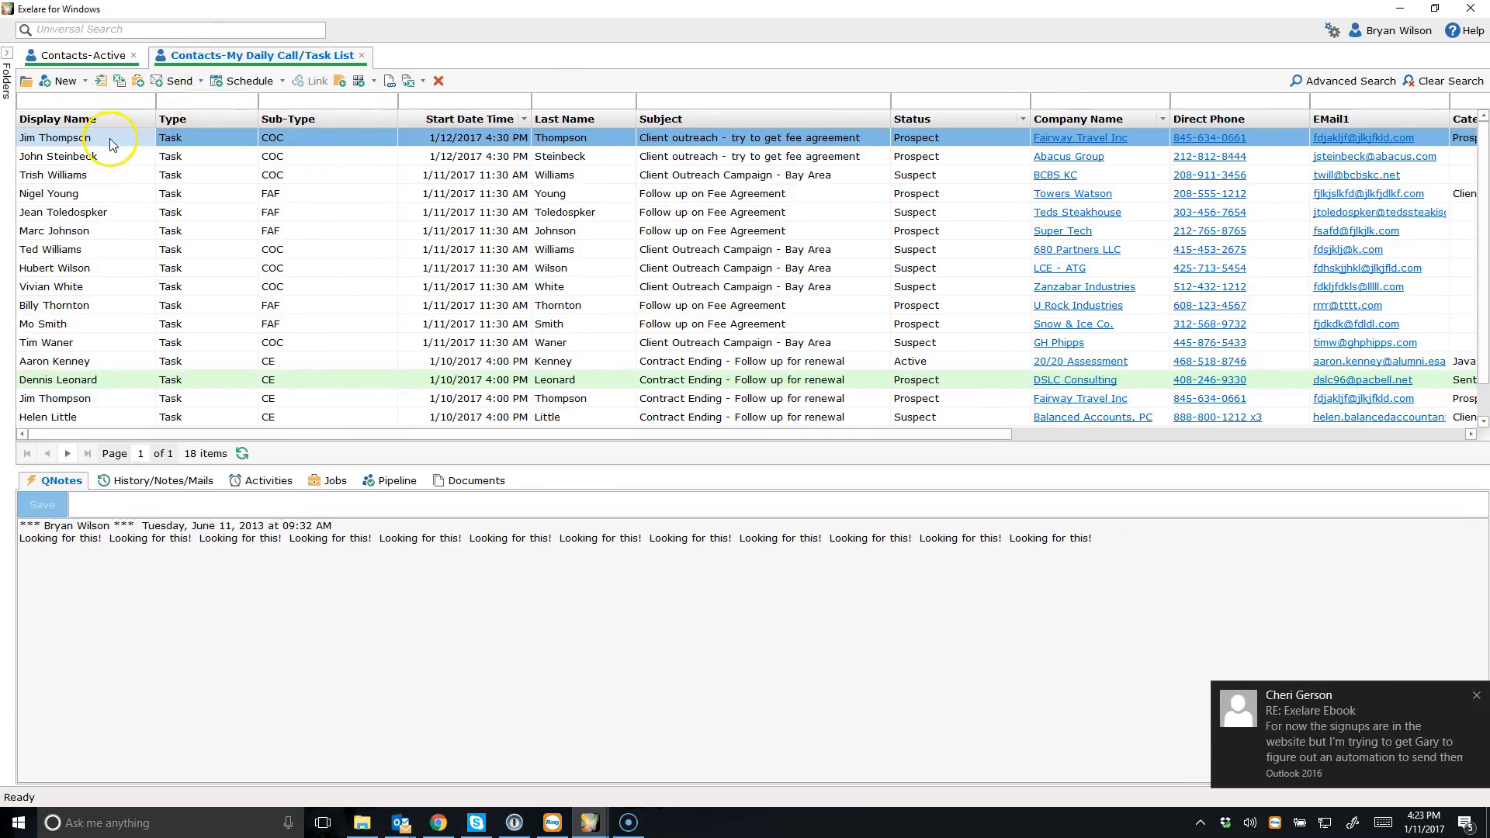
mouse_move(118, 200)
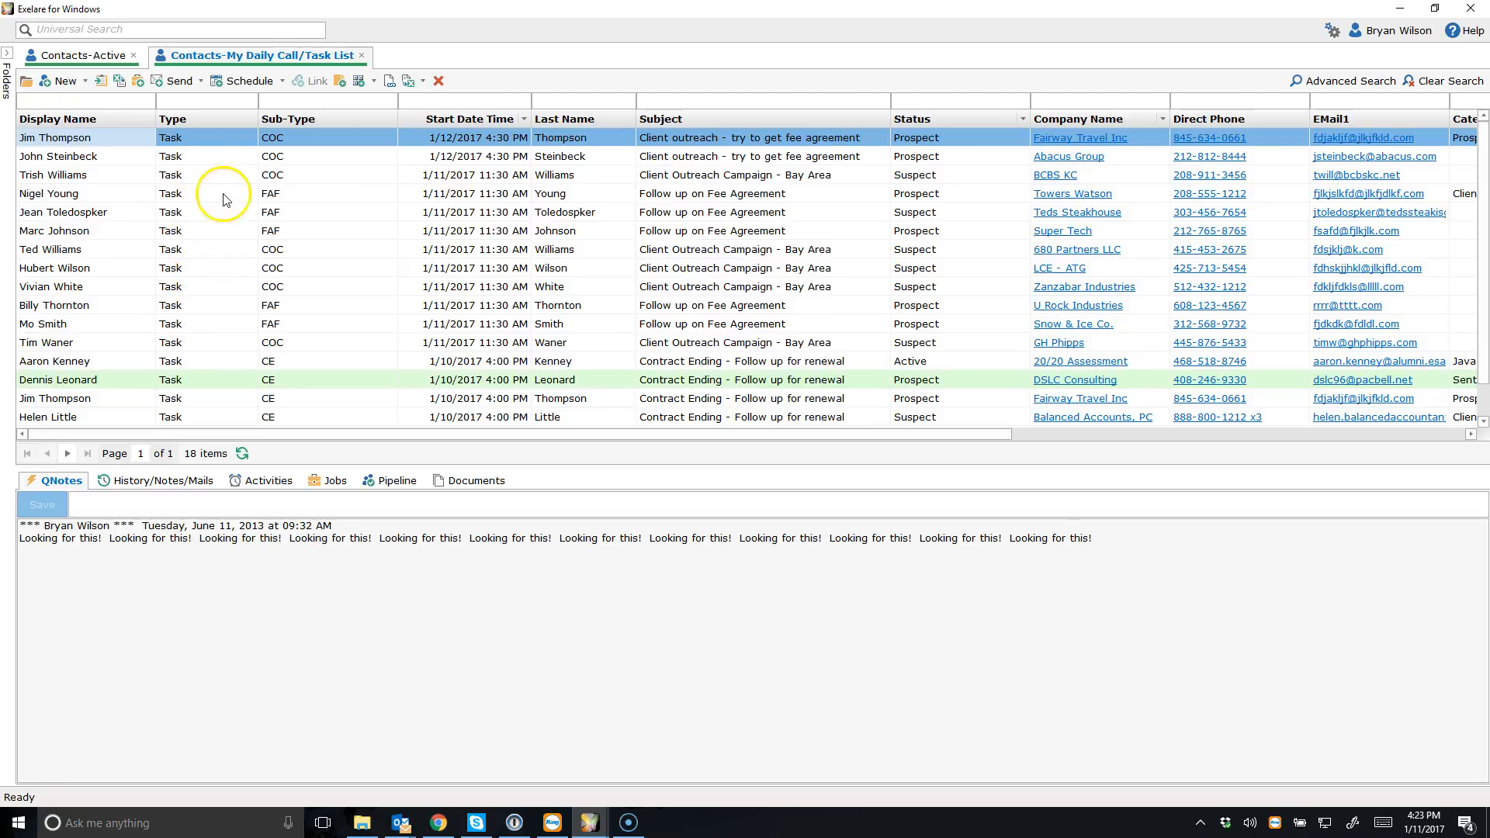
left_click(328, 101)
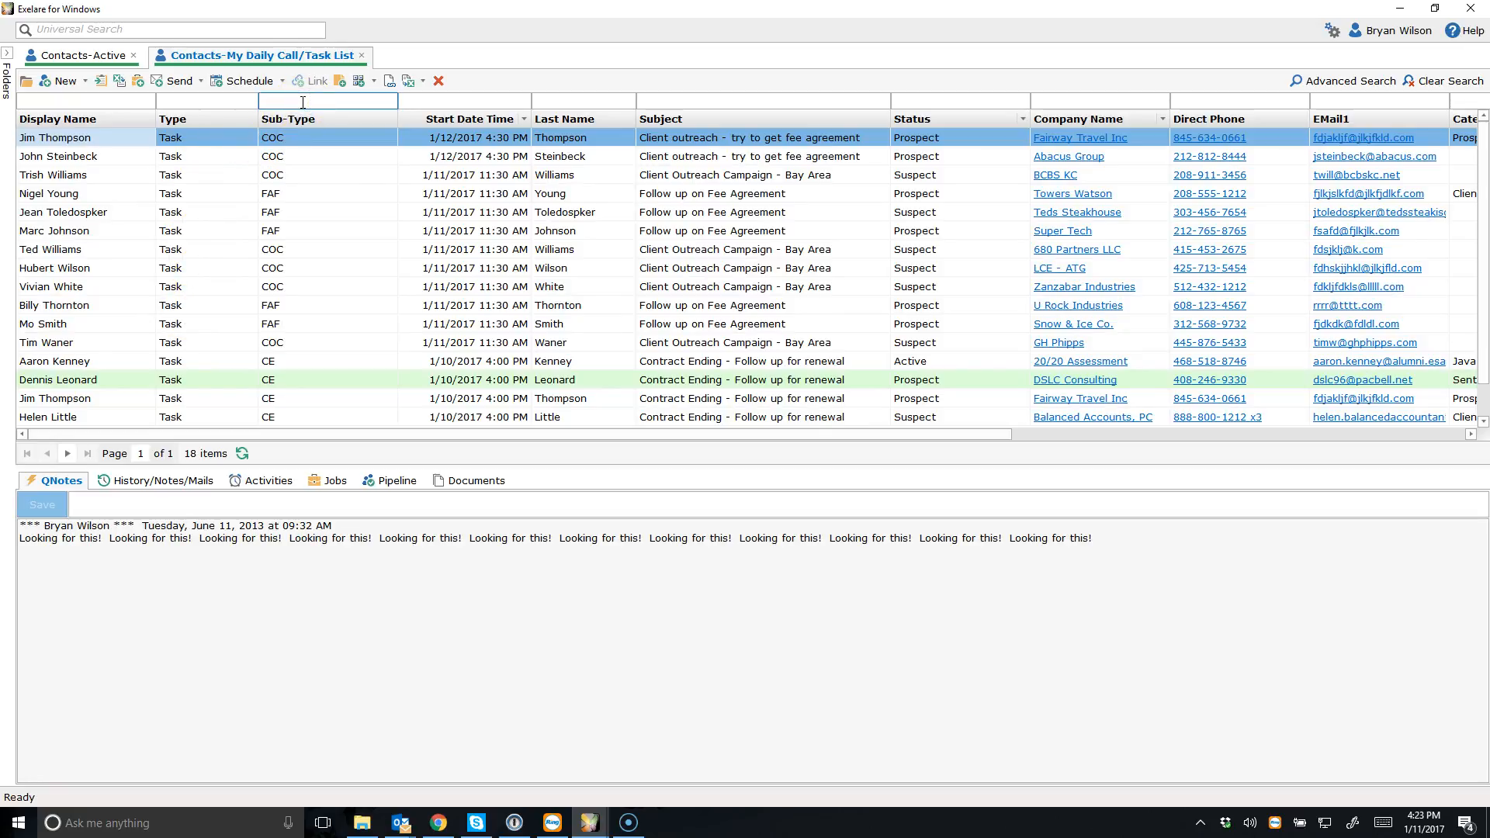
type("COC")
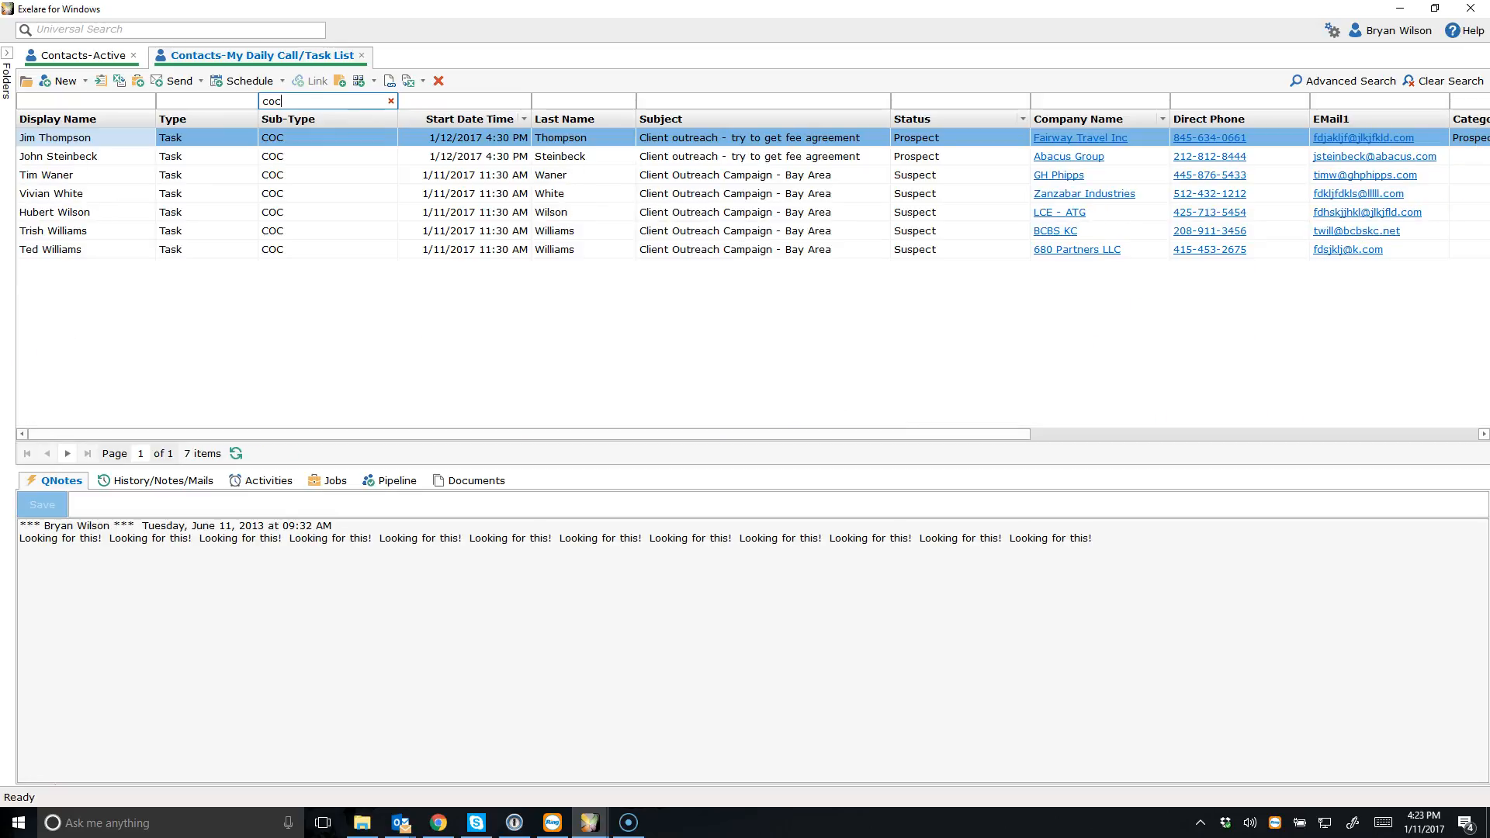
left_click(391, 101)
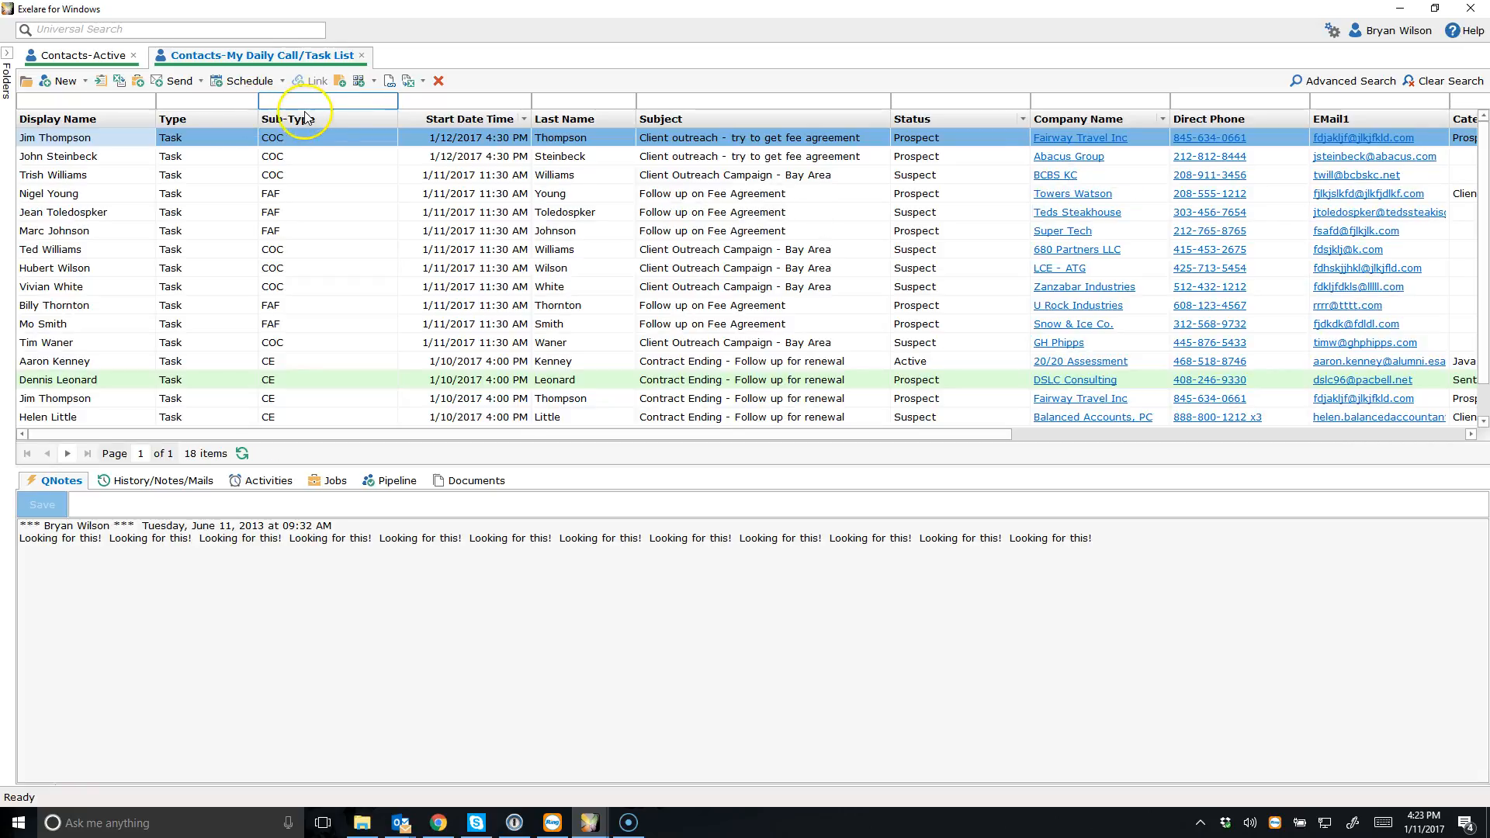
type("faf")
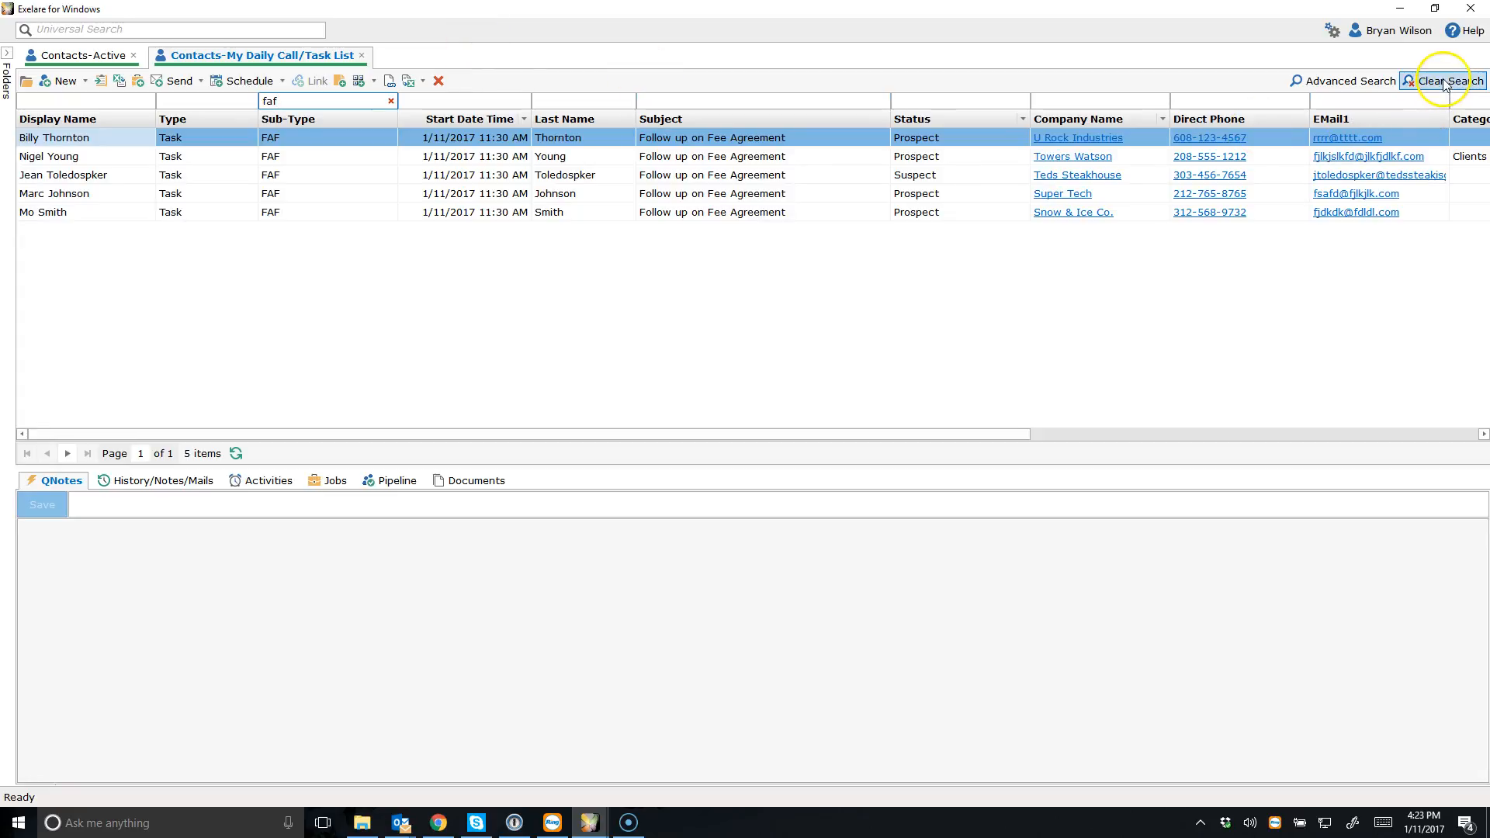
left_click(1453, 81)
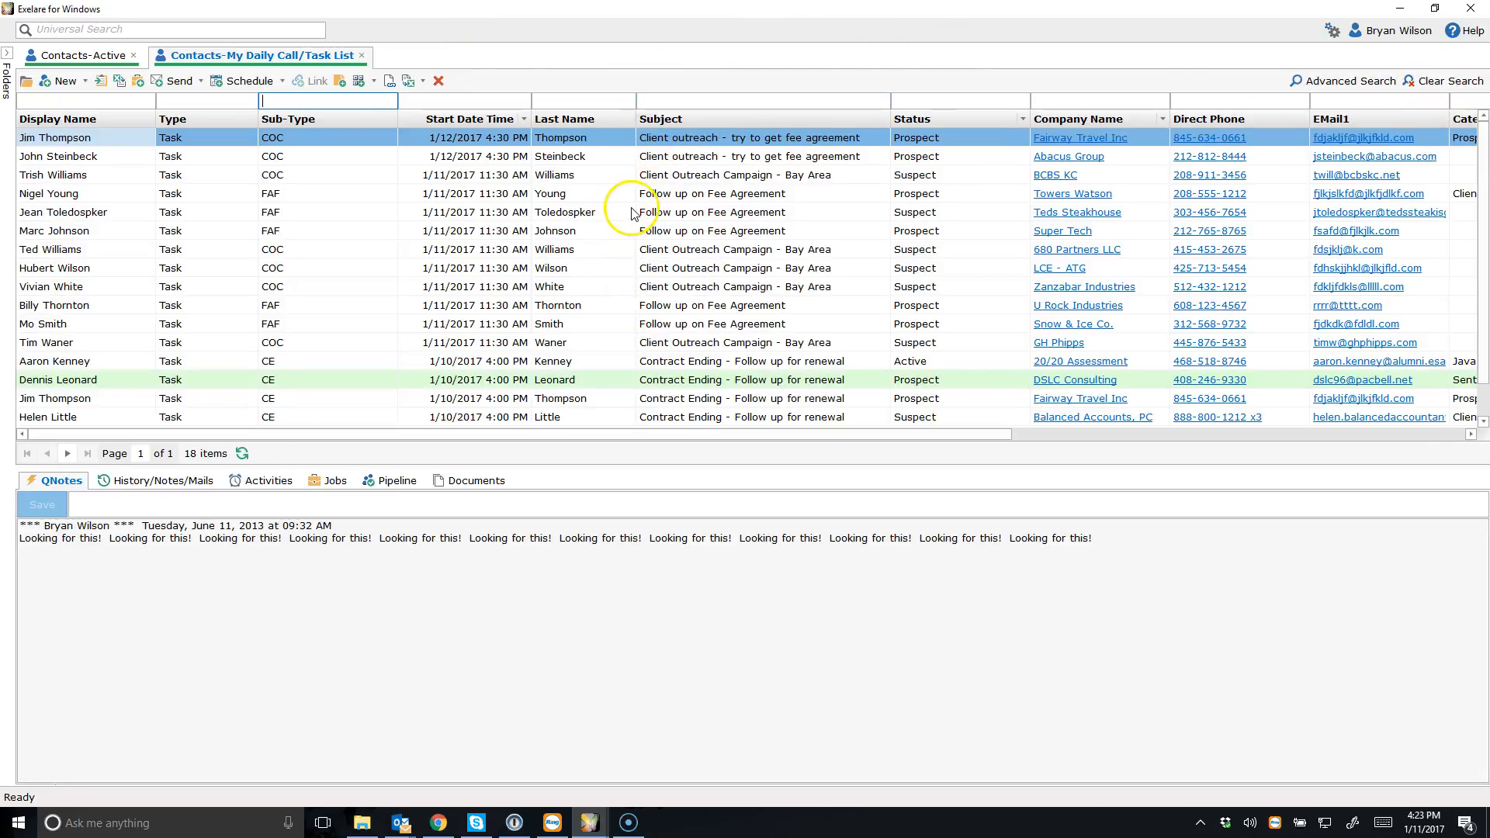
scroll("down", 3)
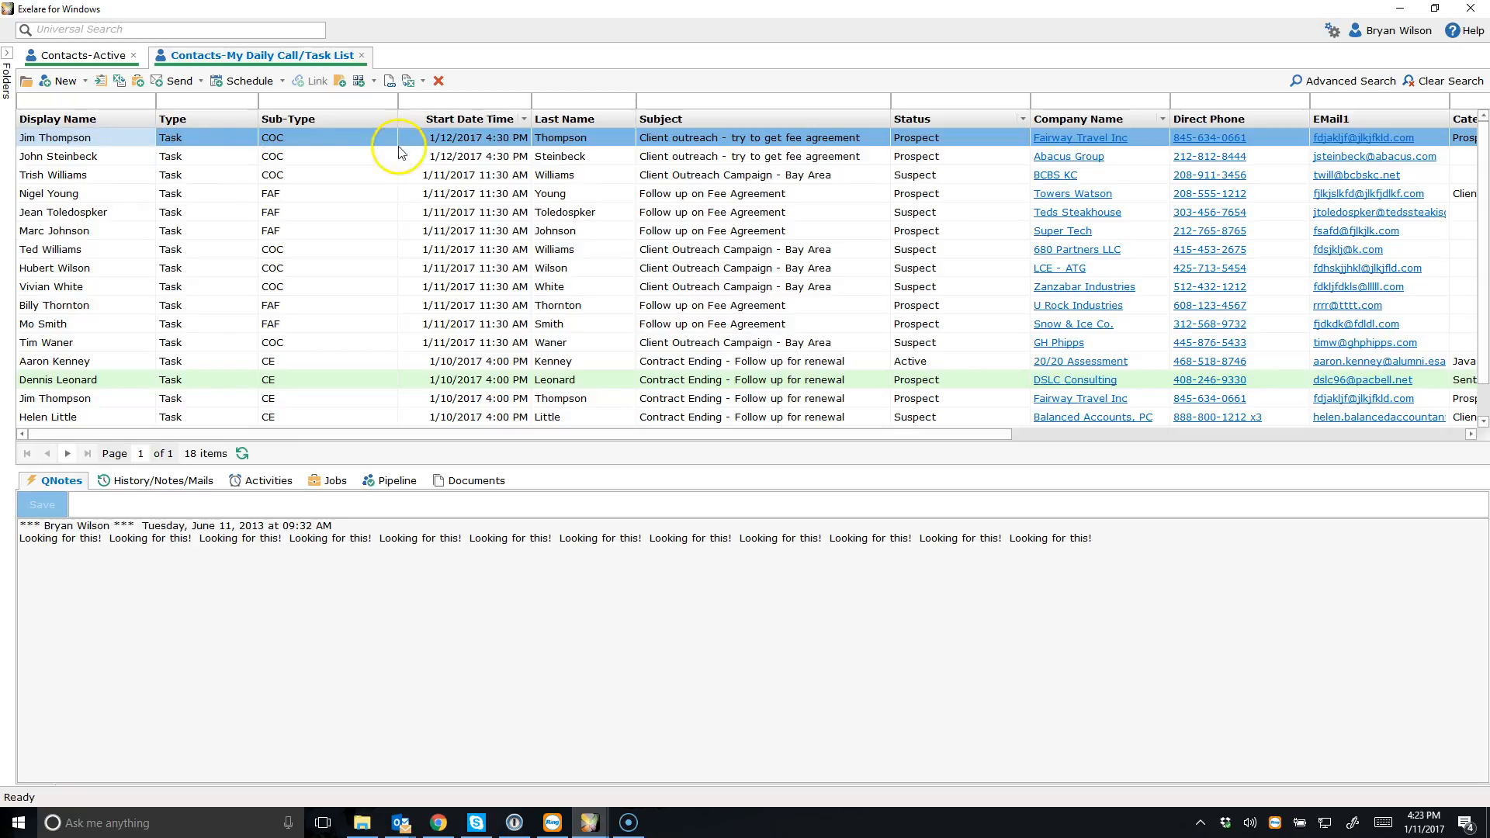
left_click(469, 118)
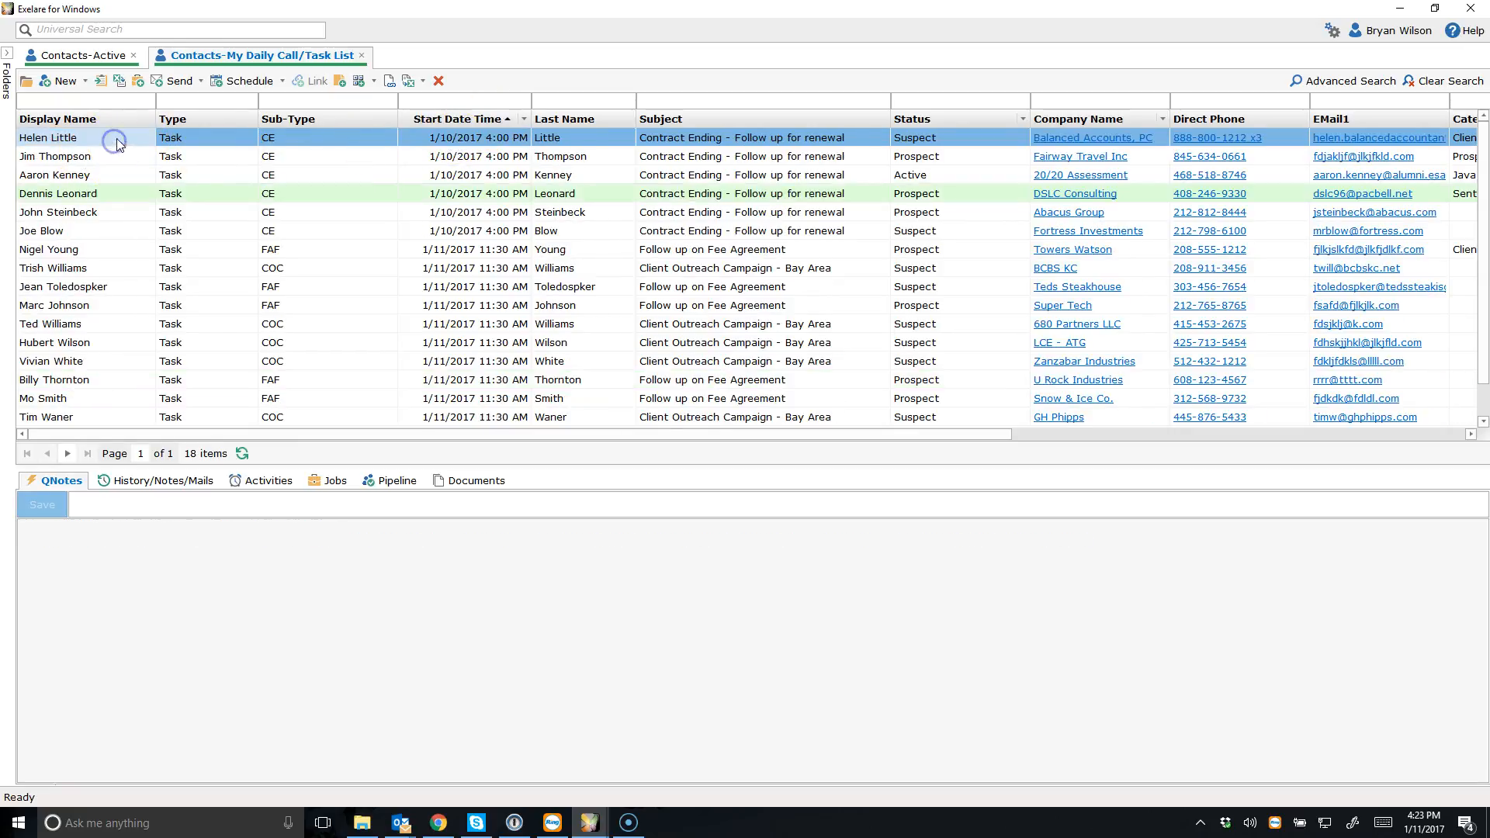
left_click(270, 481)
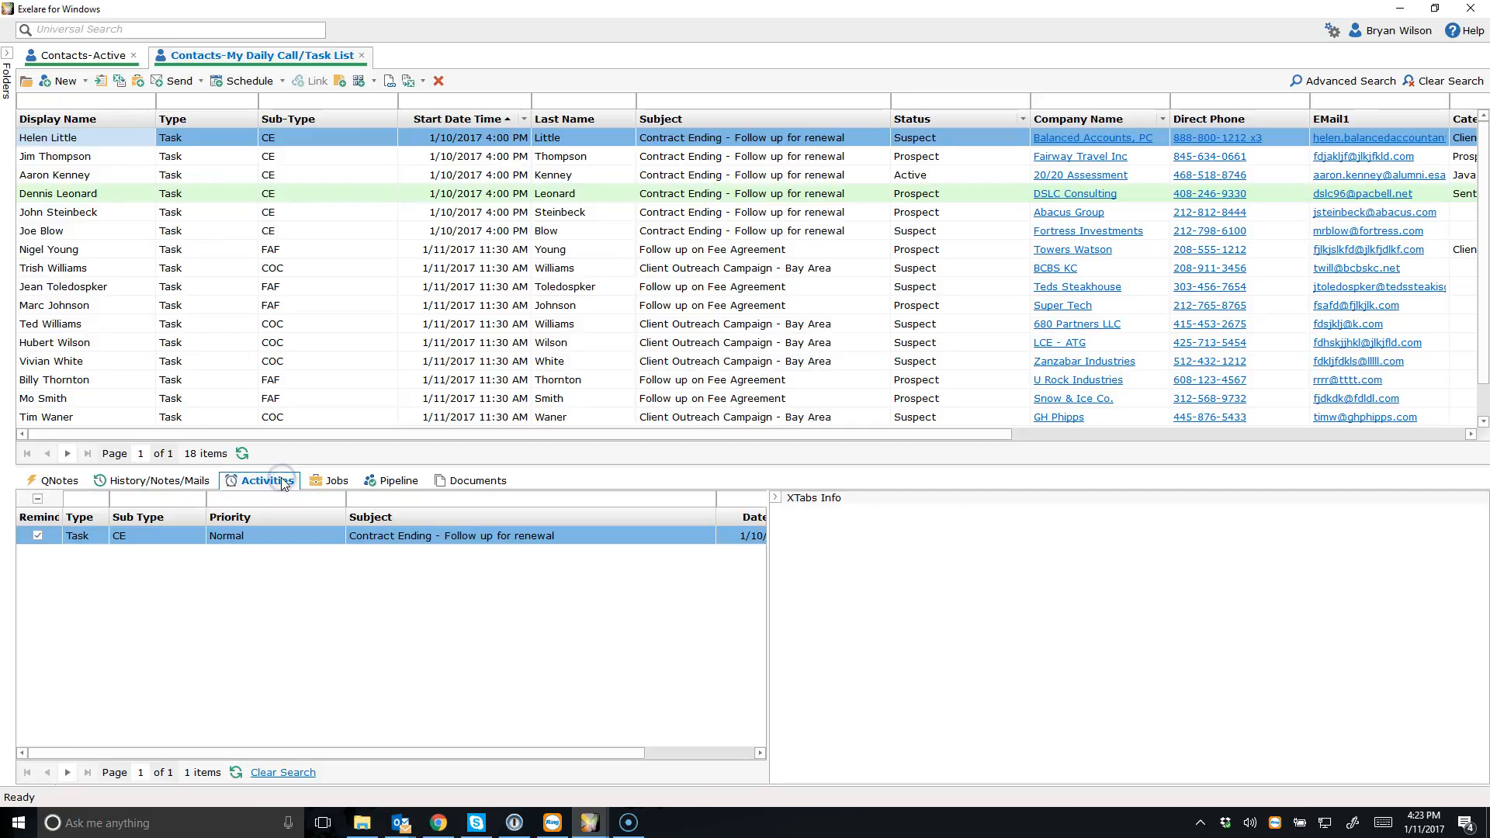
left_click(444, 536)
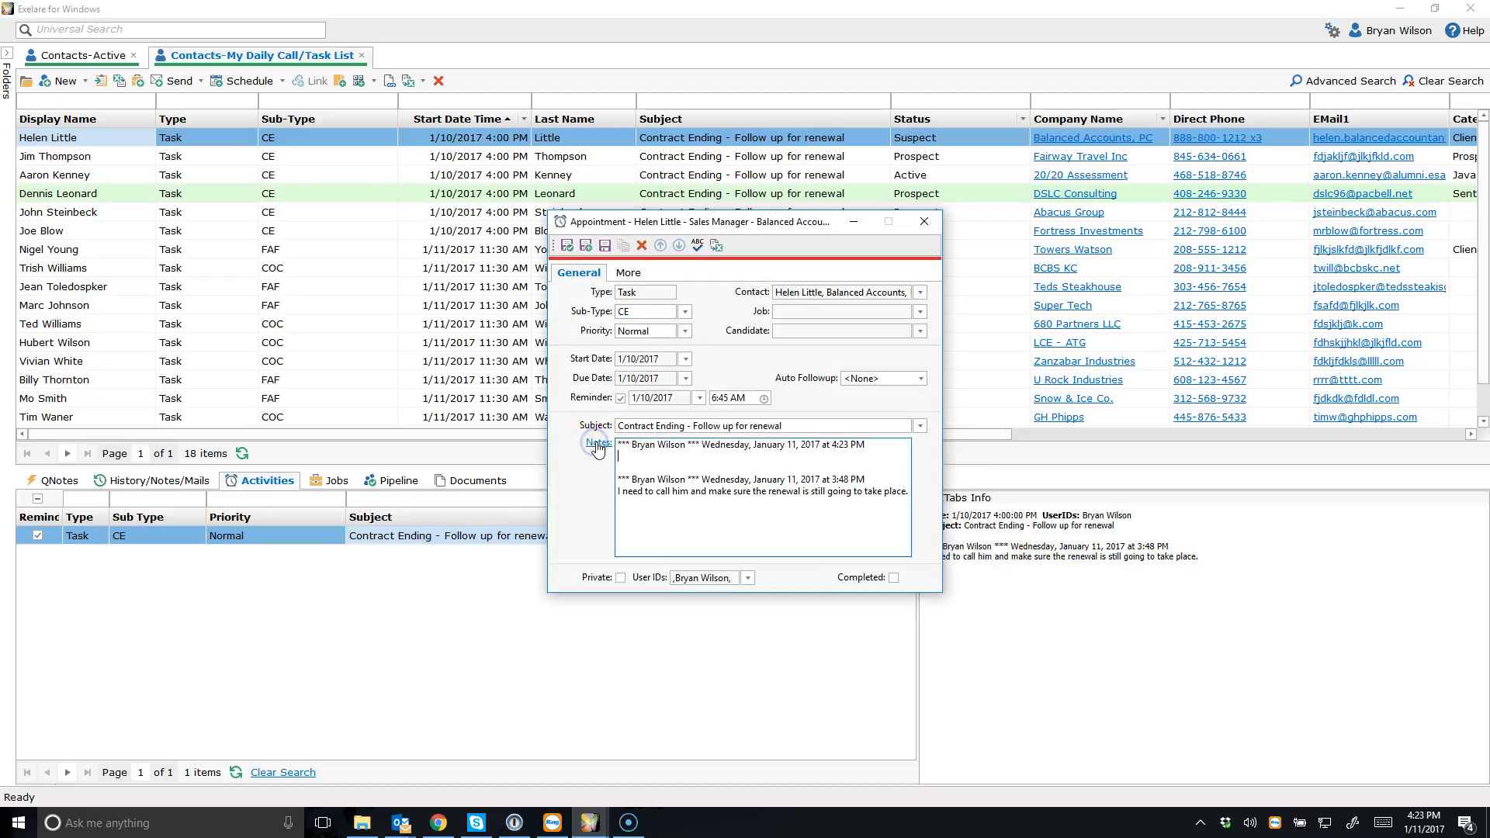
Note 'Called and LVM, try again tomorrow' on the Contract Ending task.
type("Called and LV")
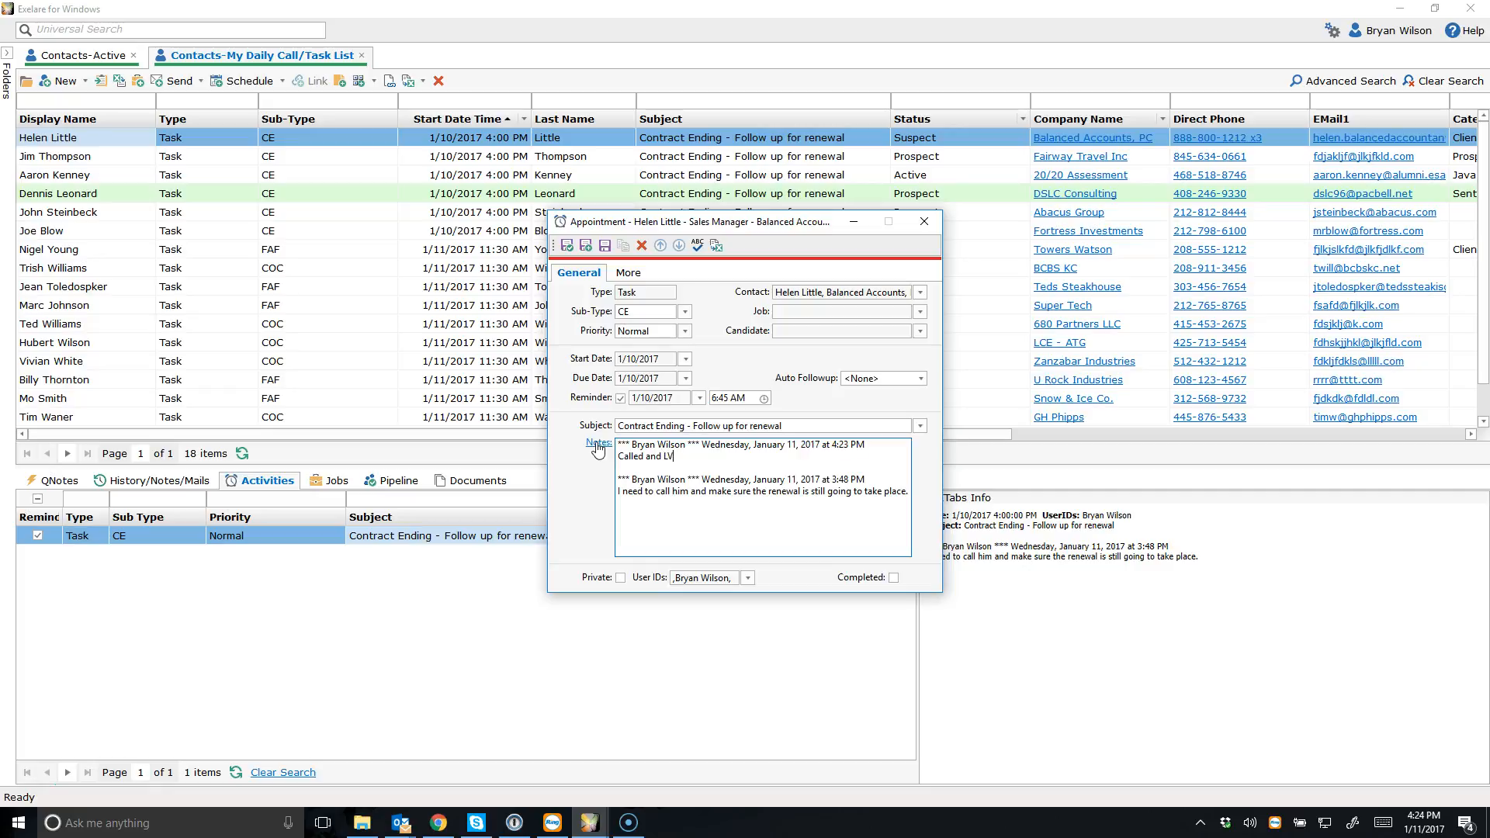
type("M, try again tomorrow")
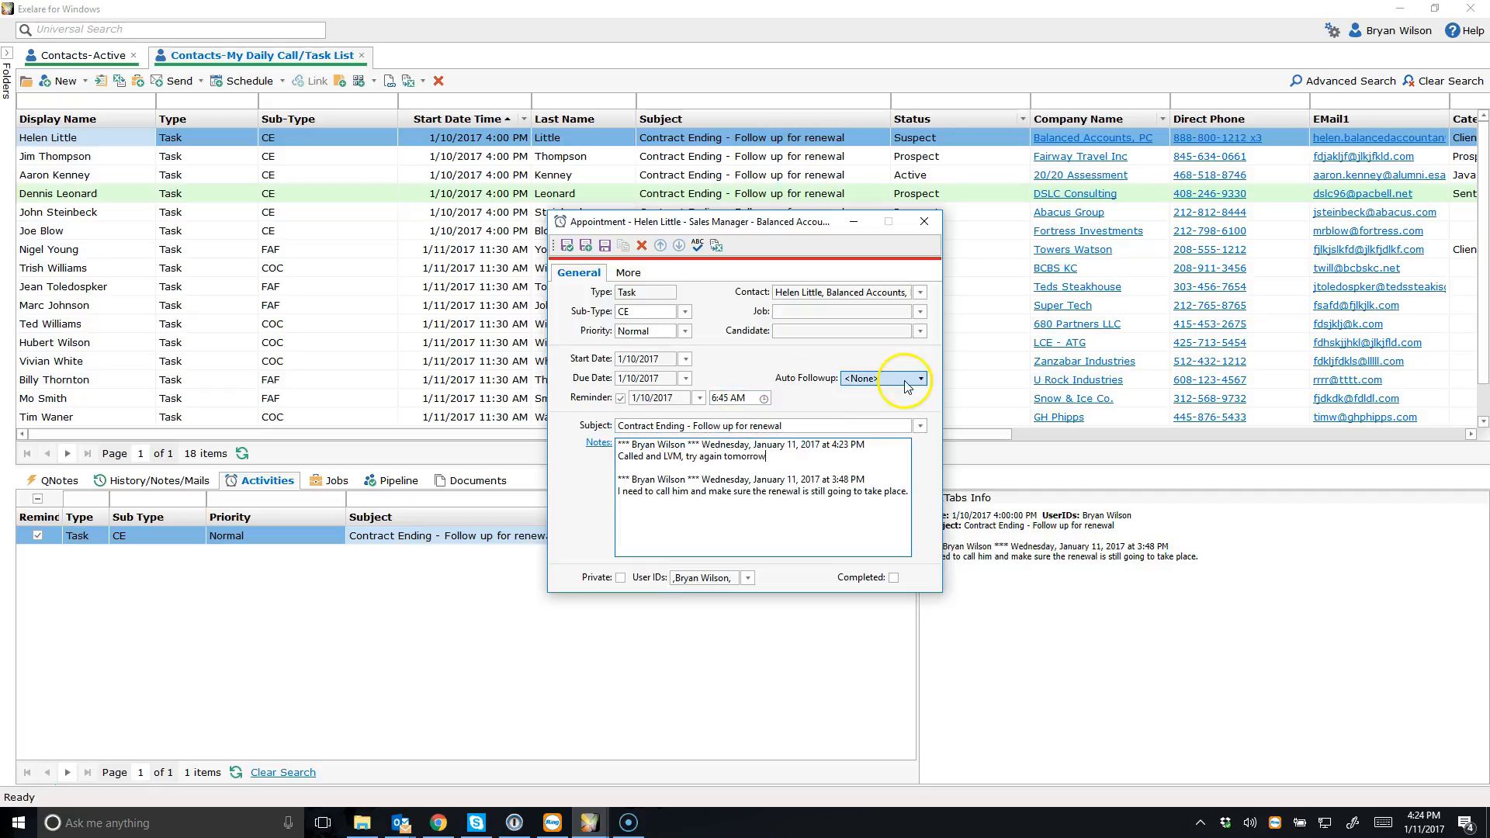
Mark it completed with a 3 Days auto follow-up and save, leaving 17 tasks.
left_click(919, 377)
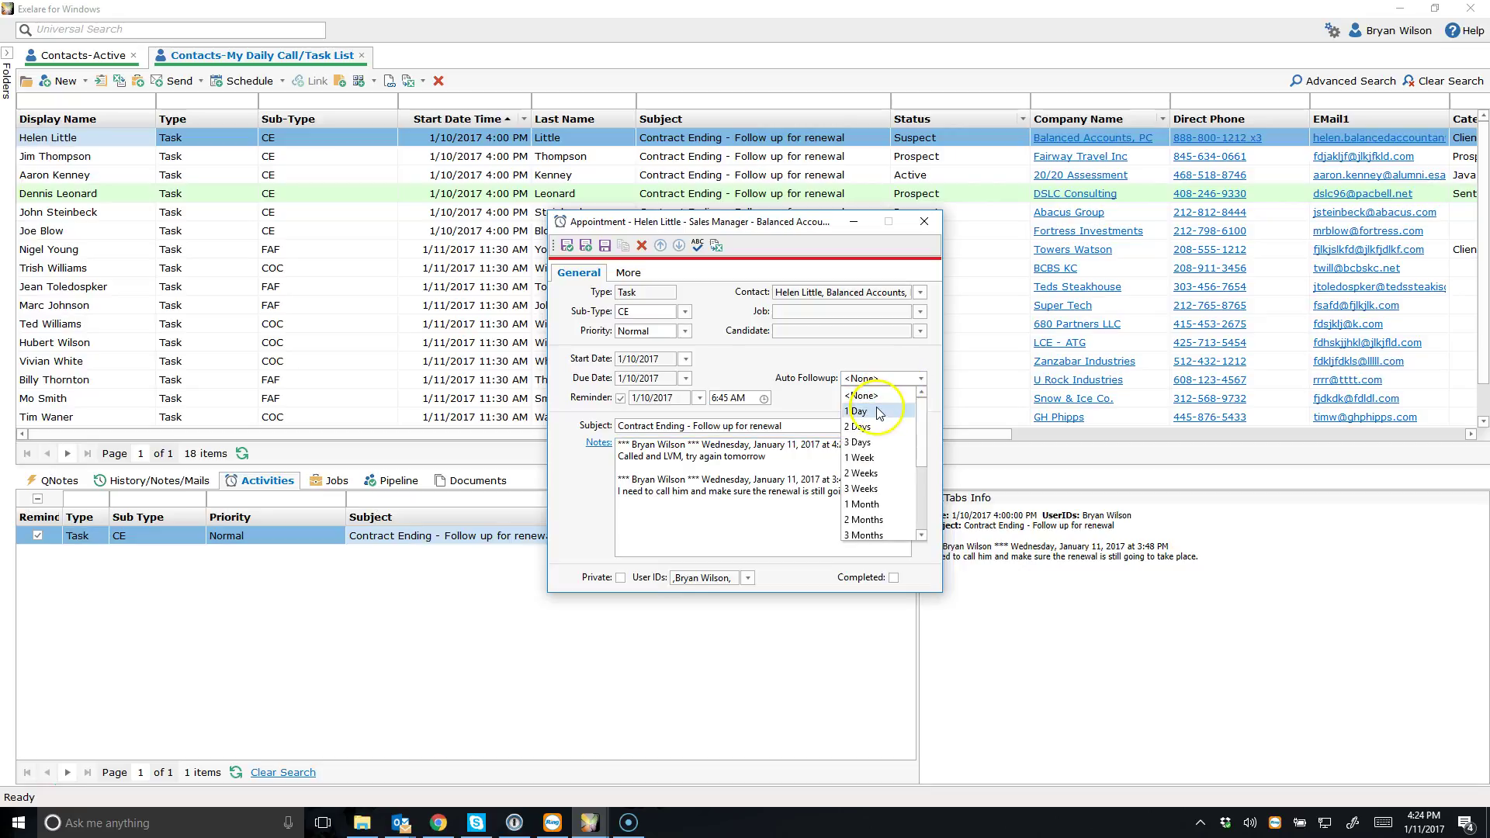
left_click(857, 410)
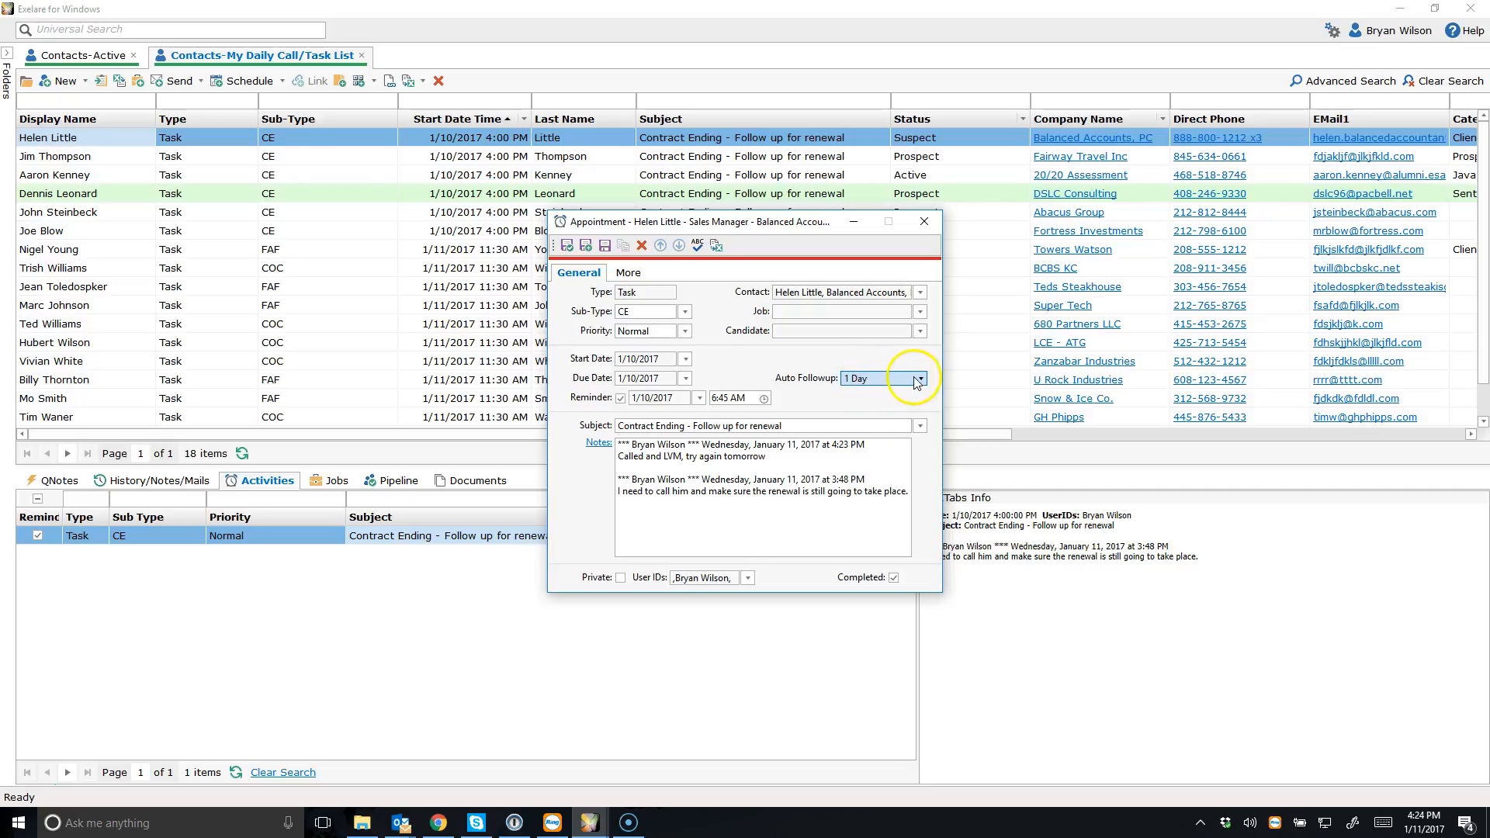
left_click(919, 377)
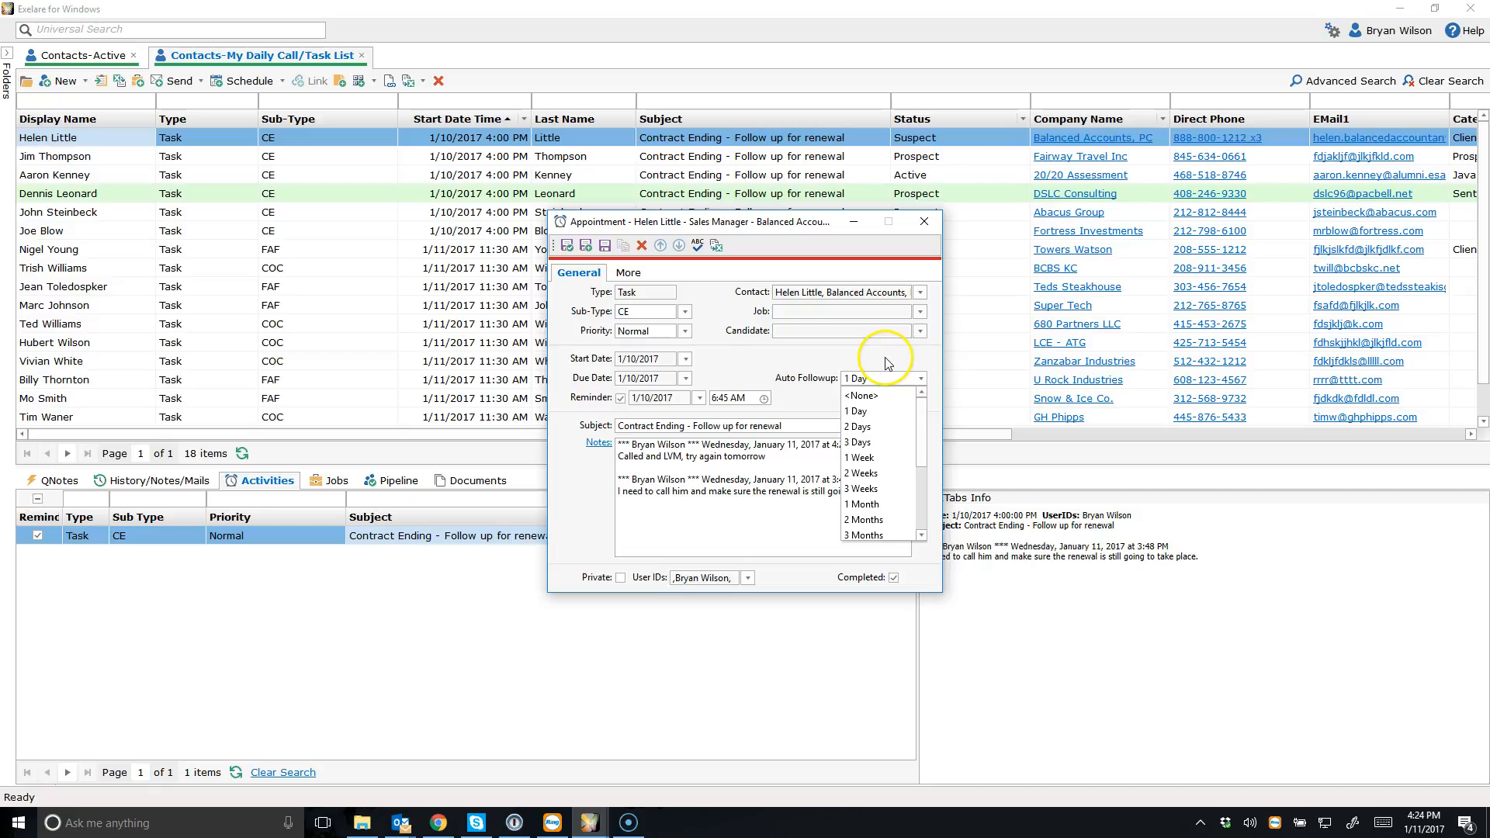
left_click(855, 410)
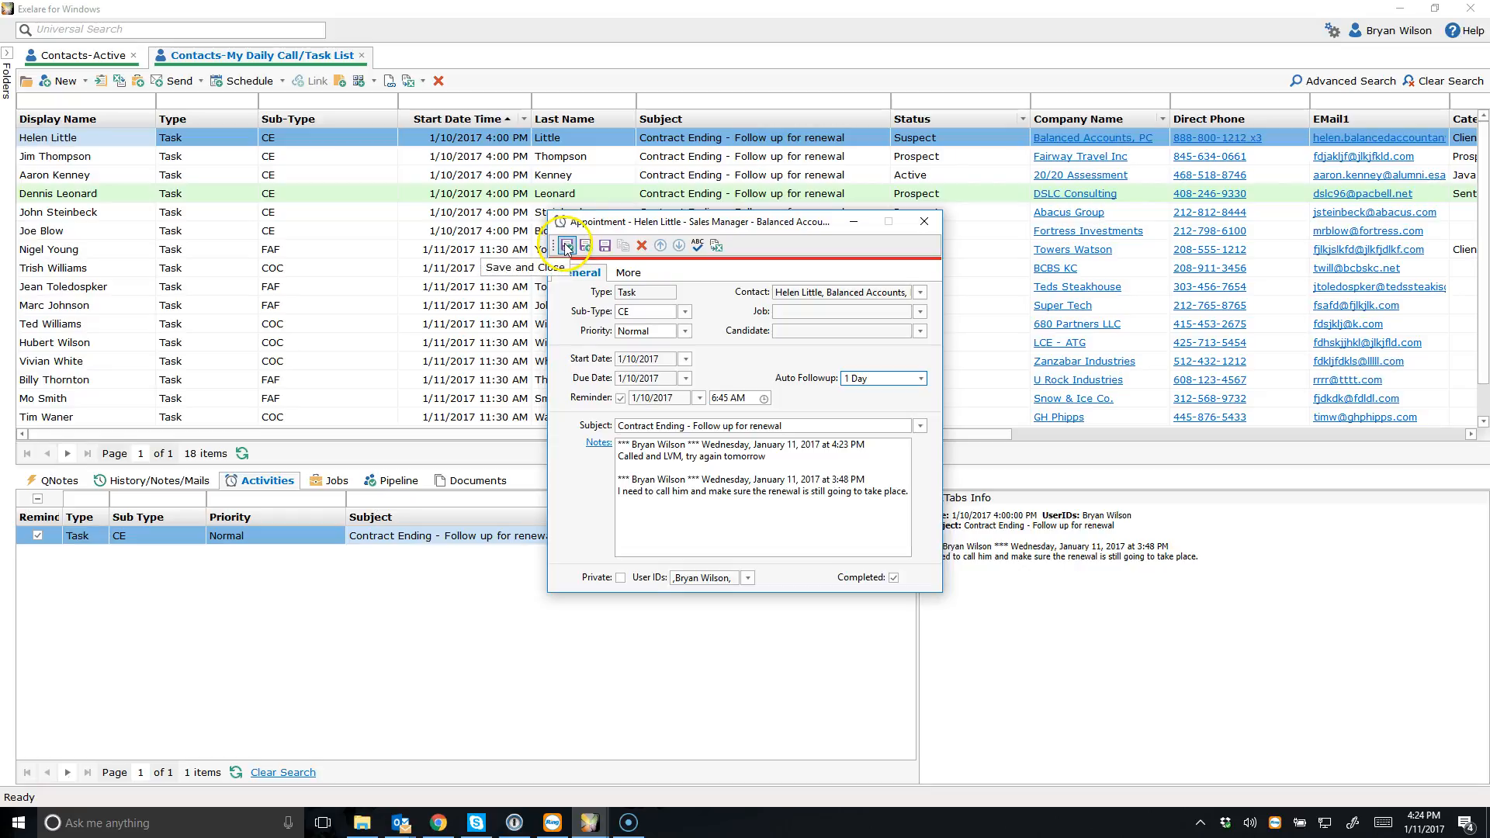
left_click(917, 377)
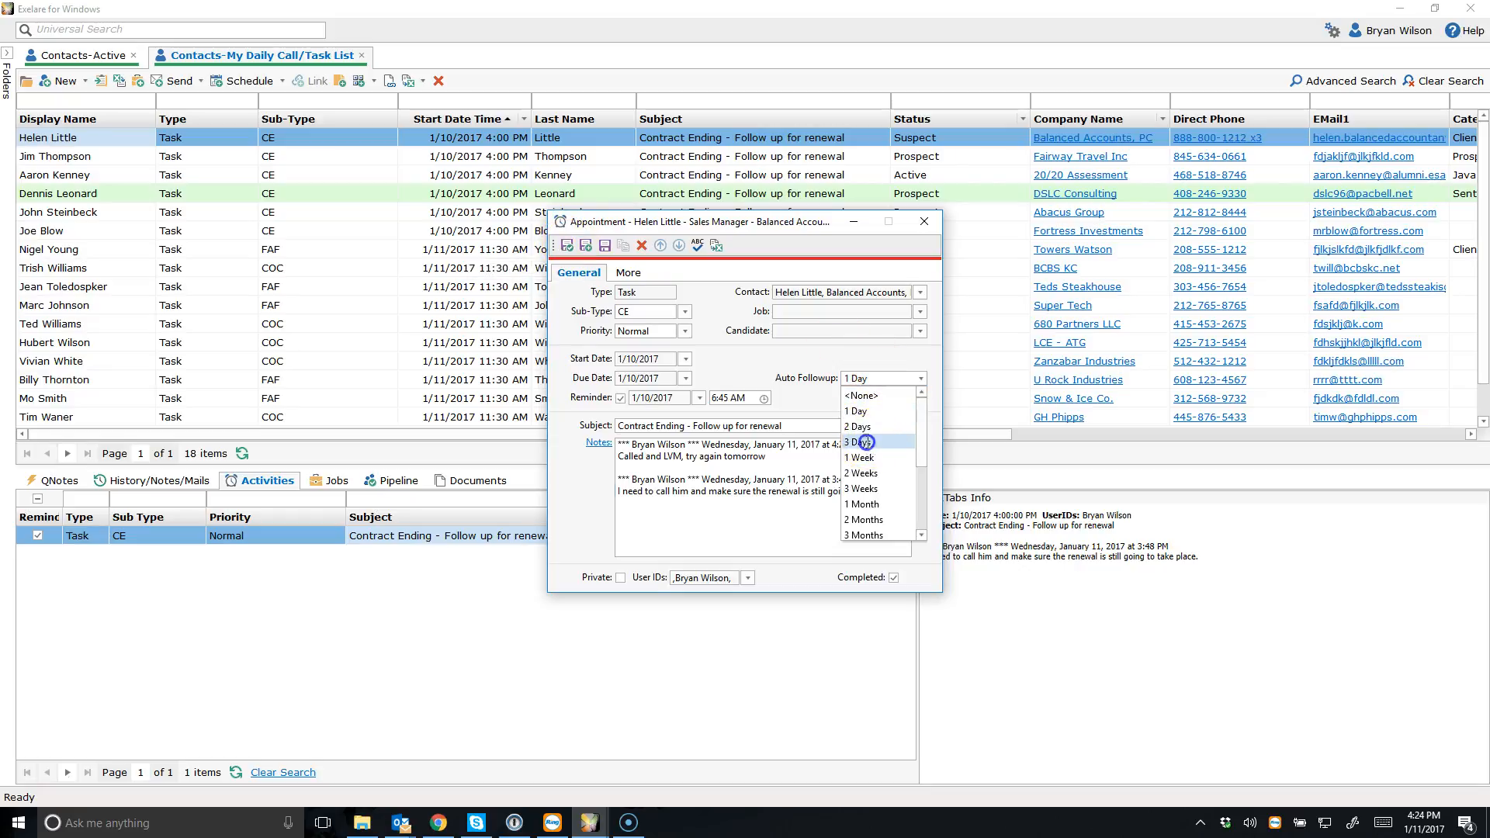
left_click(857, 441)
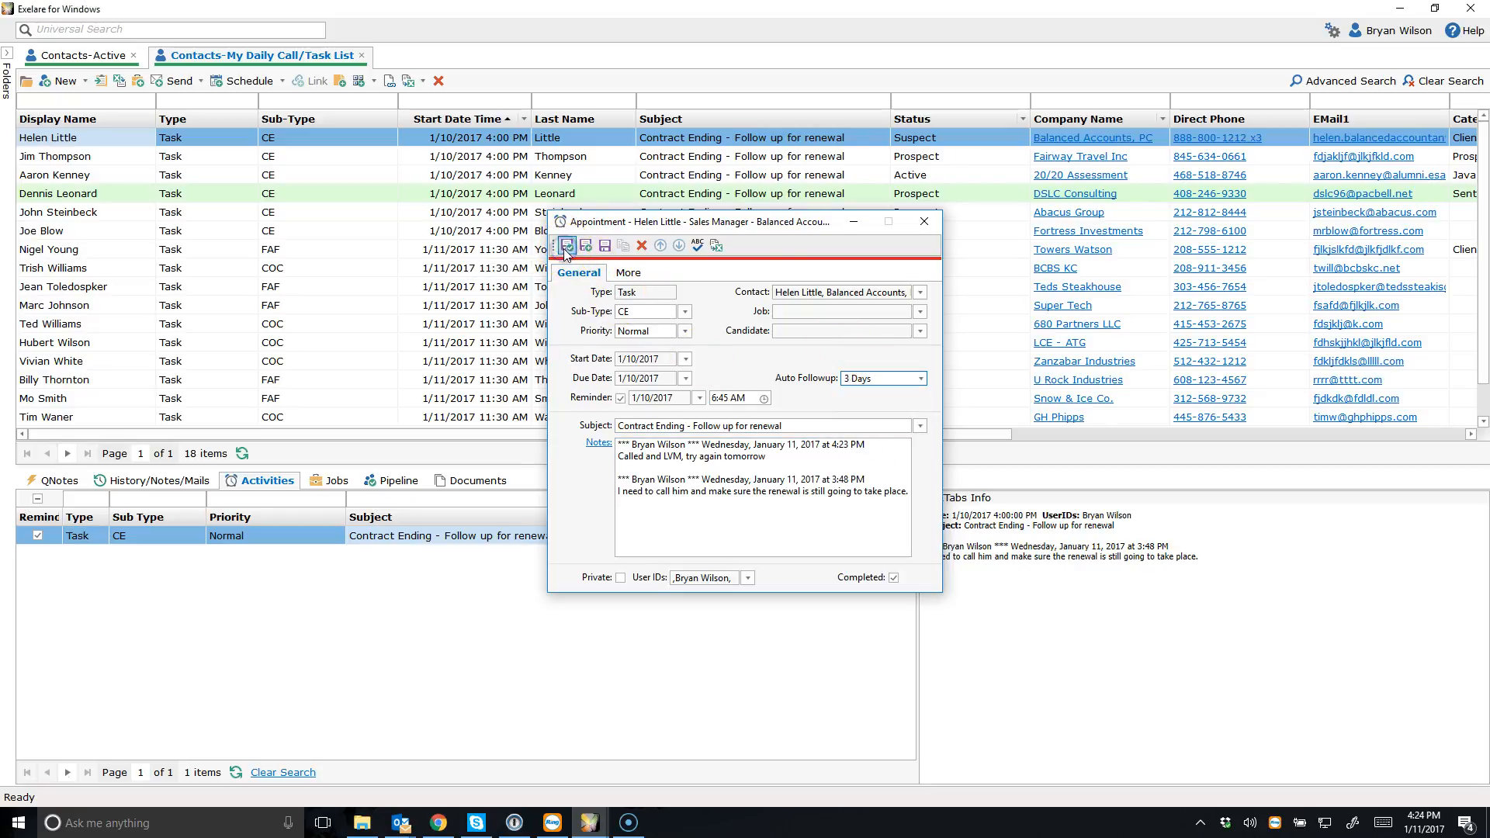
left_click(567, 245)
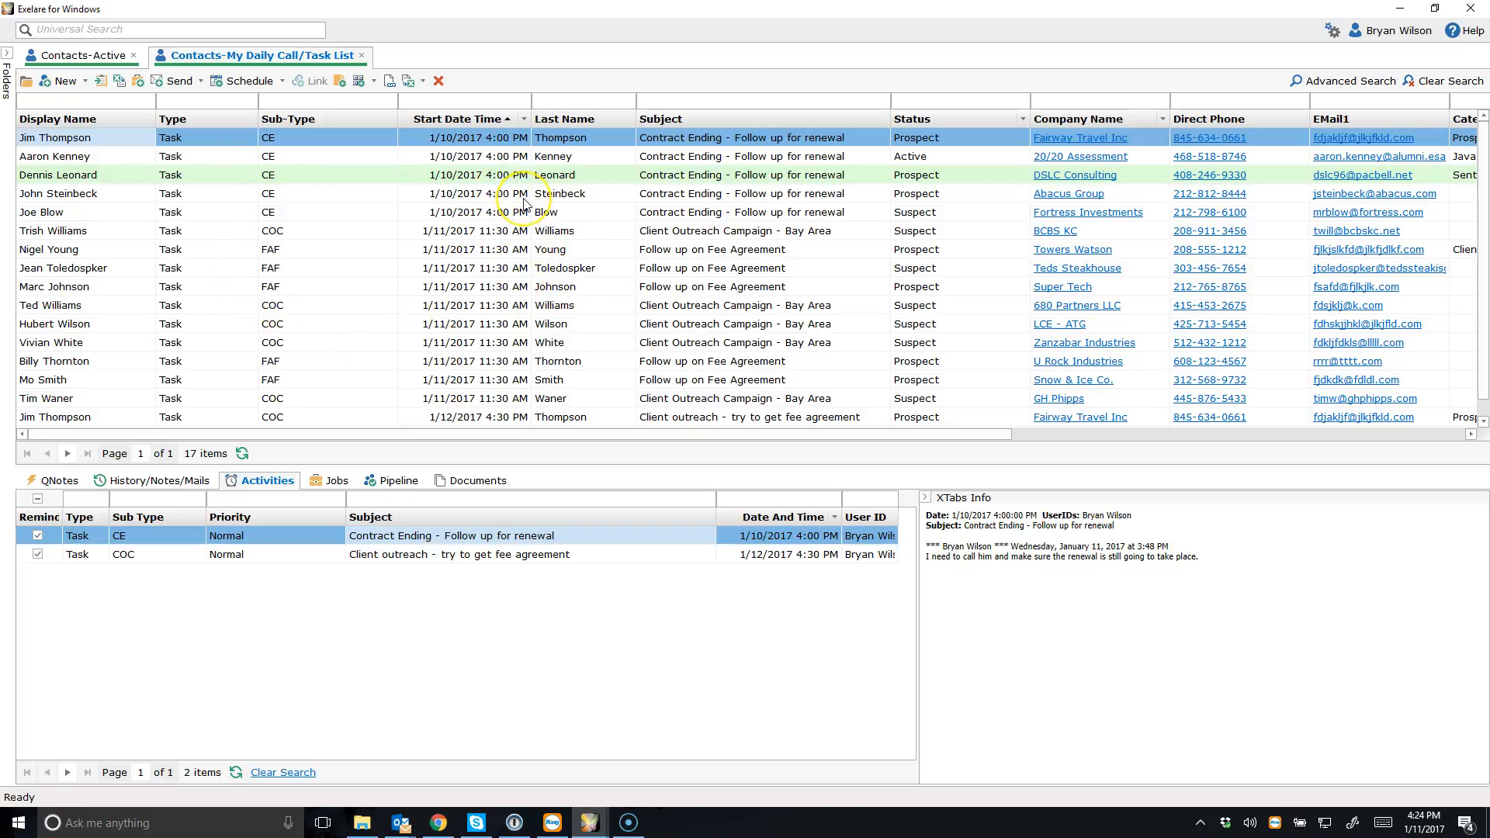
mouse_move(525, 203)
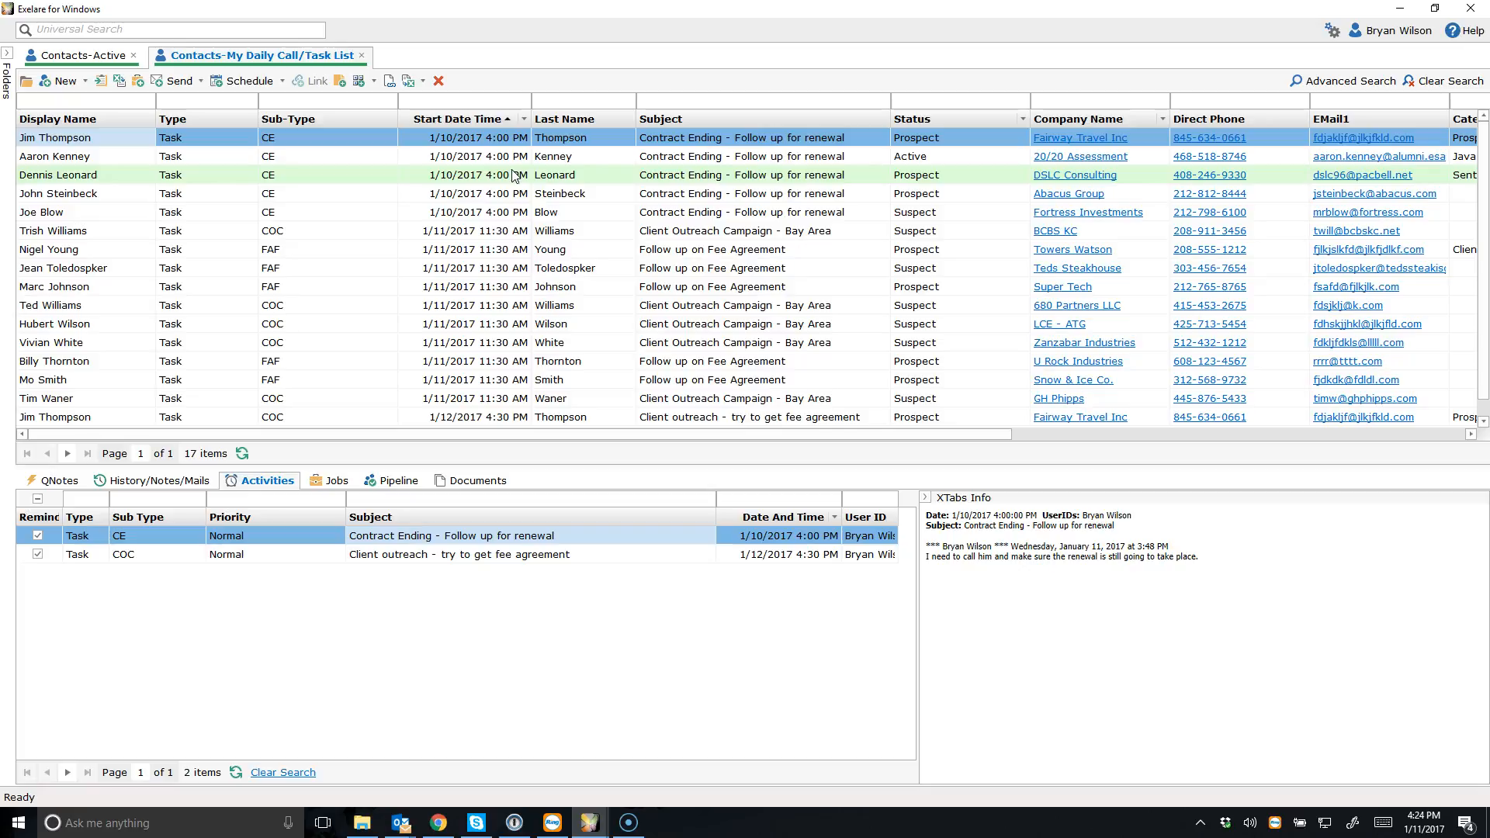
mouse_move(508, 185)
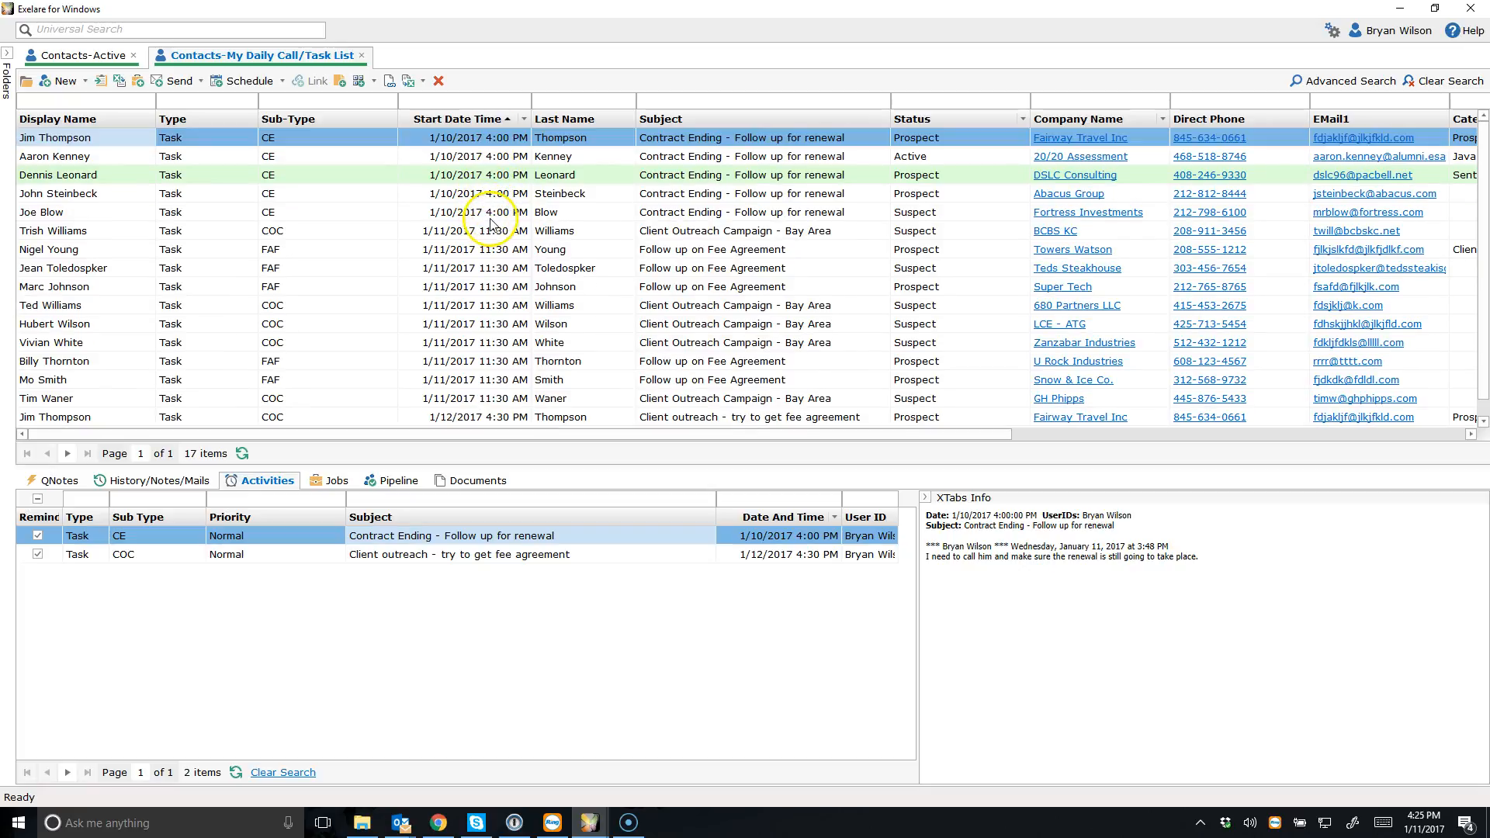
mouse_move(515, 211)
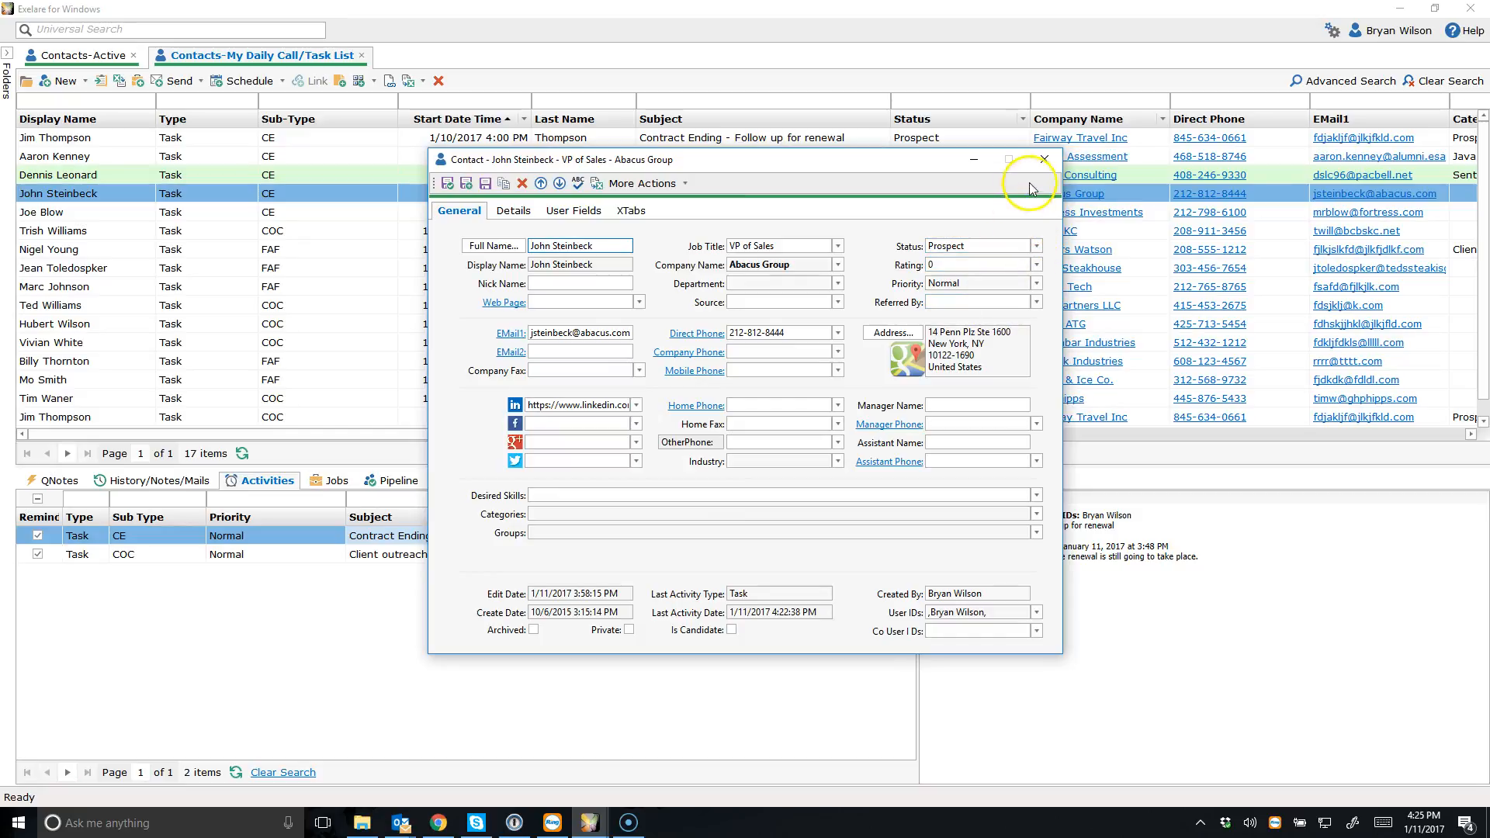
left_click(1043, 158)
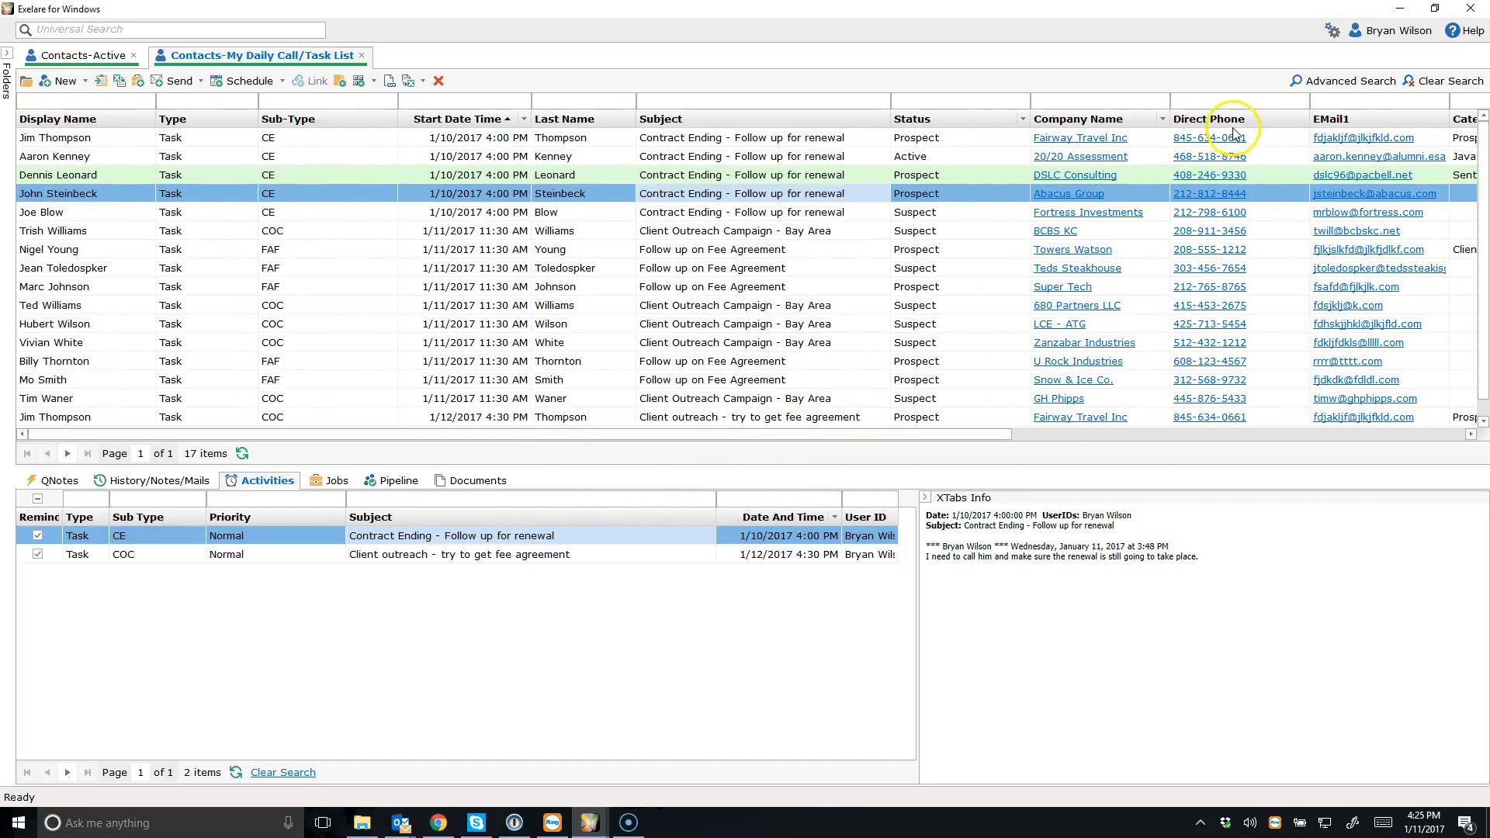
mouse_move(1055, 199)
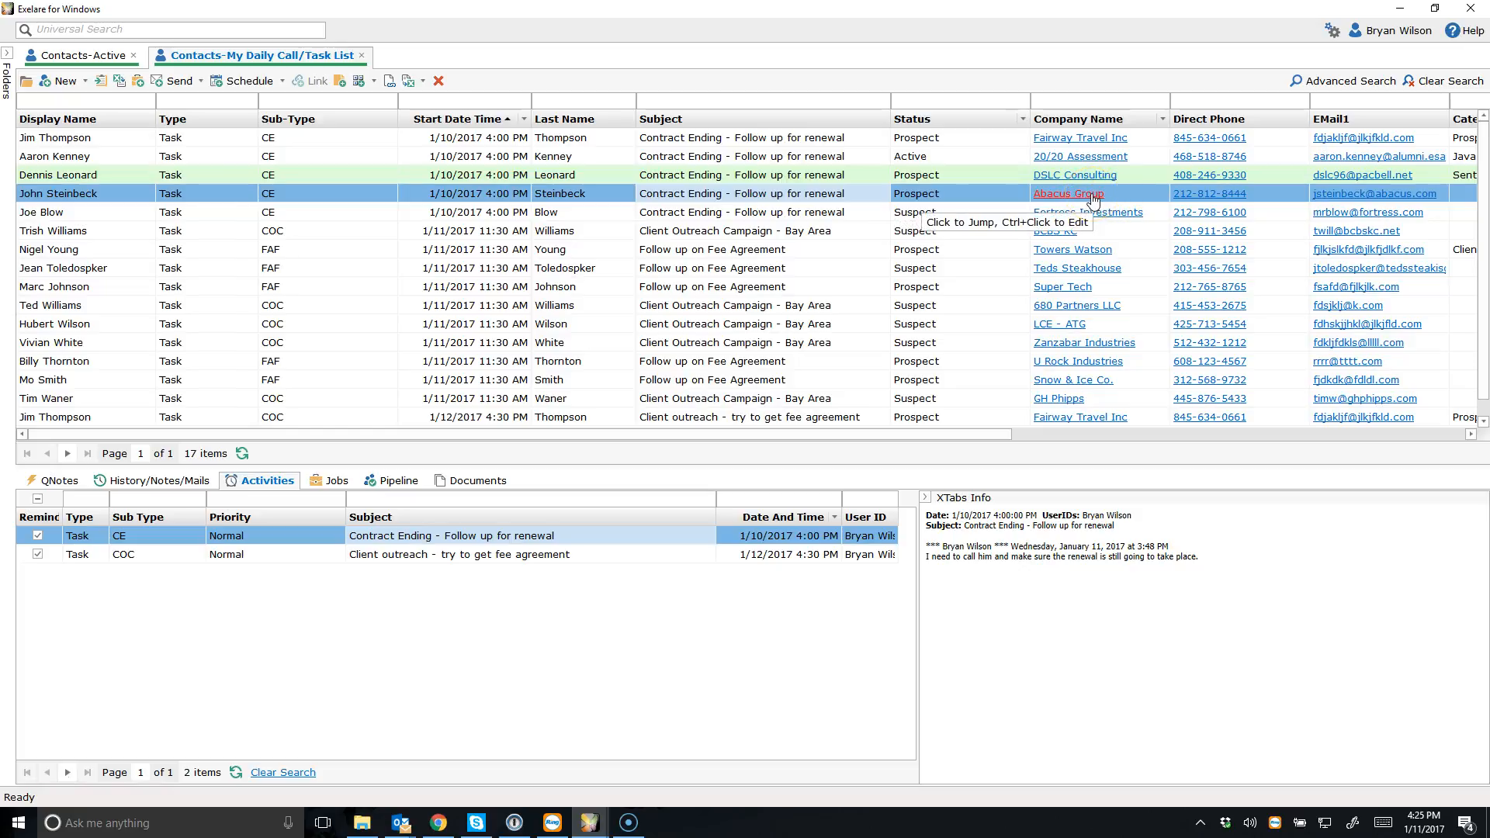
left_click(1068, 192)
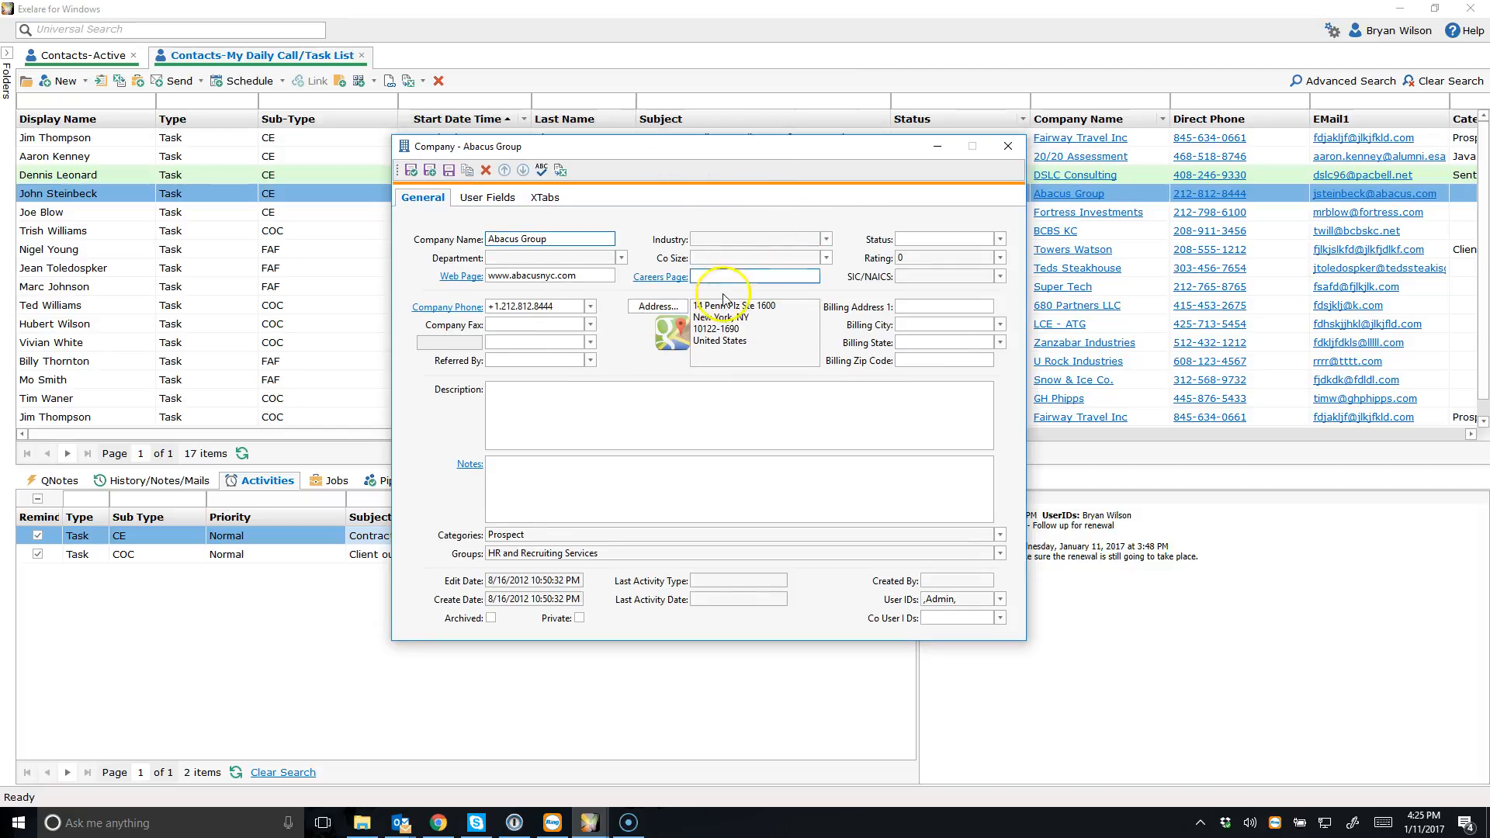
mouse_move(1009, 146)
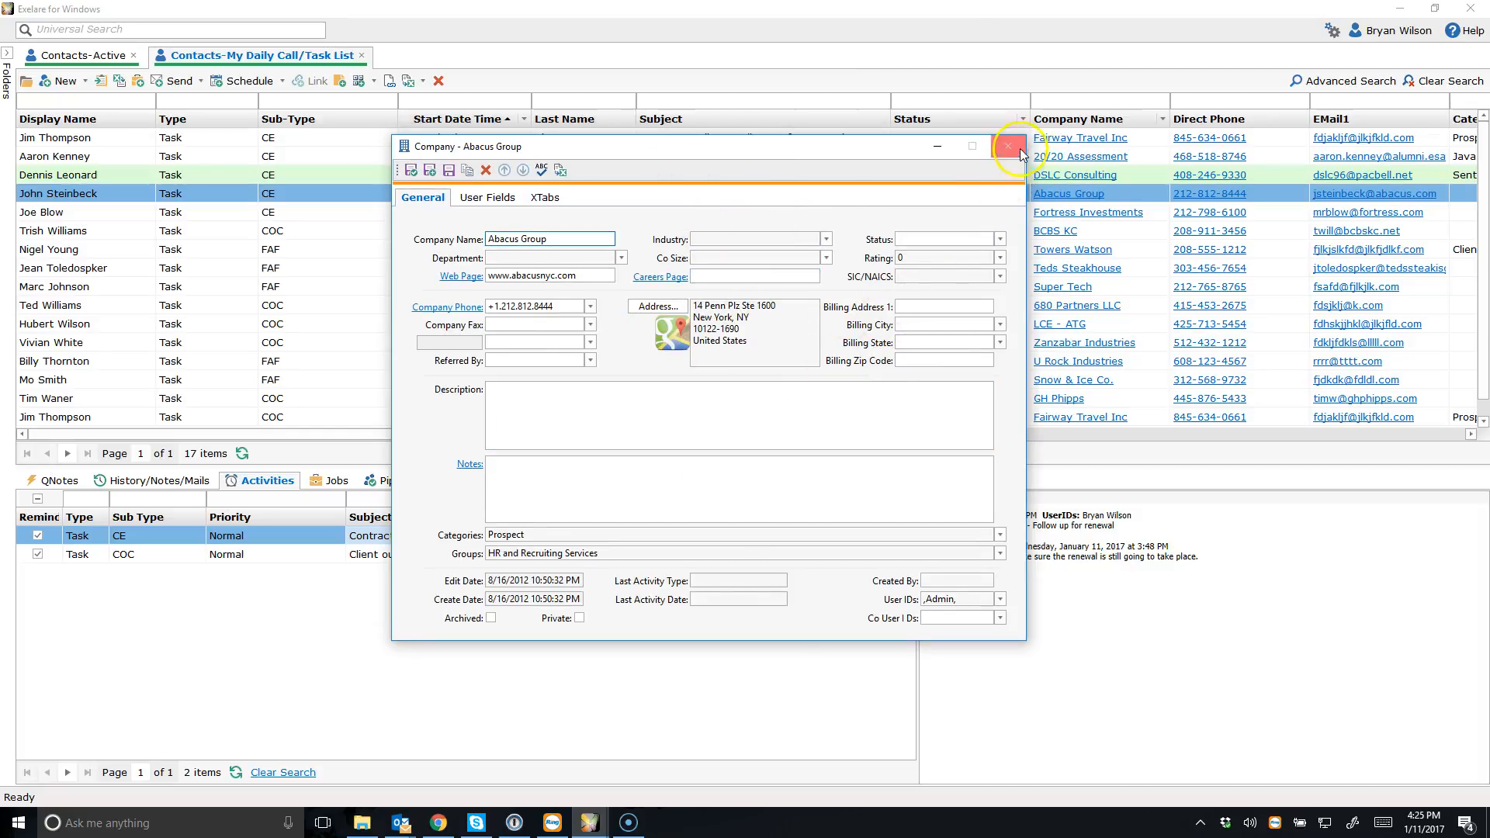
left_click(1008, 146)
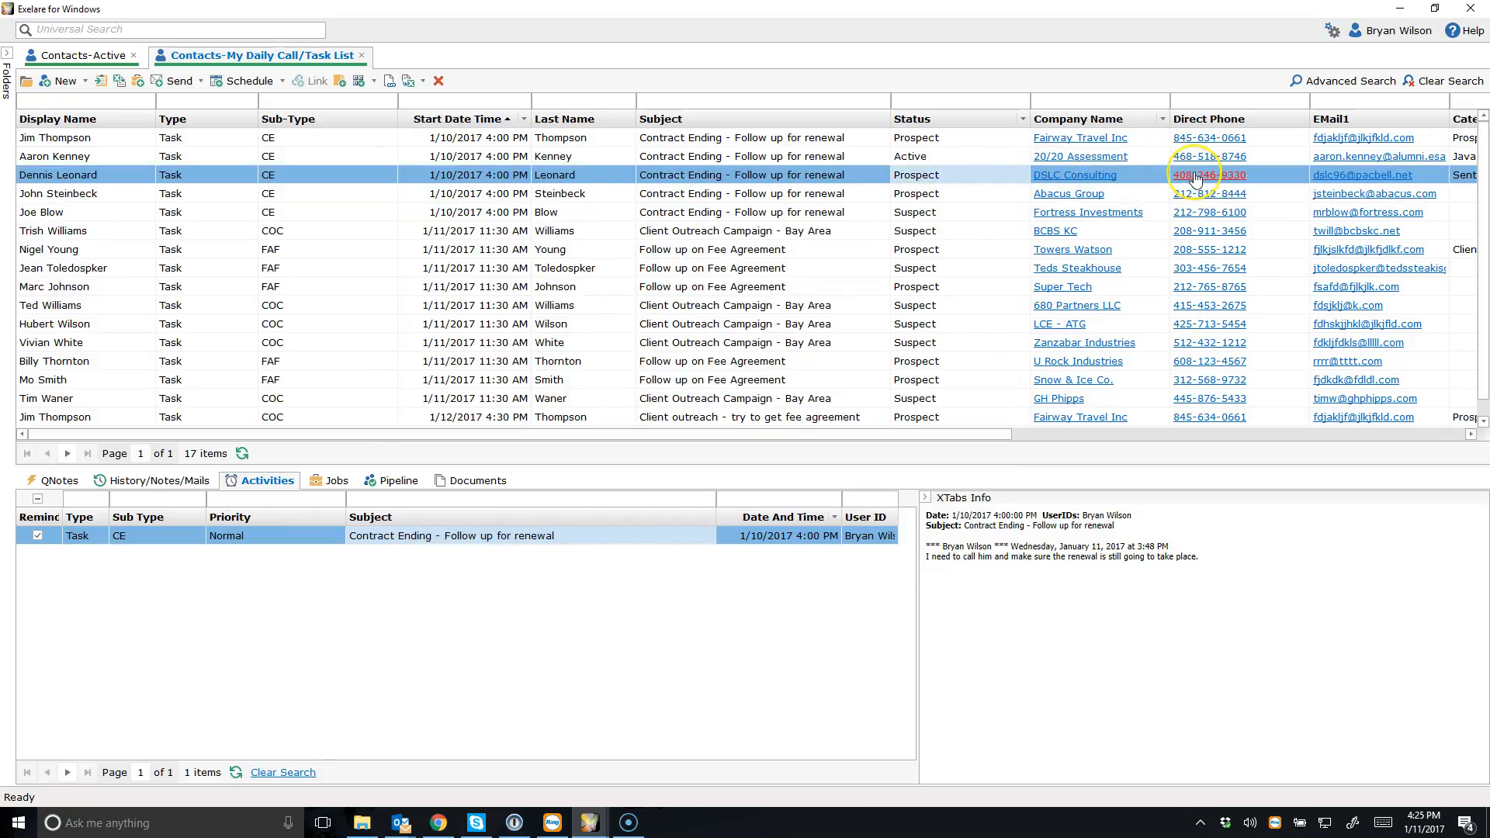
mouse_move(1198, 177)
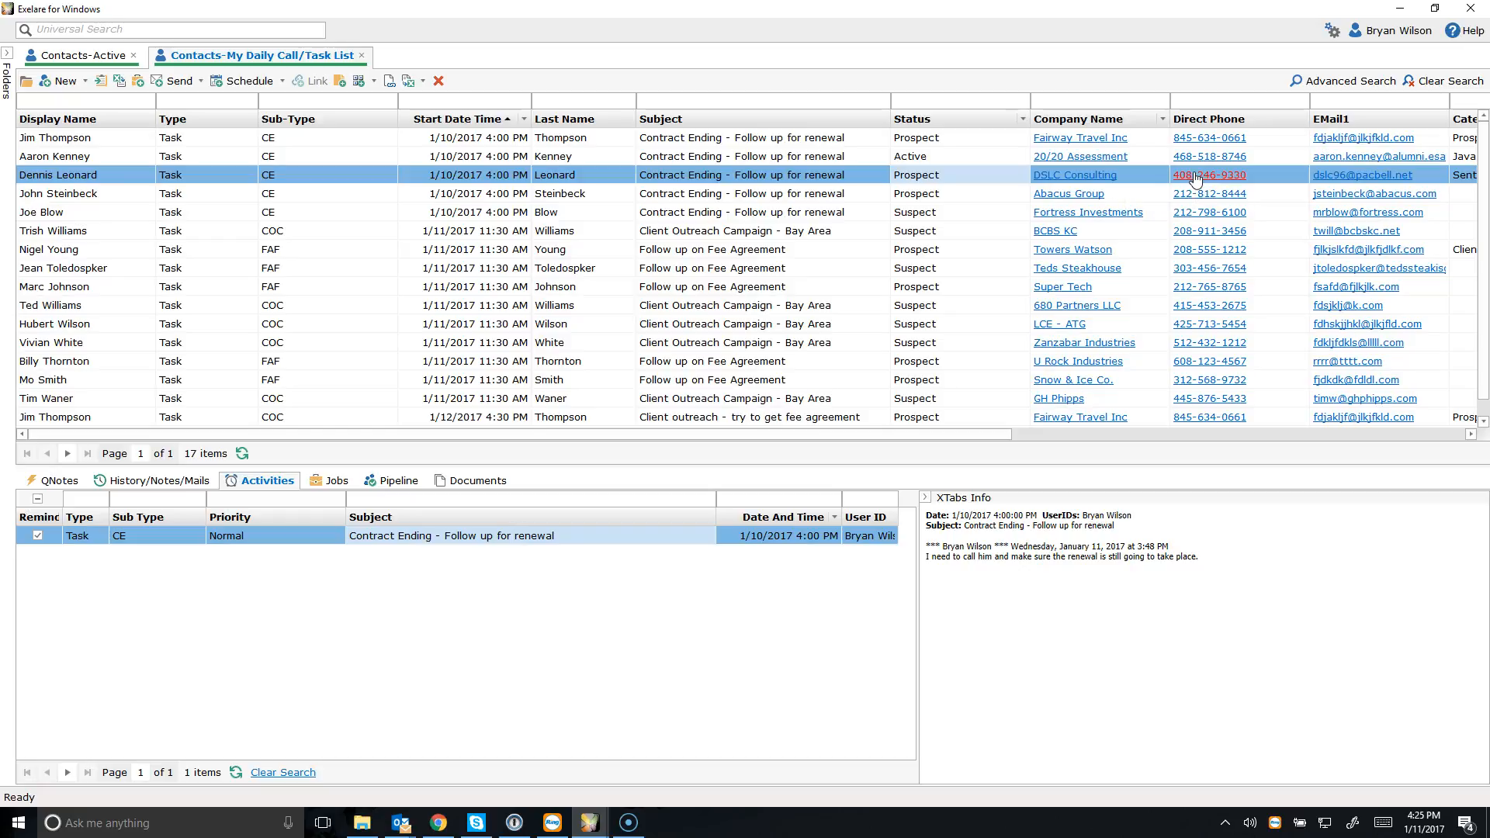
mouse_move(1360, 176)
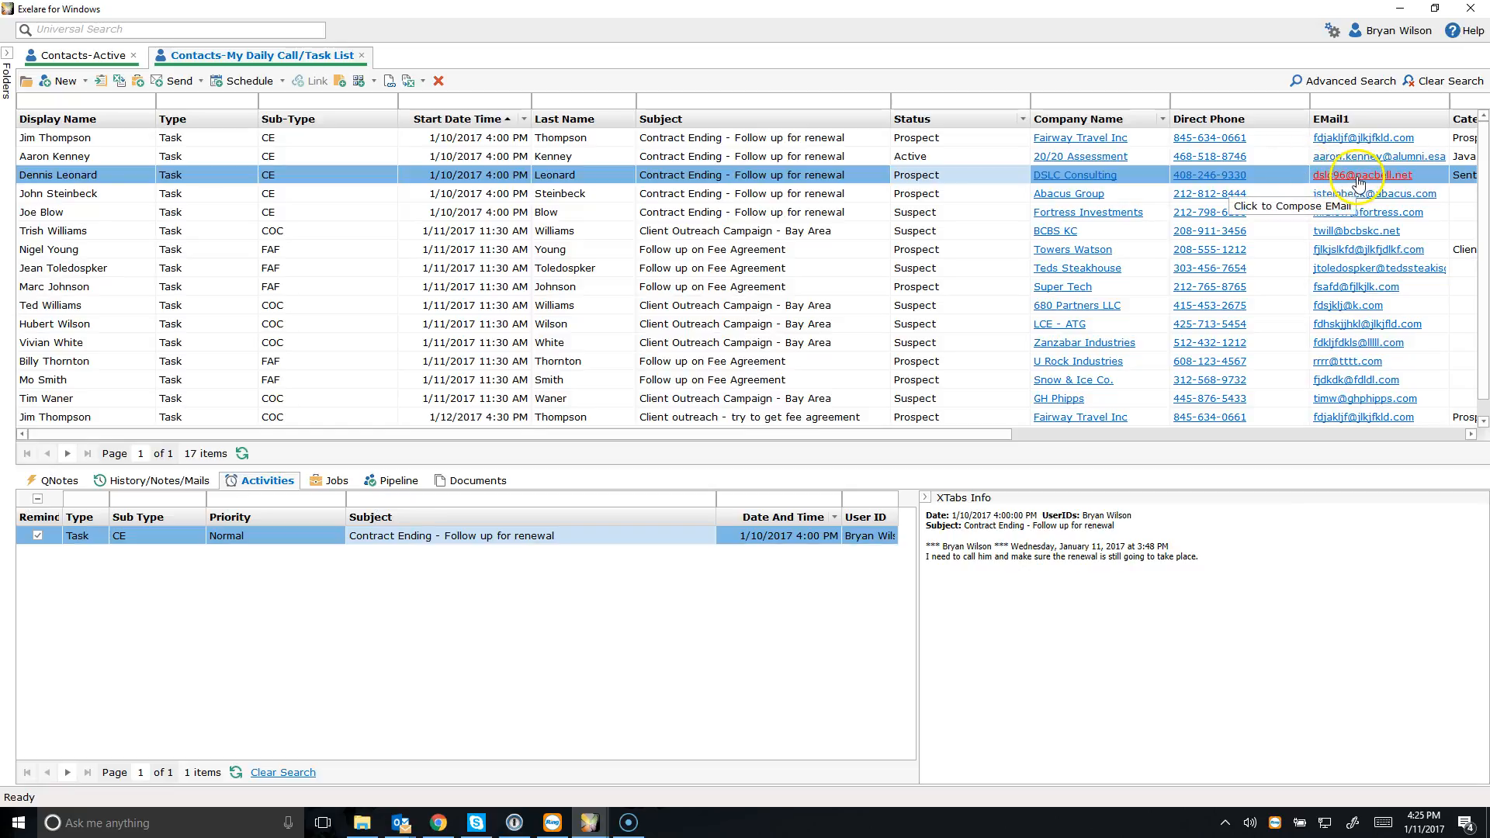
left_click(1363, 174)
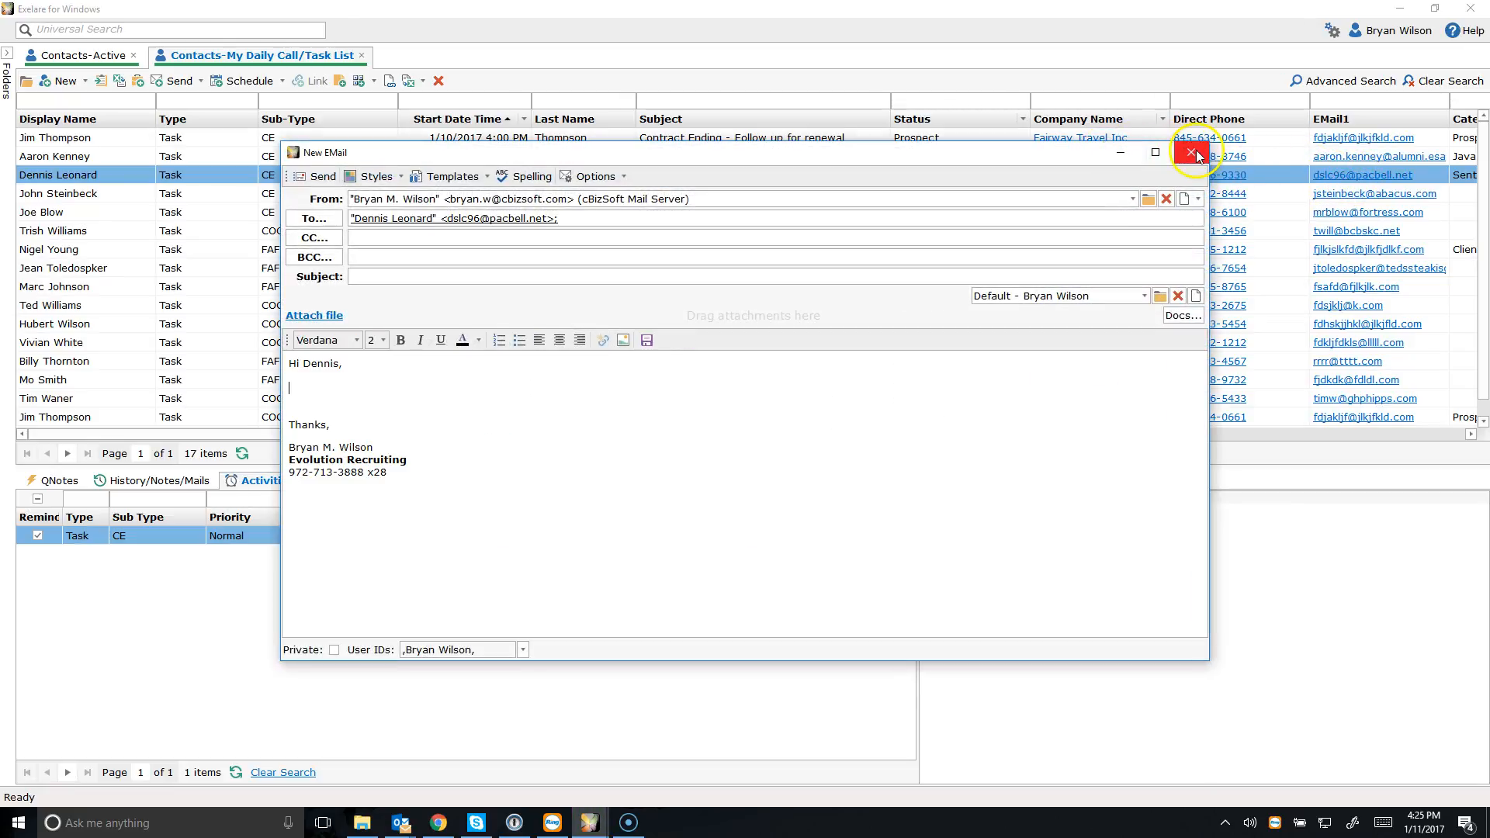
left_click(1192, 152)
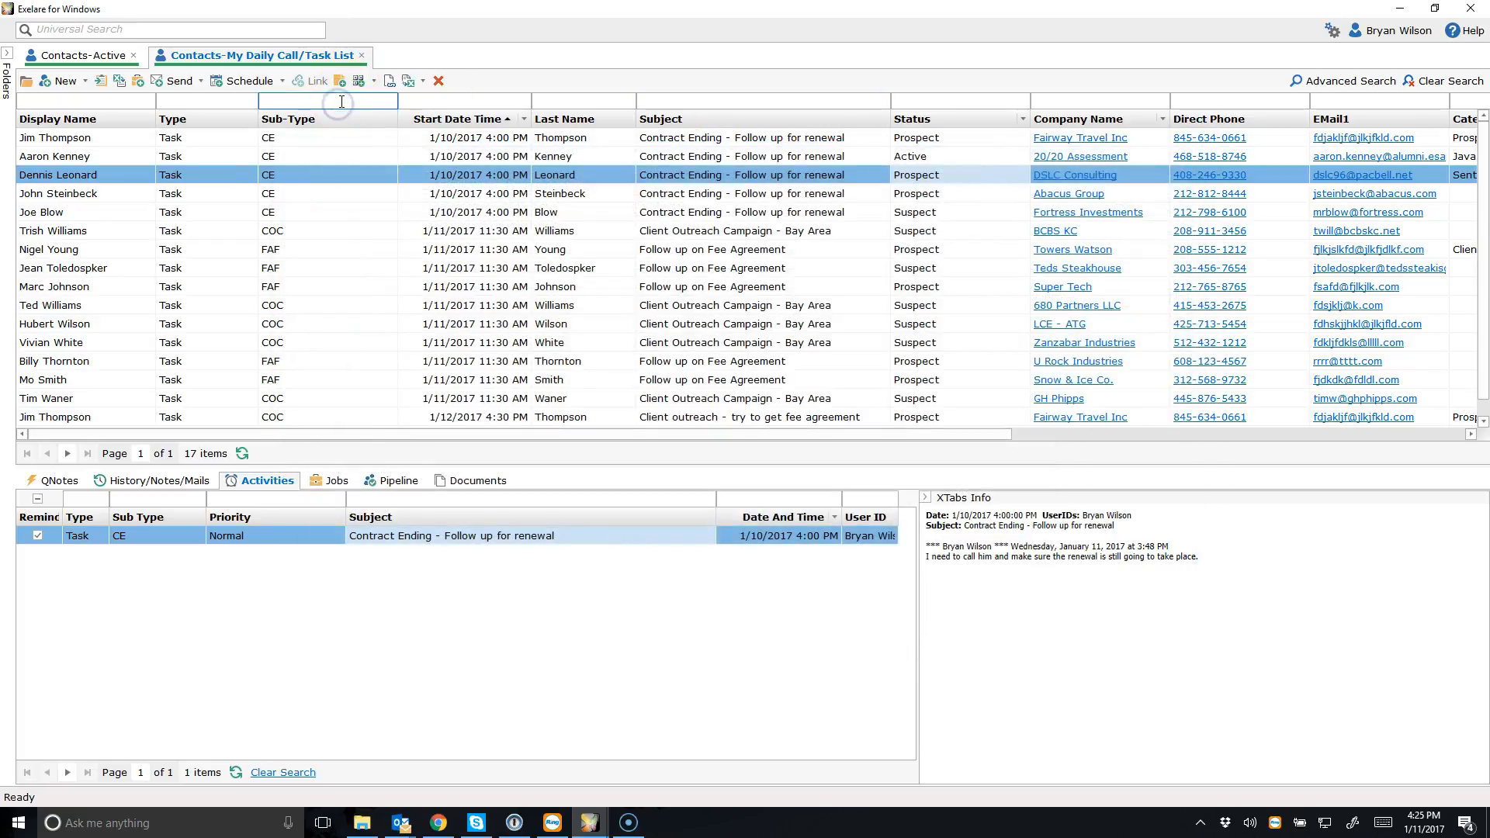
type("coc")
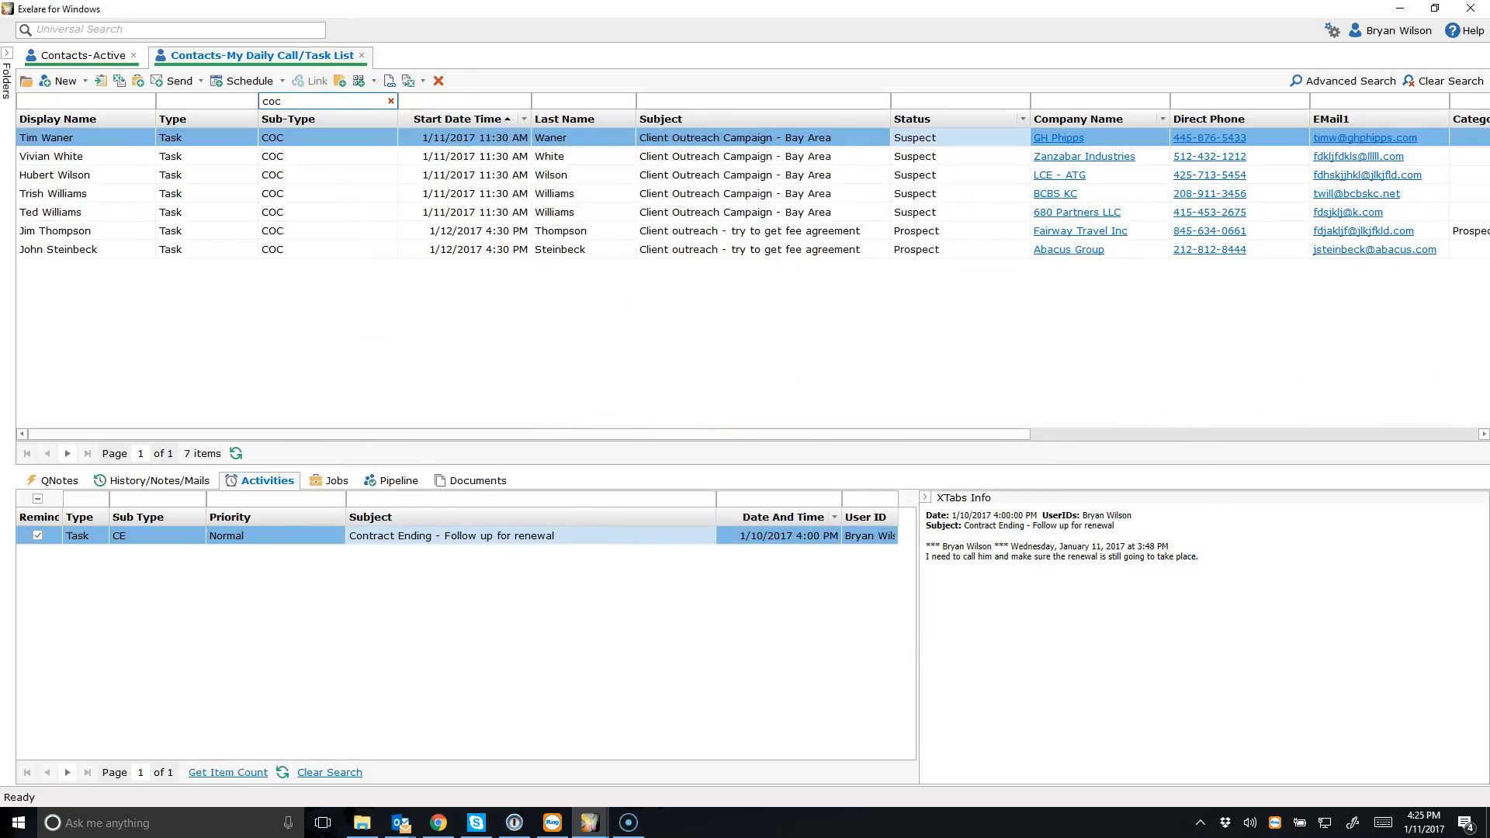
left_click(37, 136)
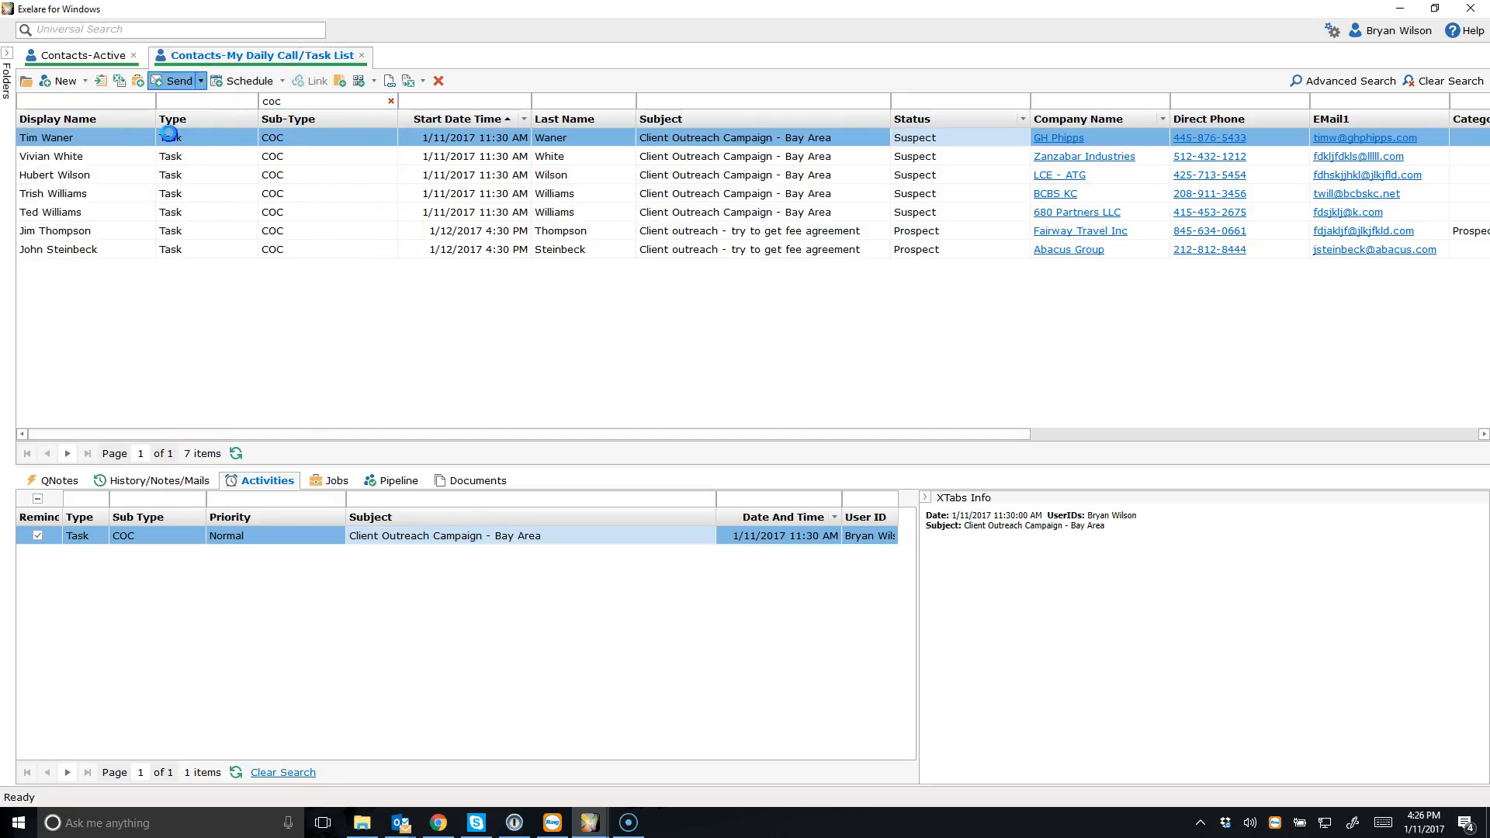
Start a mass email to the COC contacts saying I'll be calling today to discuss our services and asking for a good time.
left_click(171, 80)
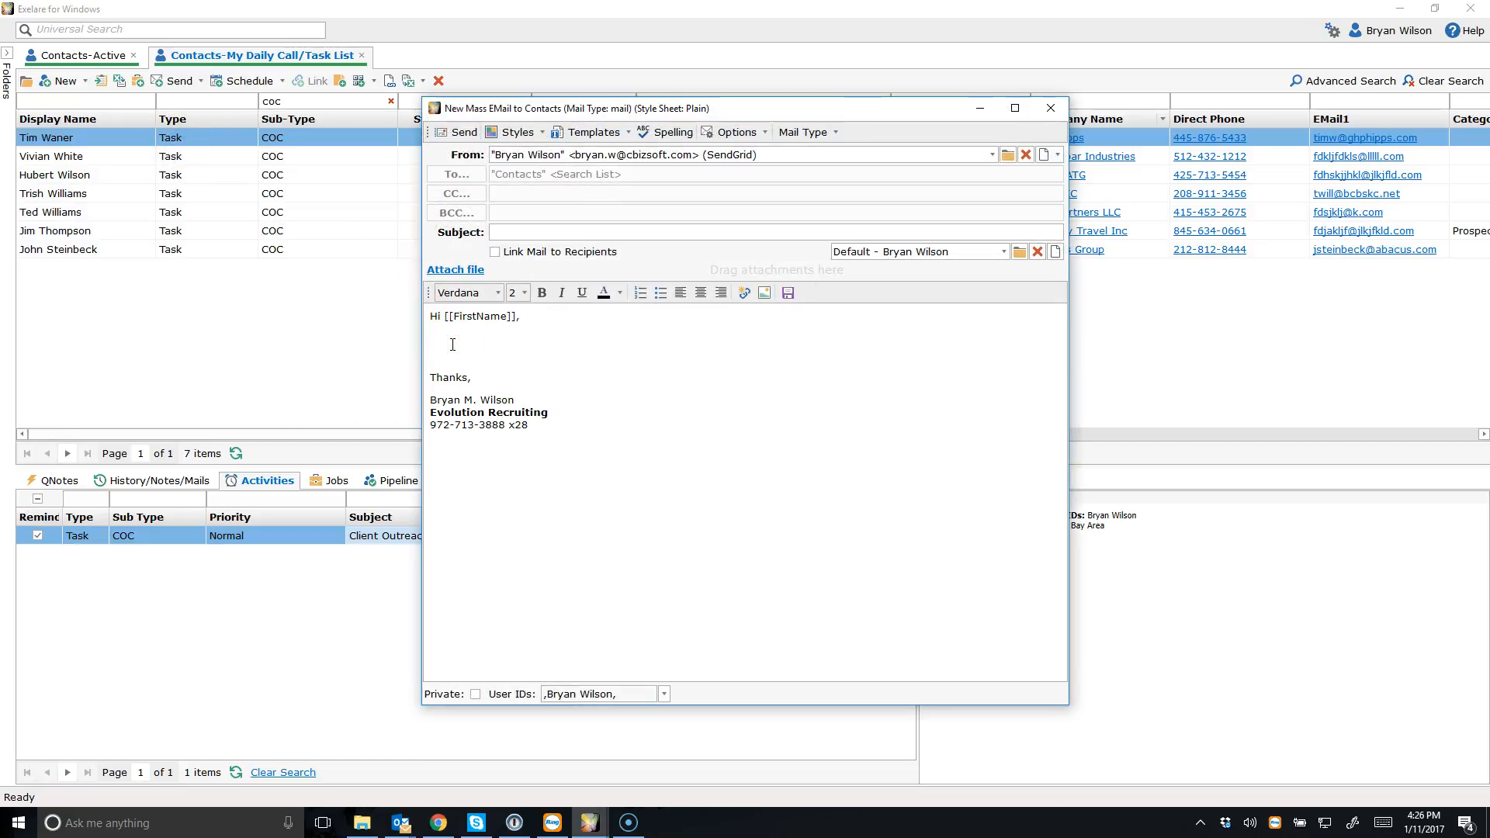
type("I'll be")
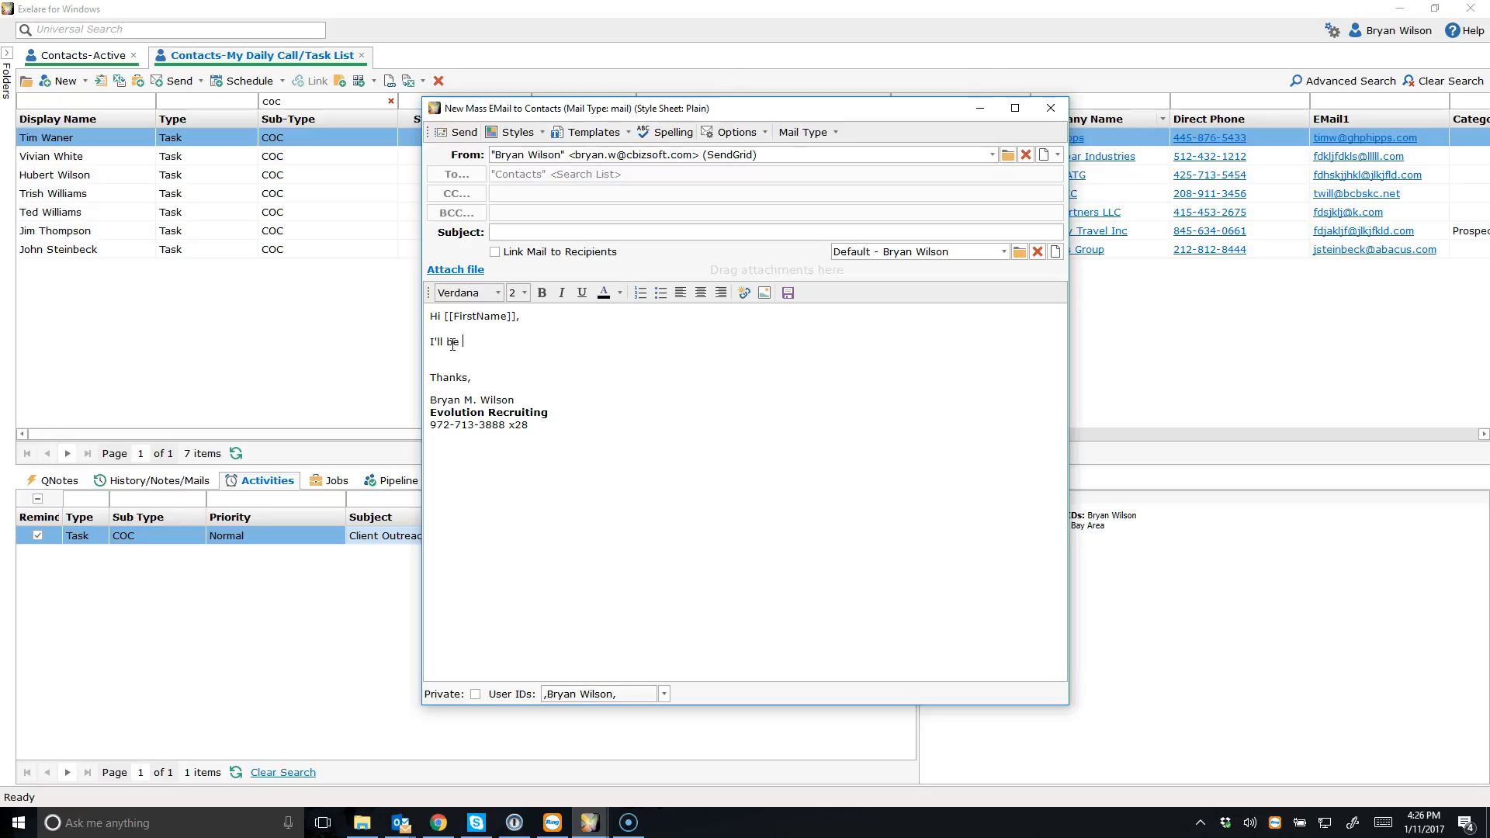
type("calling you today to di")
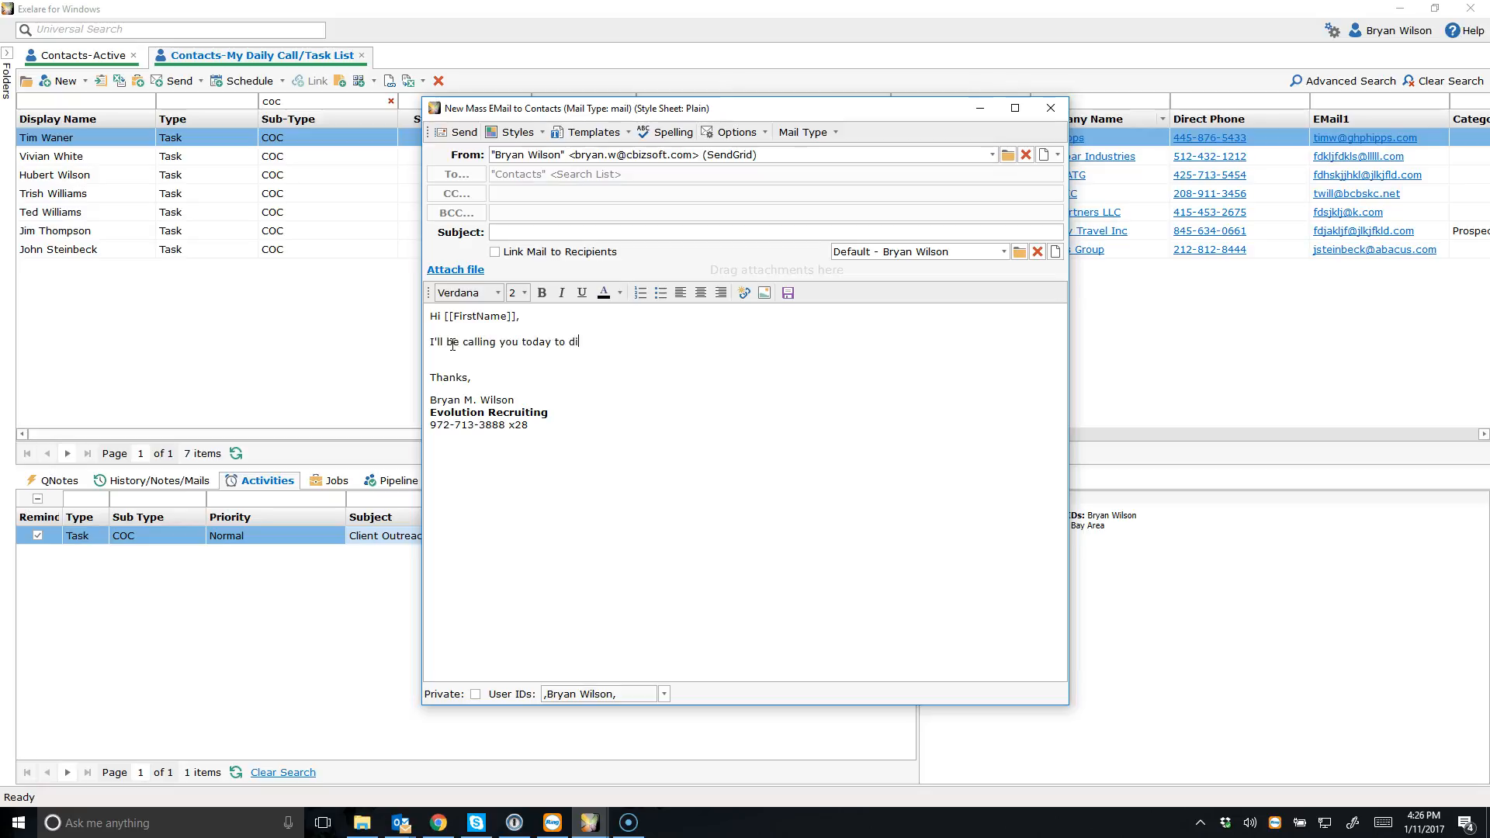
type("scuss our services")
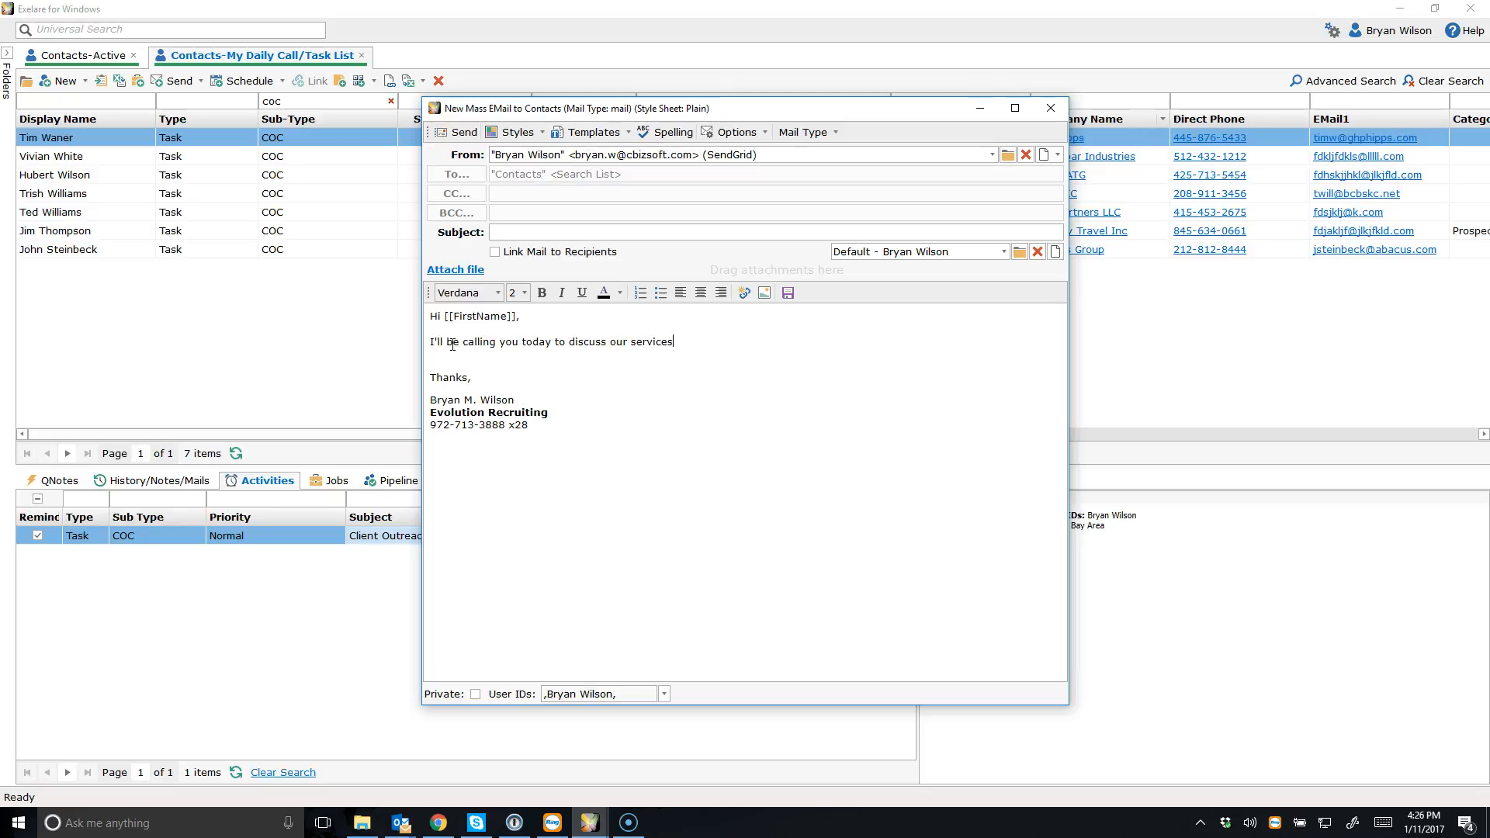
type("Let meknow a g")
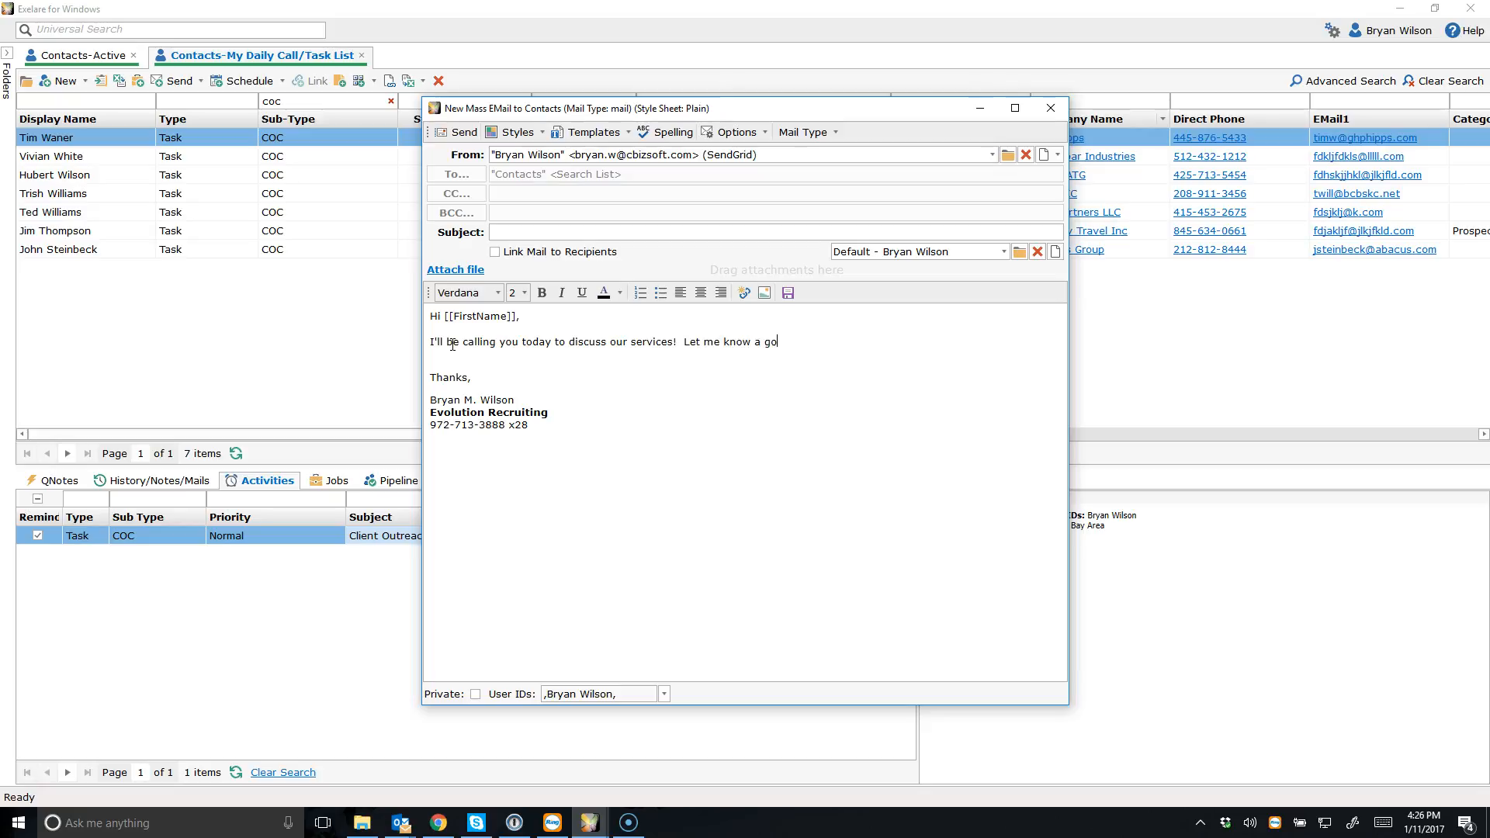
type("od time?")
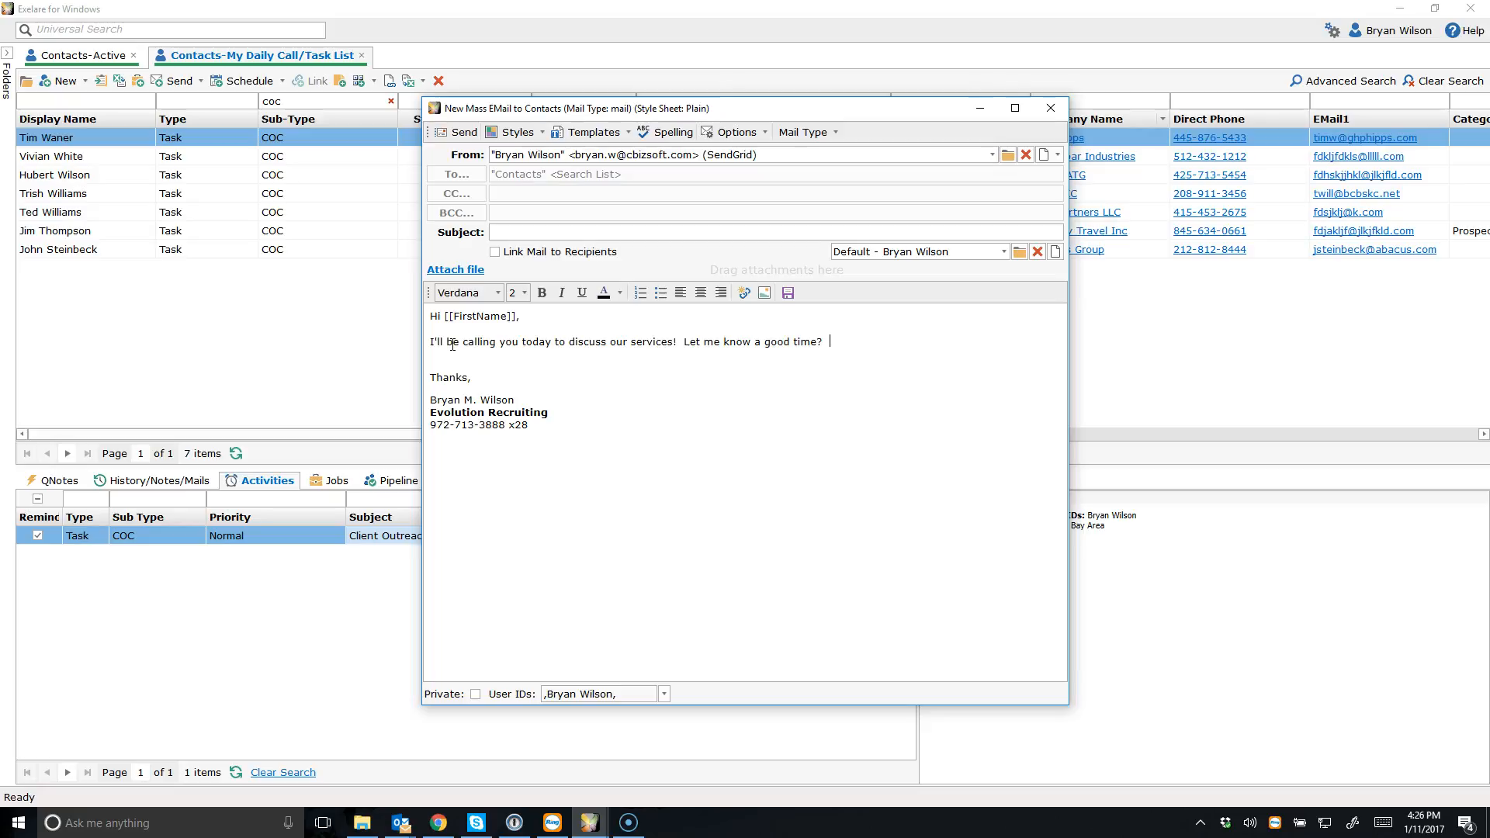
Give the email the subject 'Our call today', link it to each recipient, and close the window.
type("OPur")
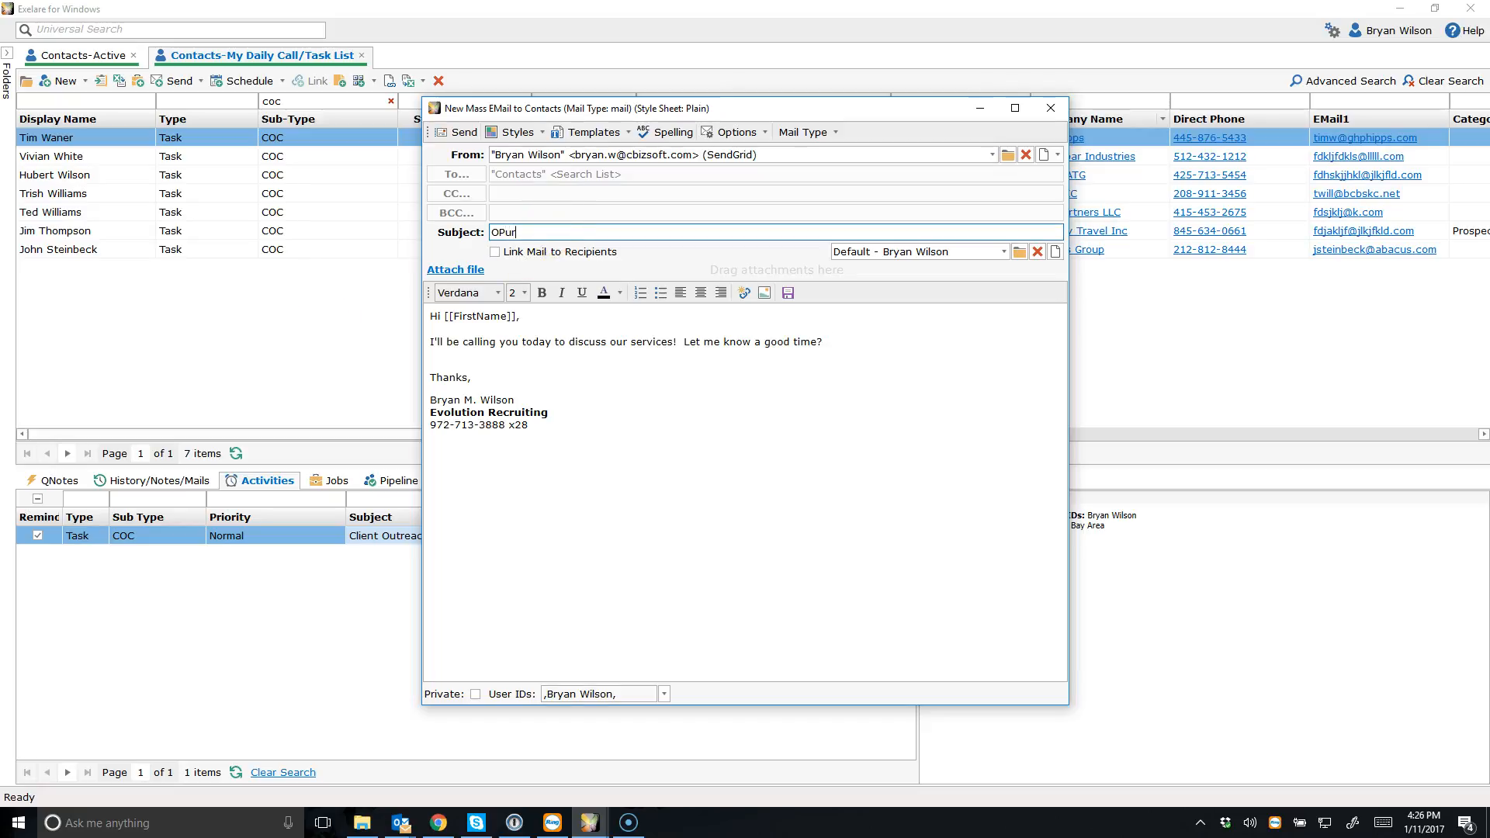
type("Our call today")
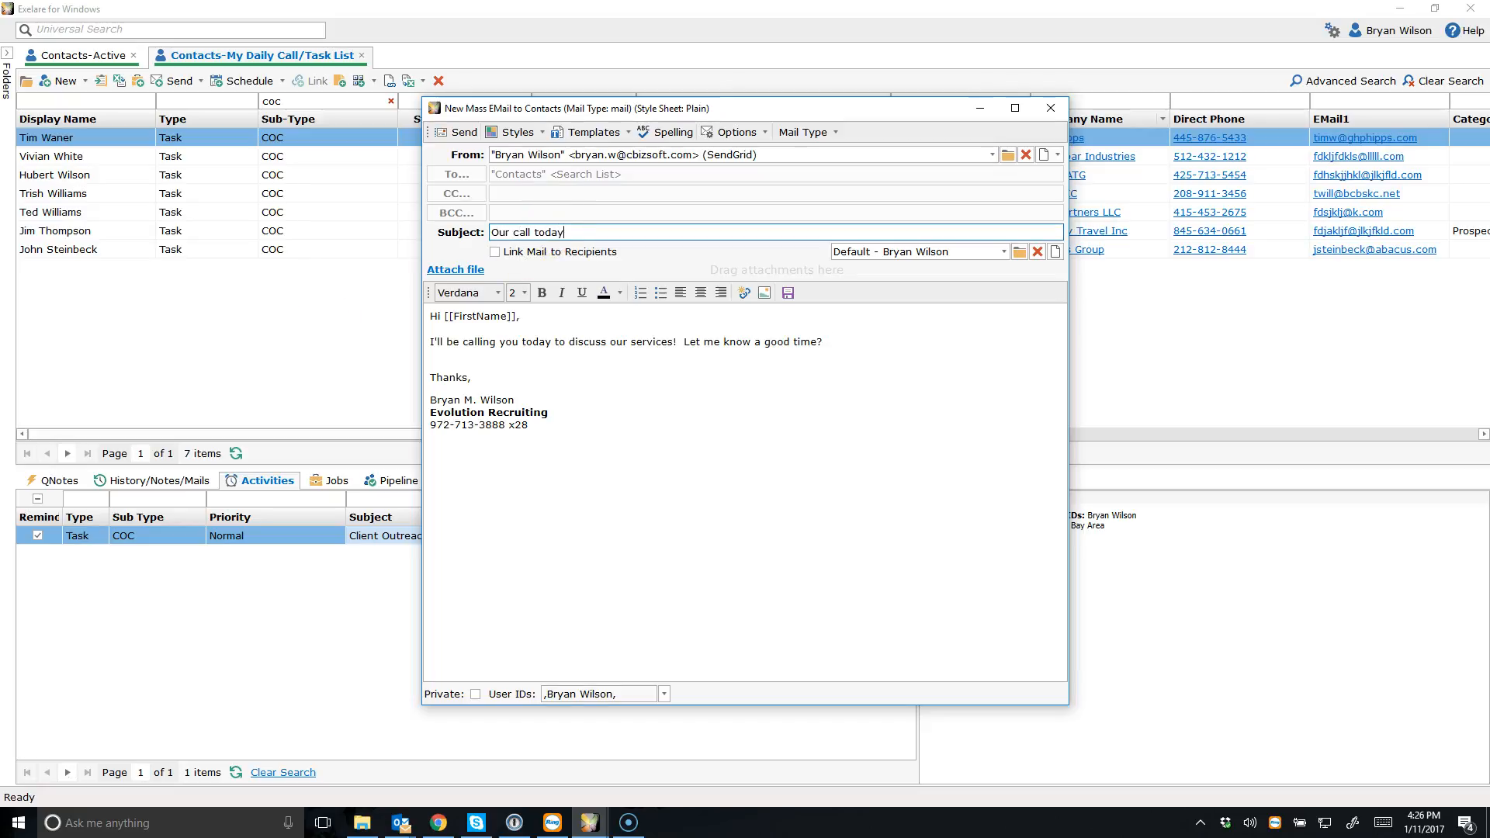
mouse_move(143, 136)
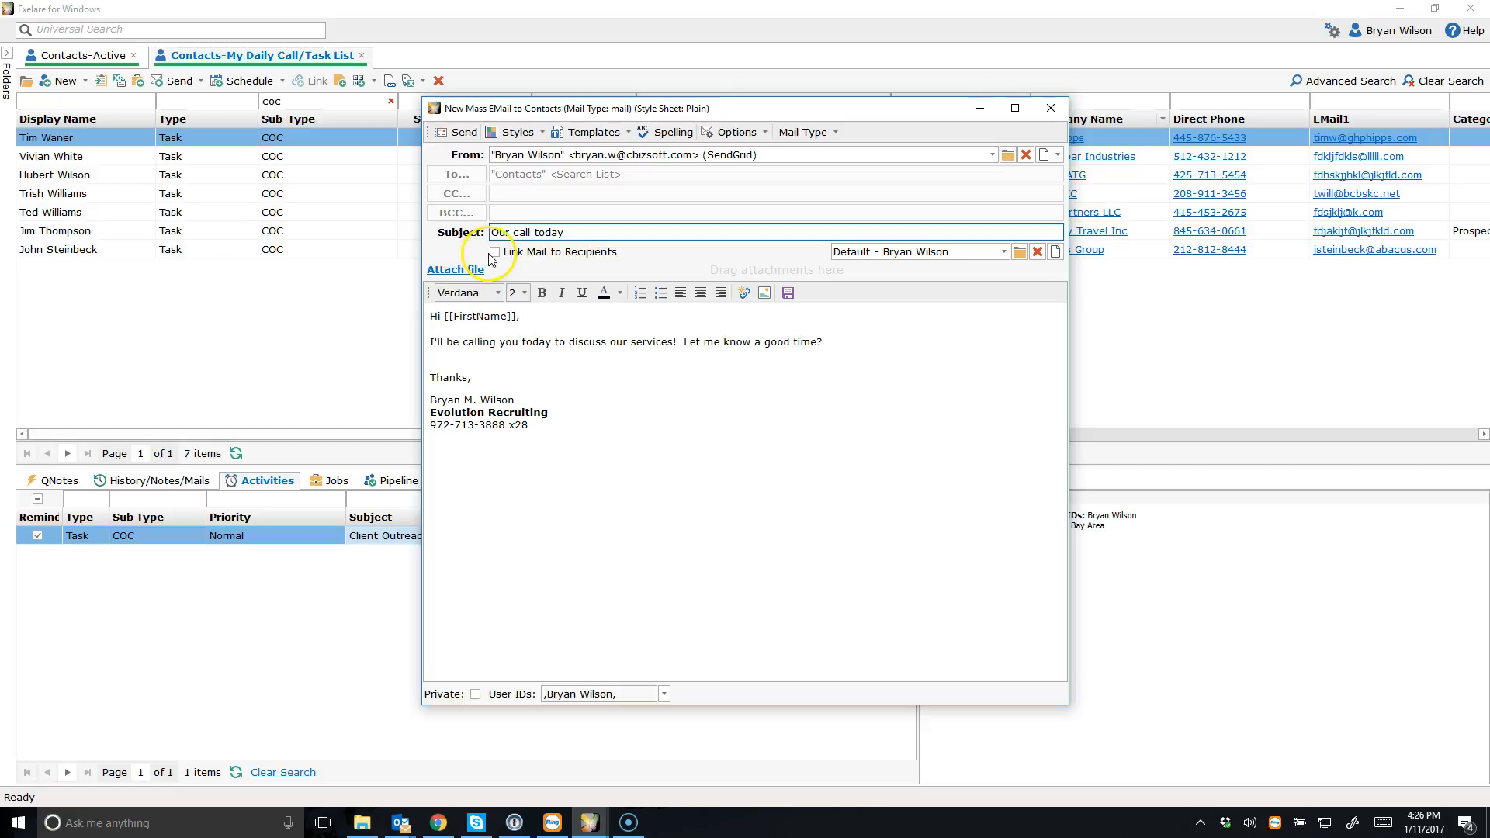
left_click(494, 251)
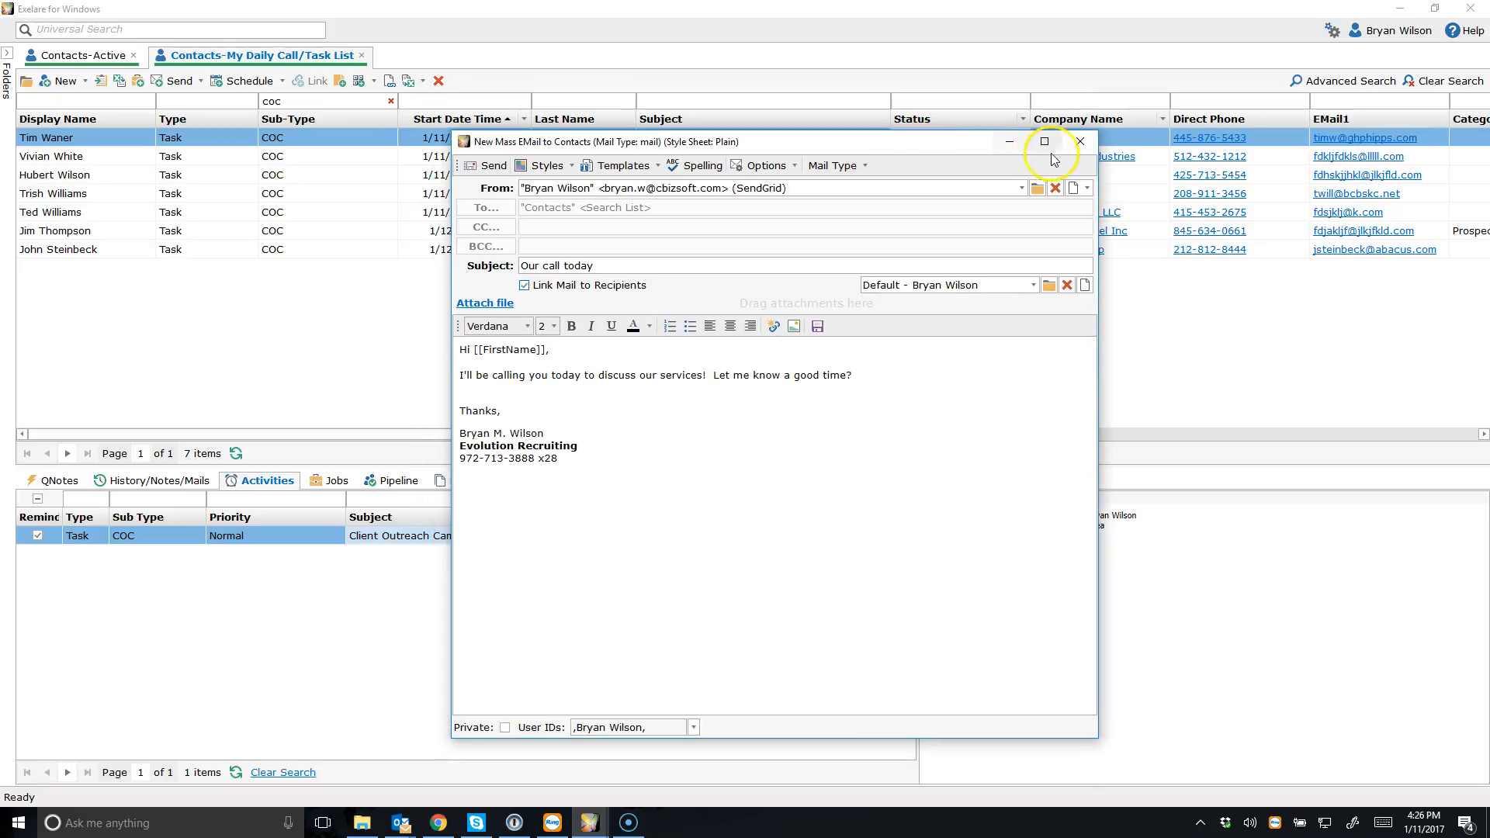
left_click(1058, 140)
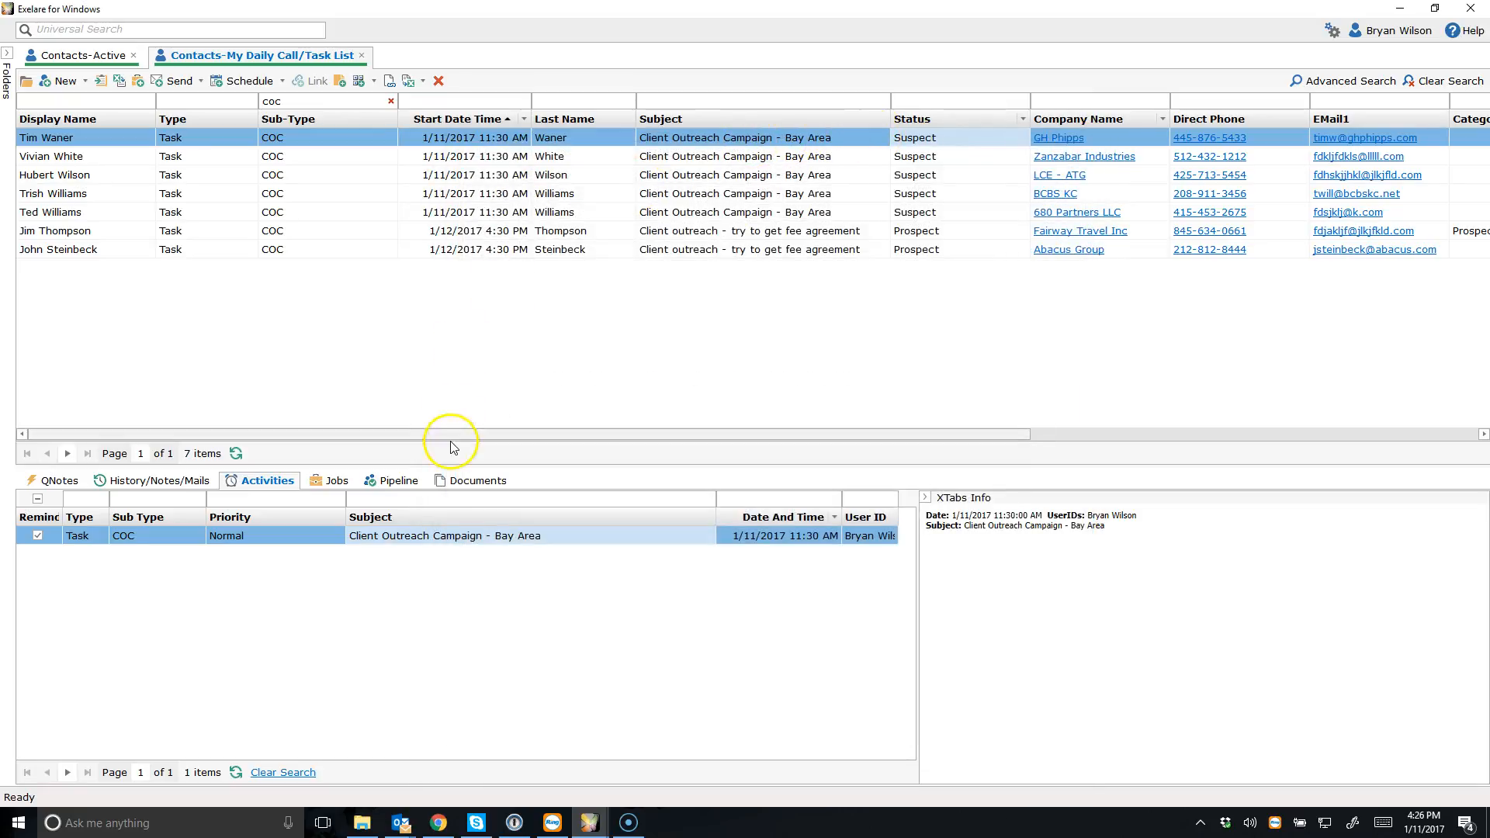
mouse_move(466, 438)
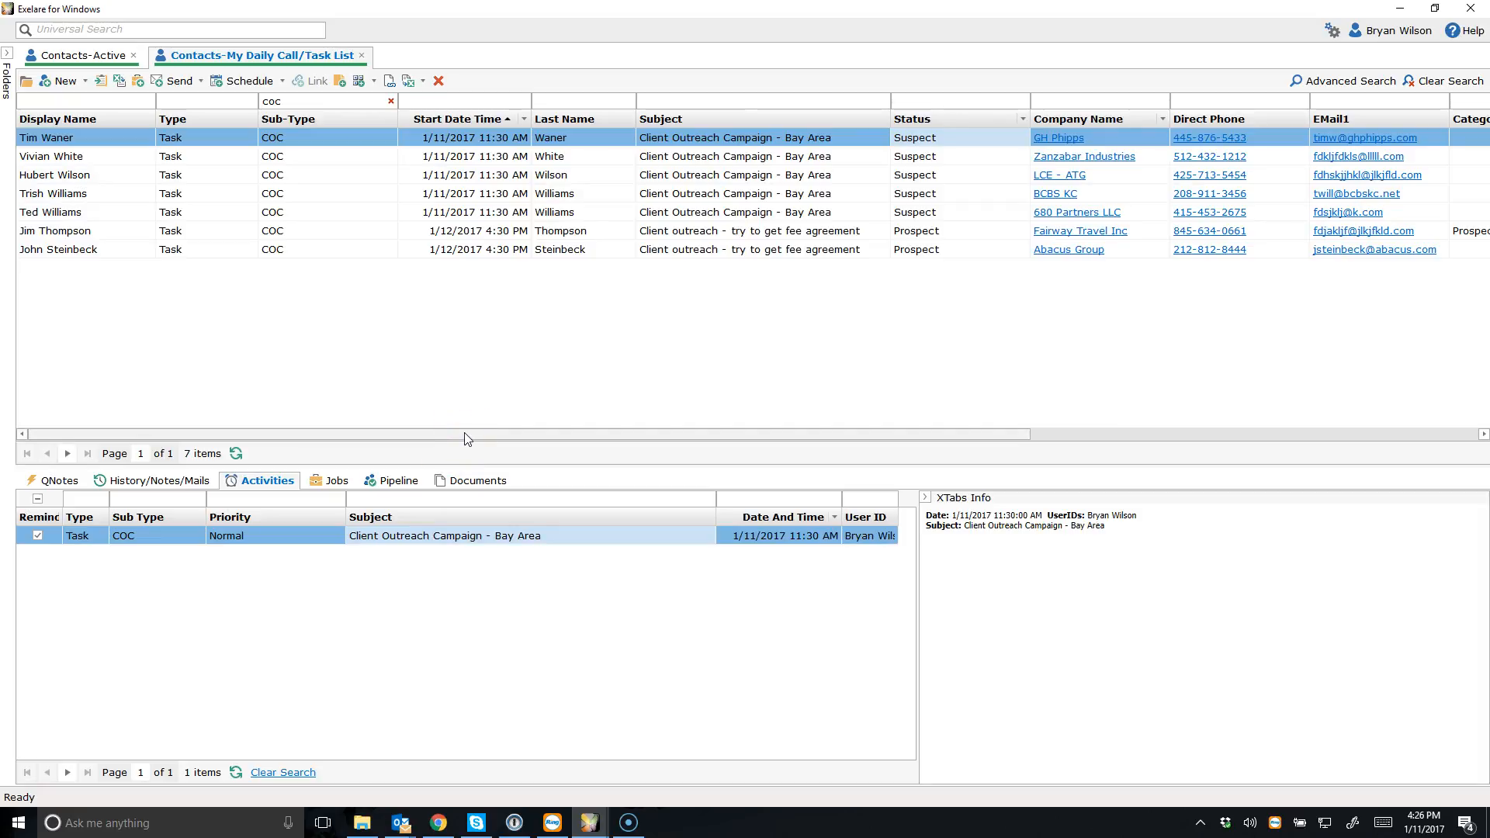